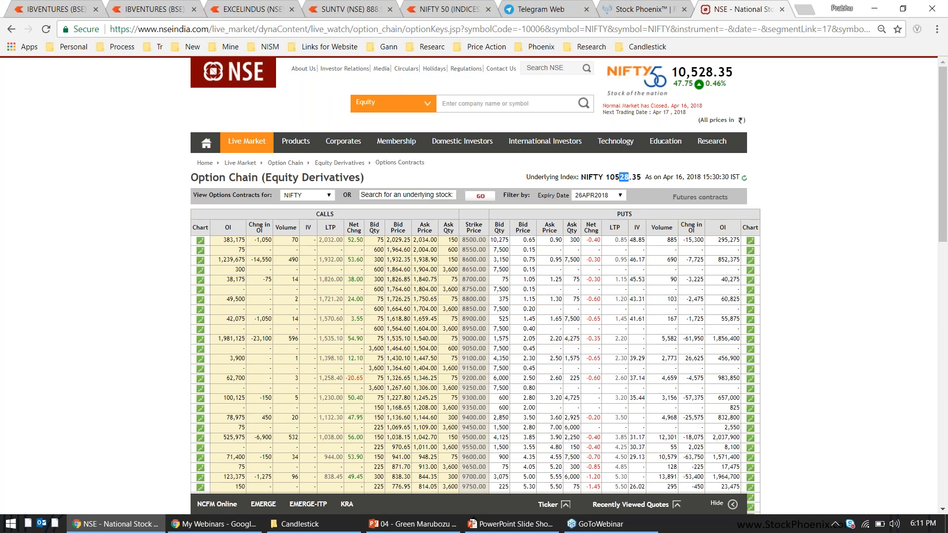
pyautogui.moveTo(733, 134)
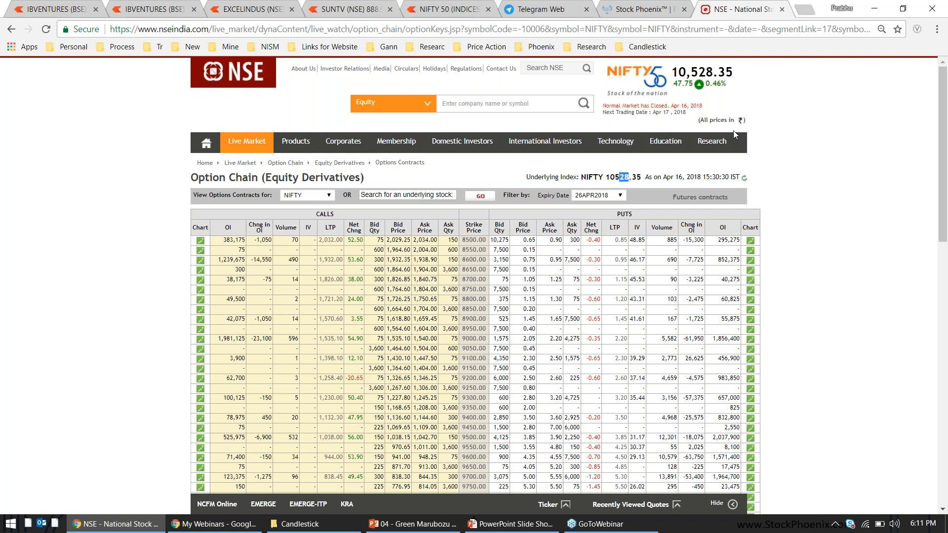
pyautogui.moveTo(711, 141)
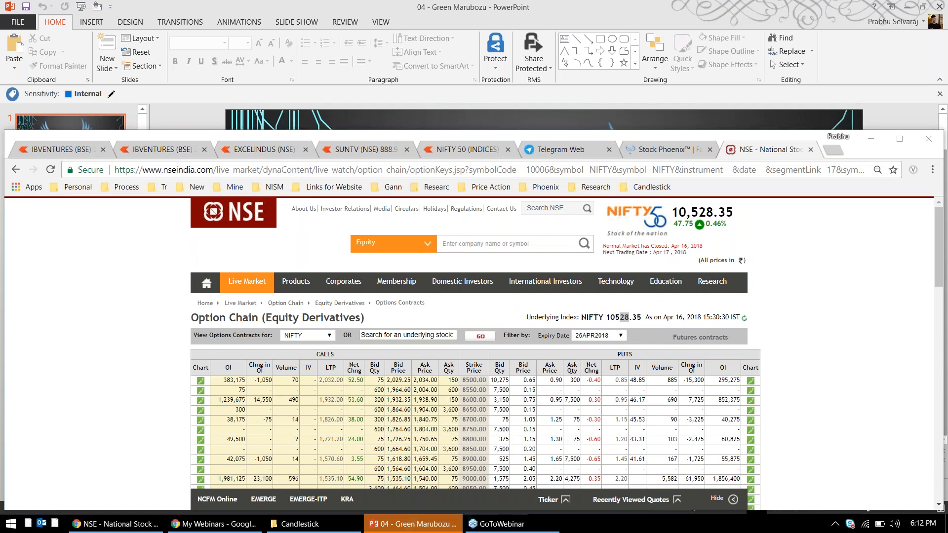
# Minimize the NSE Nifty option chain window so only the desktop remains visible.
pyautogui.click(939, 6)
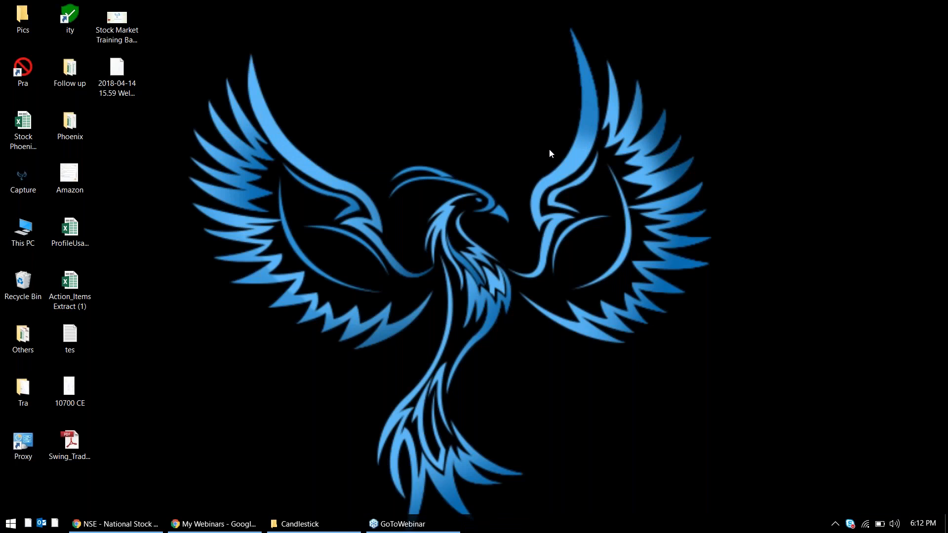
pyautogui.moveTo(145, 523)
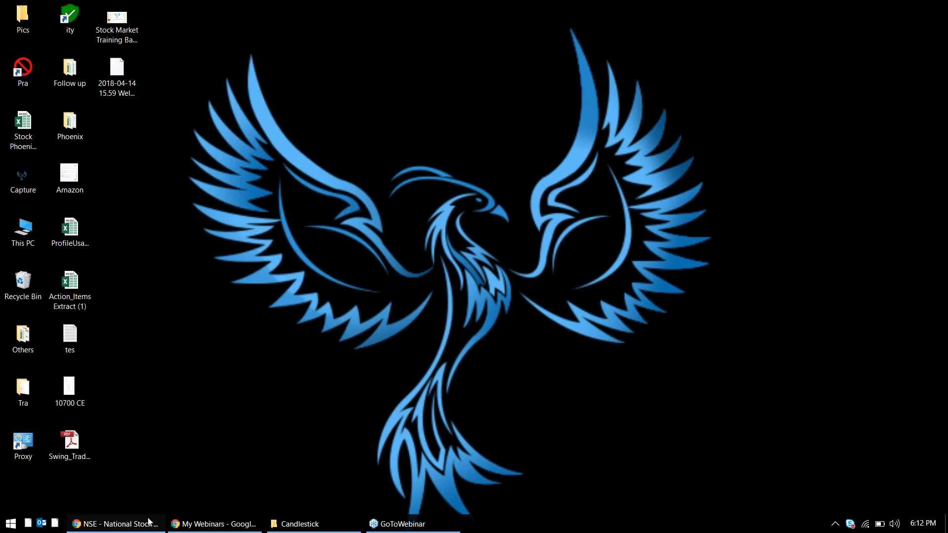
# Restore Chrome and scroll the Stock Phoenix channel to the April 16 Genie trade-calls screenshot, viewing it enlarged.
pyautogui.click(115, 523)
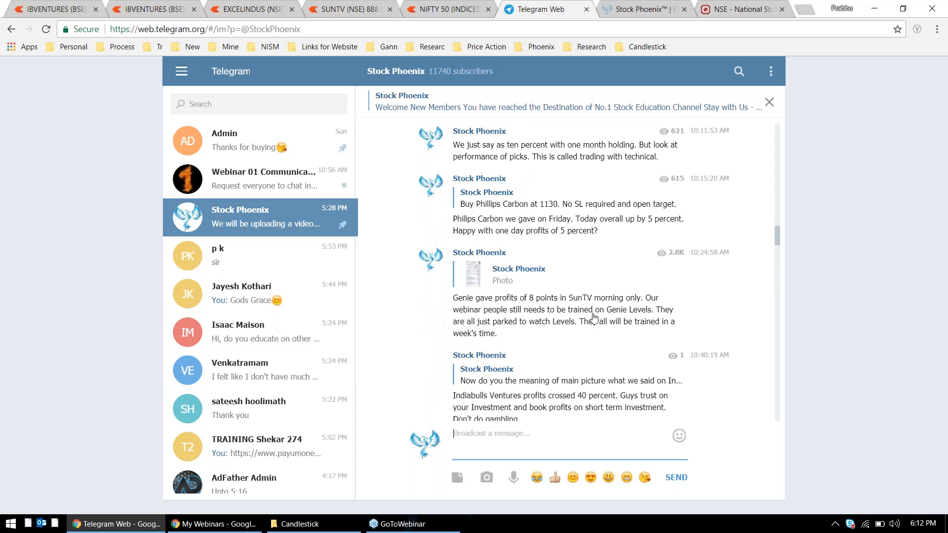
pyautogui.scroll(-3)
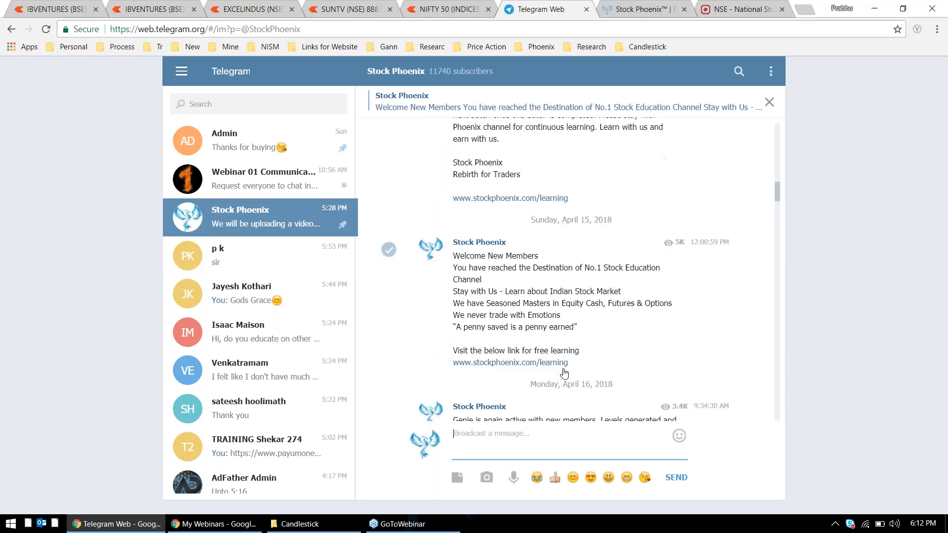
pyautogui.scroll(-3)
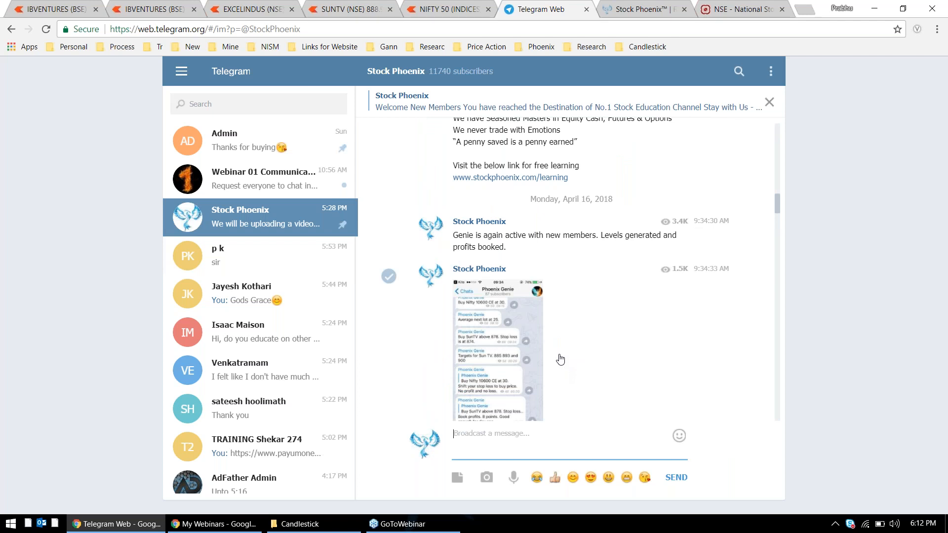
pyautogui.scroll(-3)
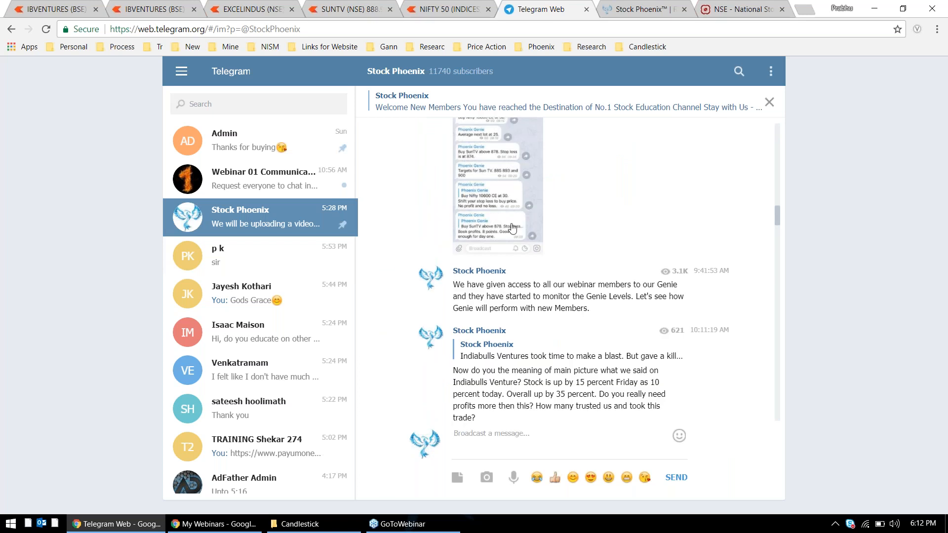
pyautogui.click(496, 186)
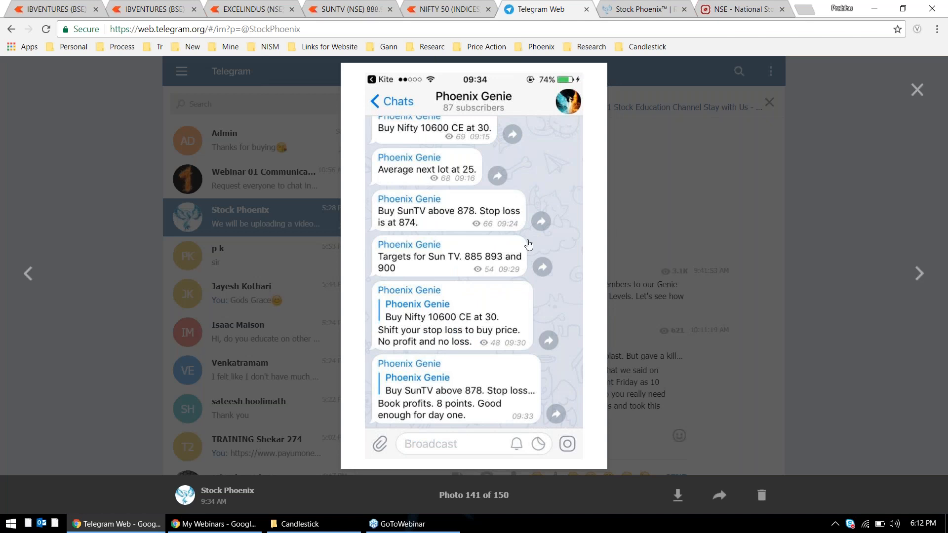
pyautogui.click(915, 90)
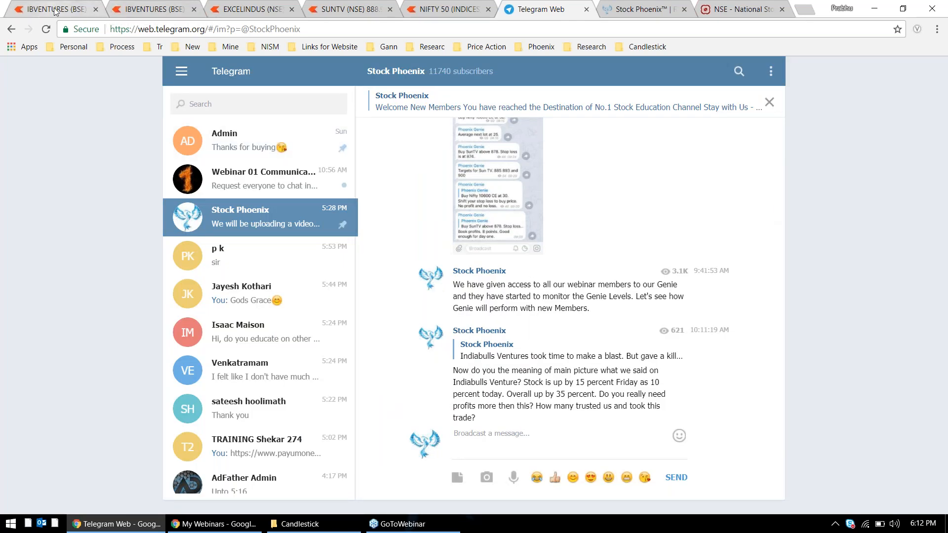
# Glance at the IBVENTURES price chart in Kite, then return to the Stock Phoenix channel.
pyautogui.click(54, 9)
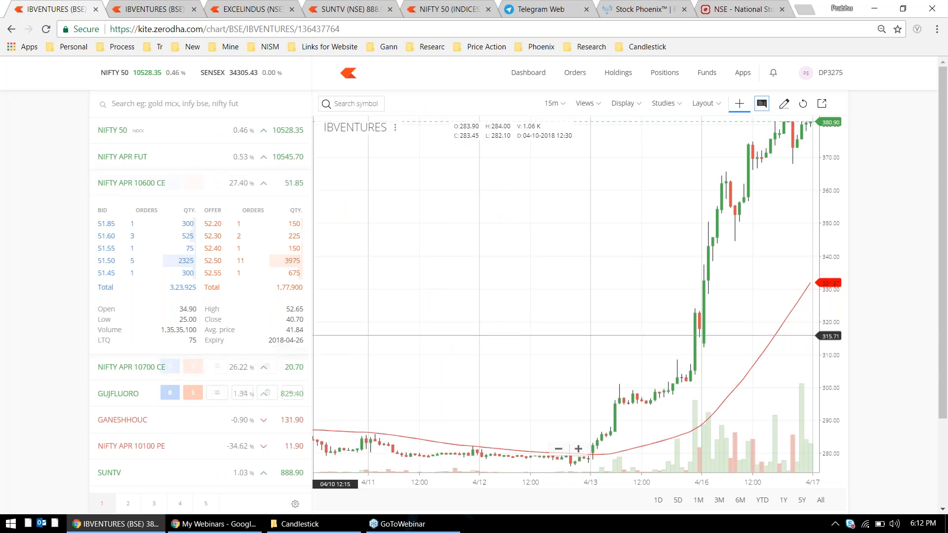
pyautogui.moveTo(630, 8)
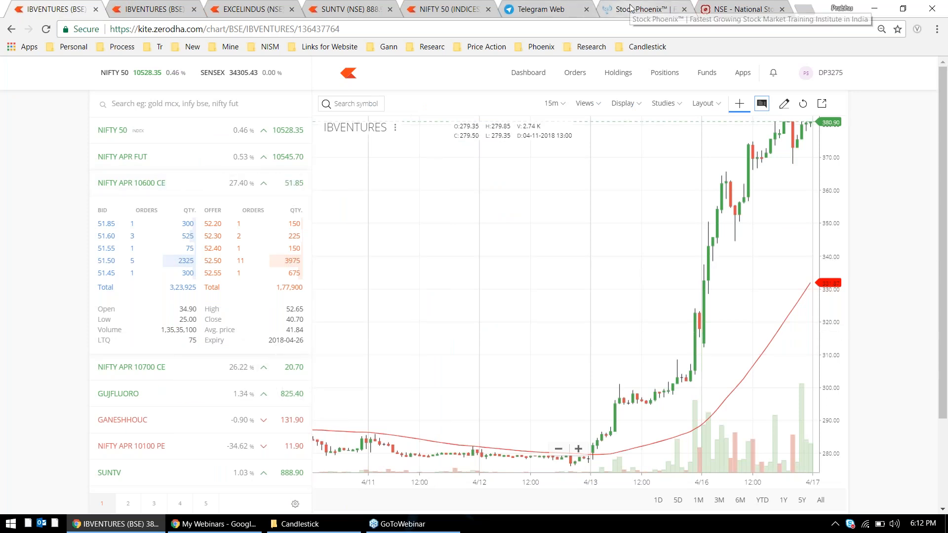
pyautogui.click(541, 9)
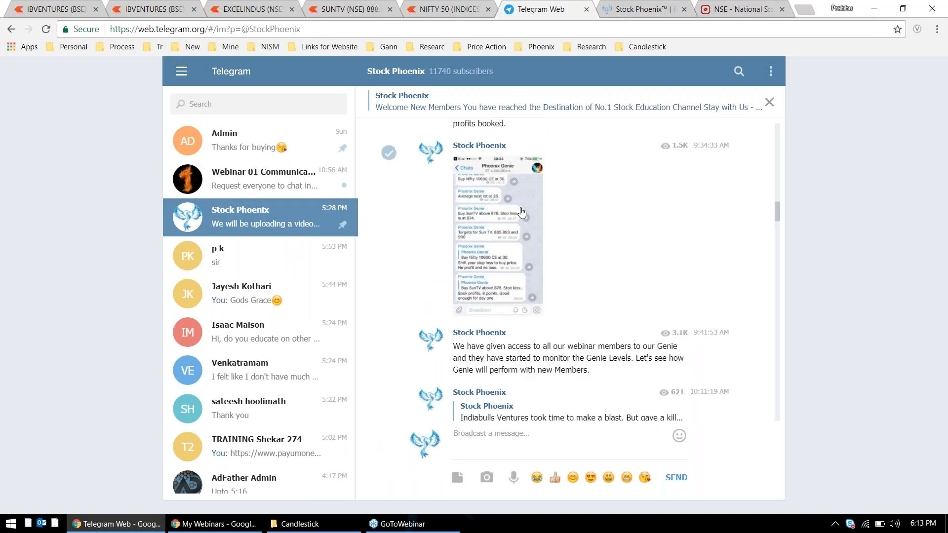
pyautogui.moveTo(512, 258)
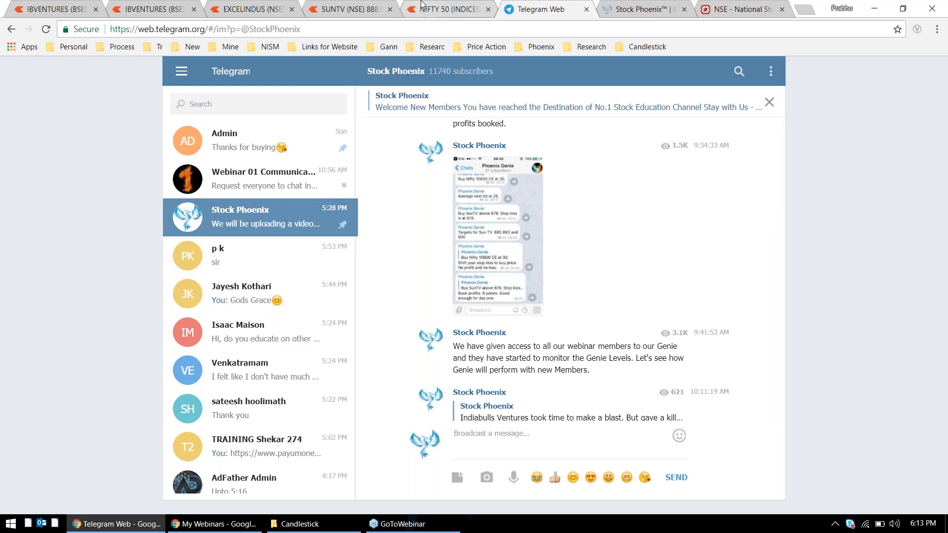
# Place horizontal support and resistance lines on the NIFTY 50 15-minute chart, one near April 16's low.
pyautogui.click(447, 9)
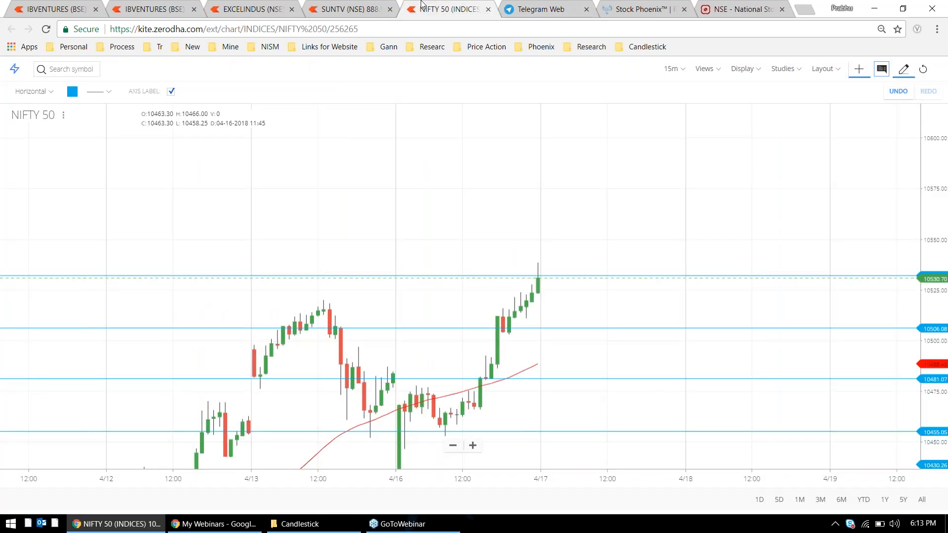
pyautogui.moveTo(476, 193)
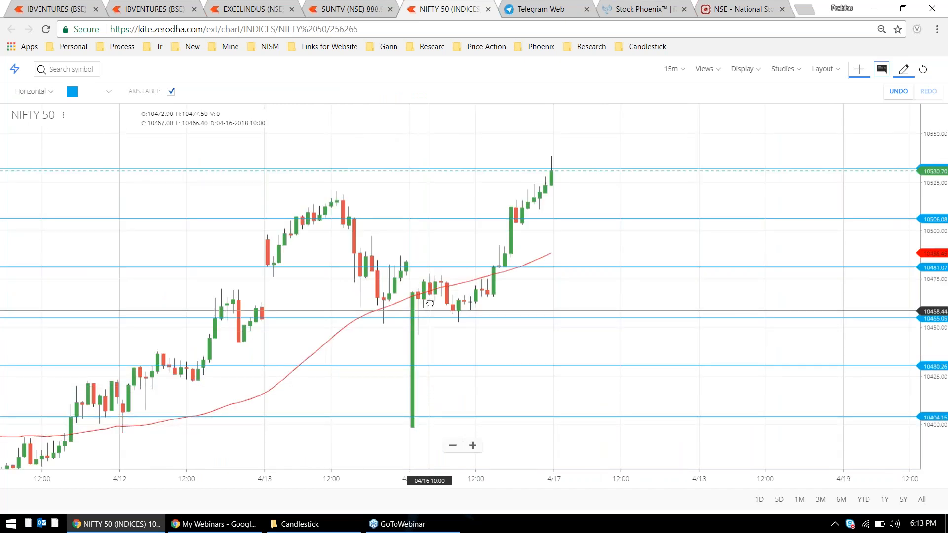
pyautogui.moveTo(399, 302)
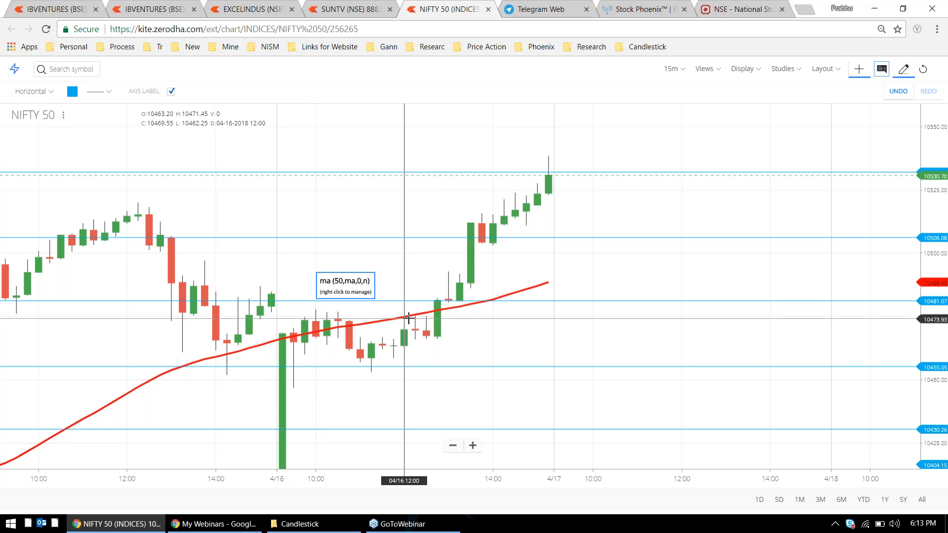
pyautogui.moveTo(287, 351)
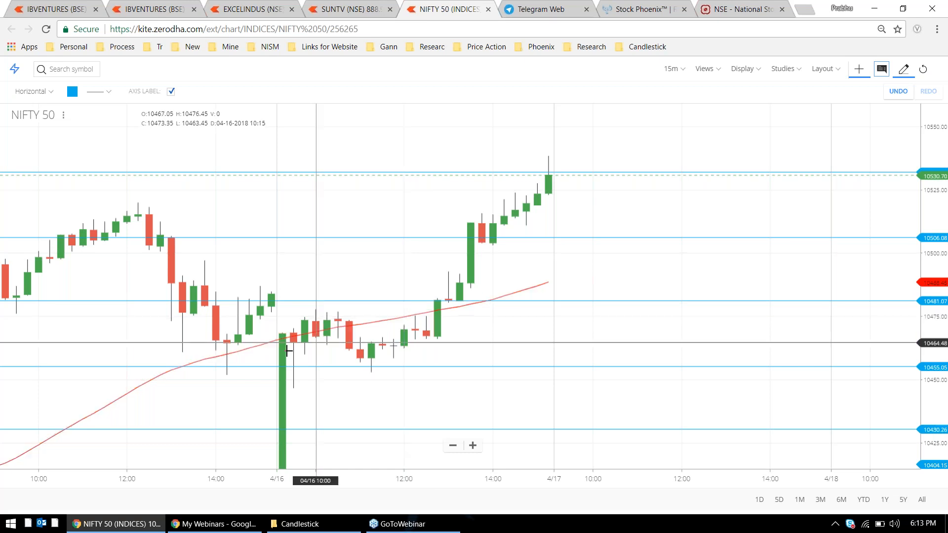
pyautogui.moveTo(319, 345)
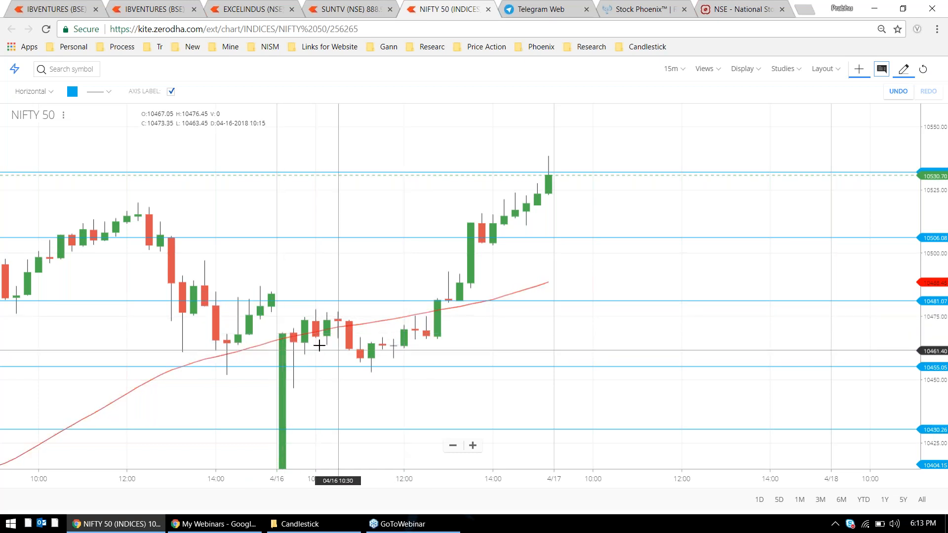
pyautogui.moveTo(444, 278)
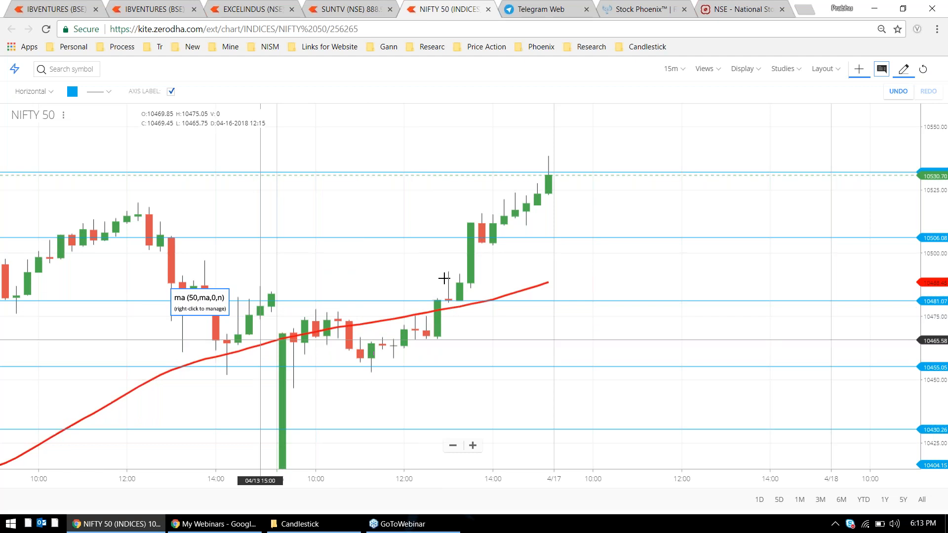
pyautogui.moveTo(424, 310)
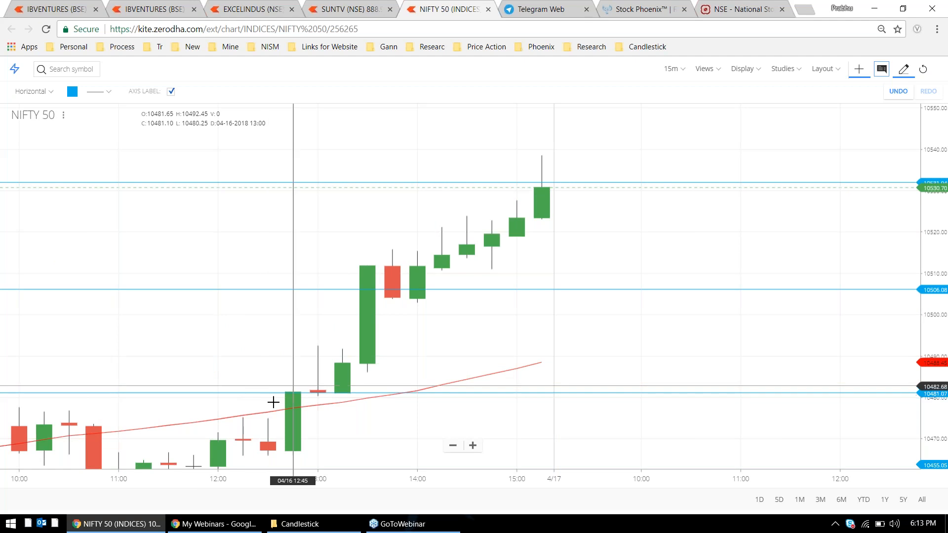
pyautogui.click(300, 403)
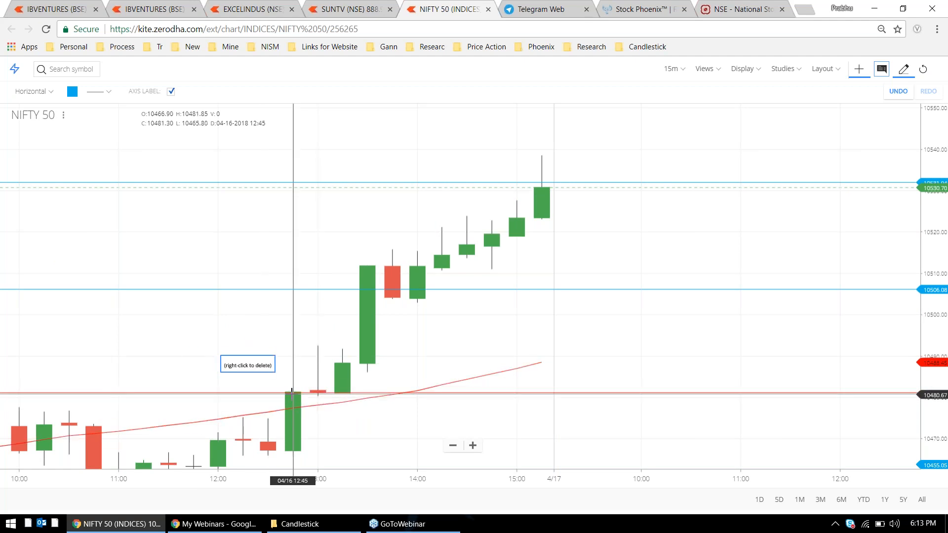
pyautogui.moveTo(307, 392)
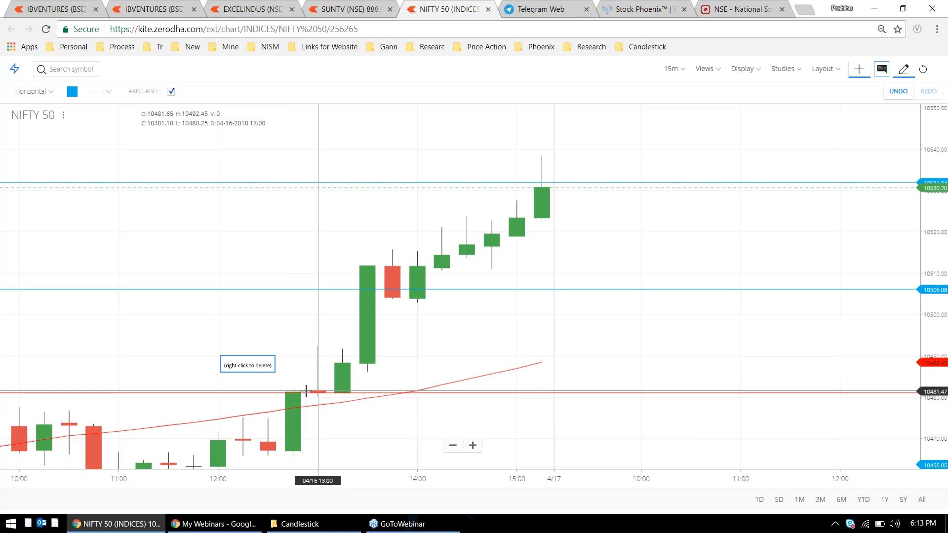
pyautogui.moveTo(354, 303)
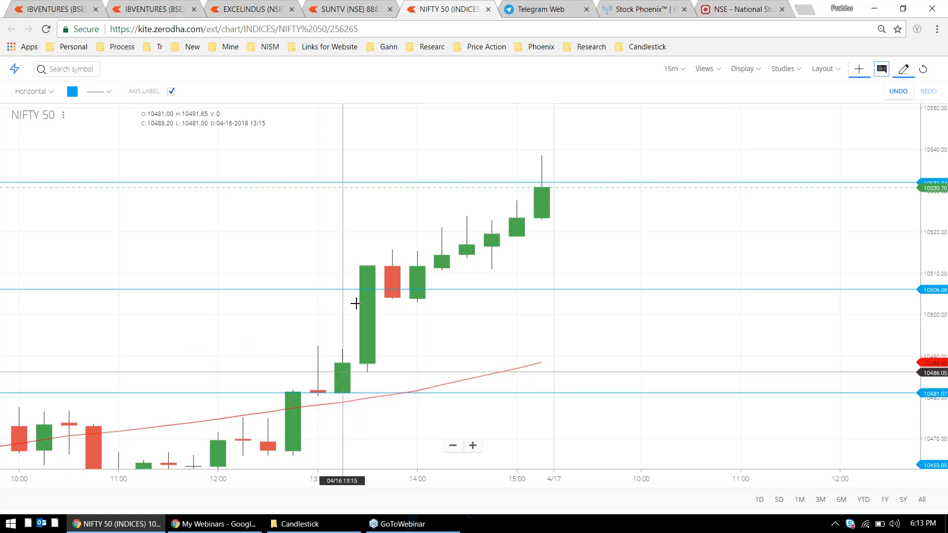
pyautogui.moveTo(465, 256)
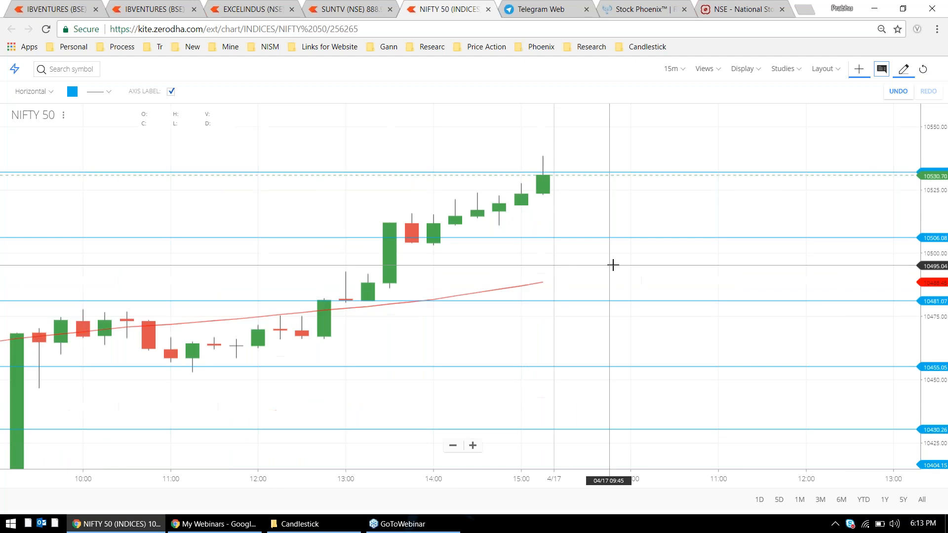
pyautogui.click(451, 445)
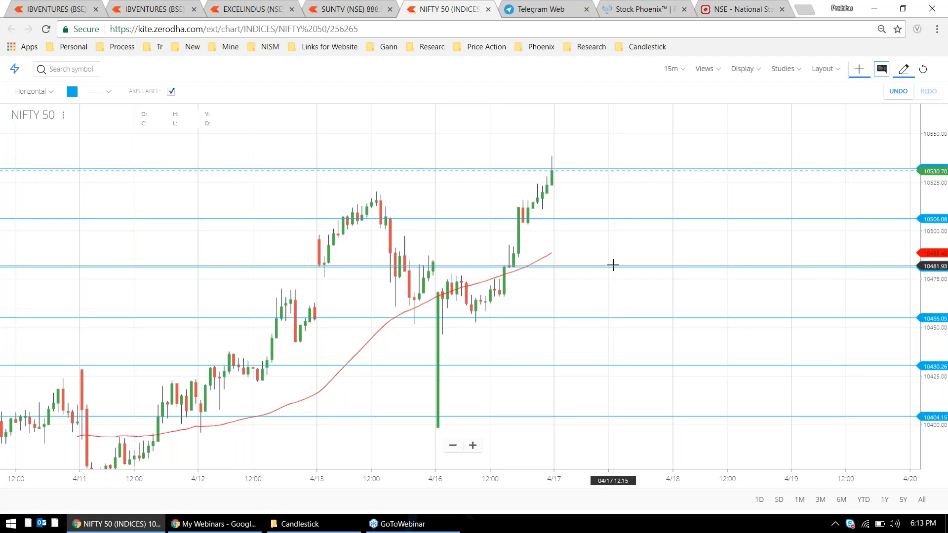
pyautogui.moveTo(484, 265)
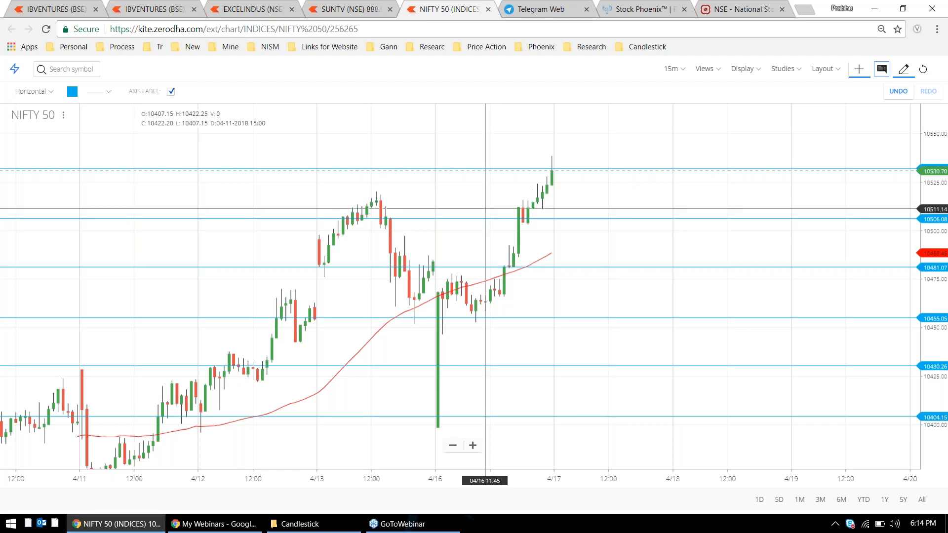
pyautogui.moveTo(652, 398)
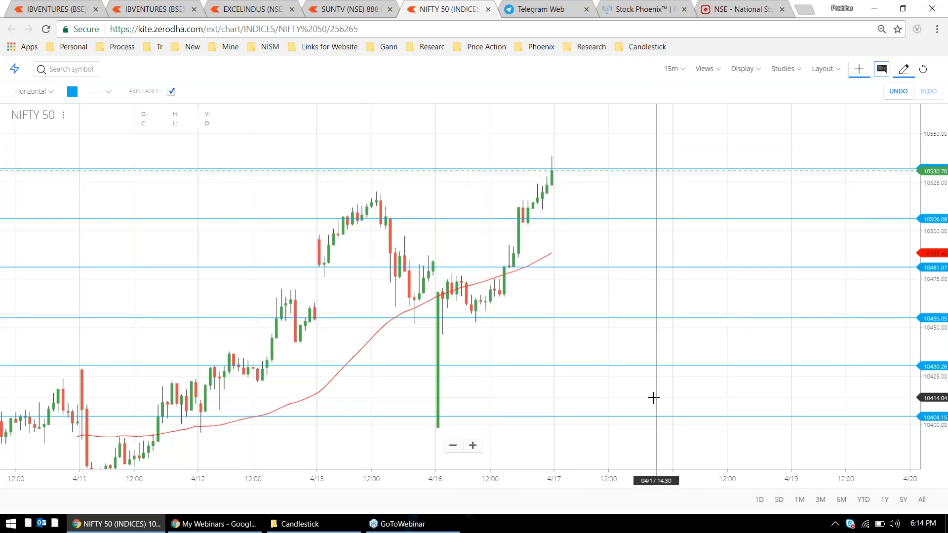
pyautogui.click(432, 333)
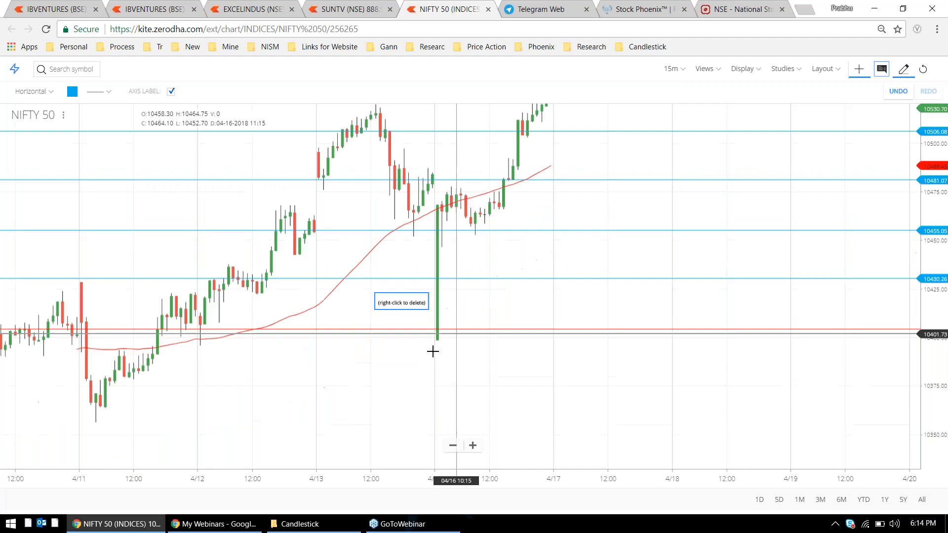
pyautogui.moveTo(483, 373)
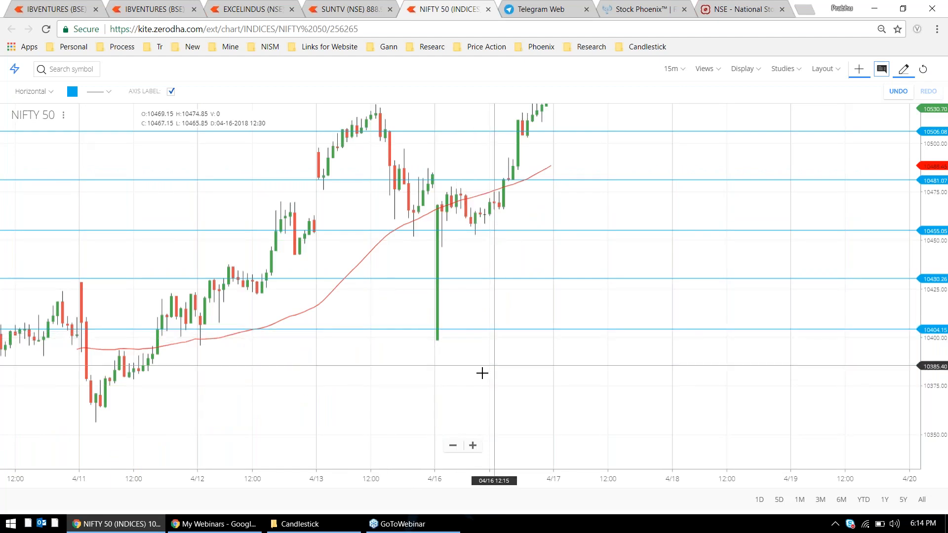
# Switch the NIFTY 50 chart to 1D candles showing the marked levels, then bring up the NSE option chain.
pyautogui.click(672, 68)
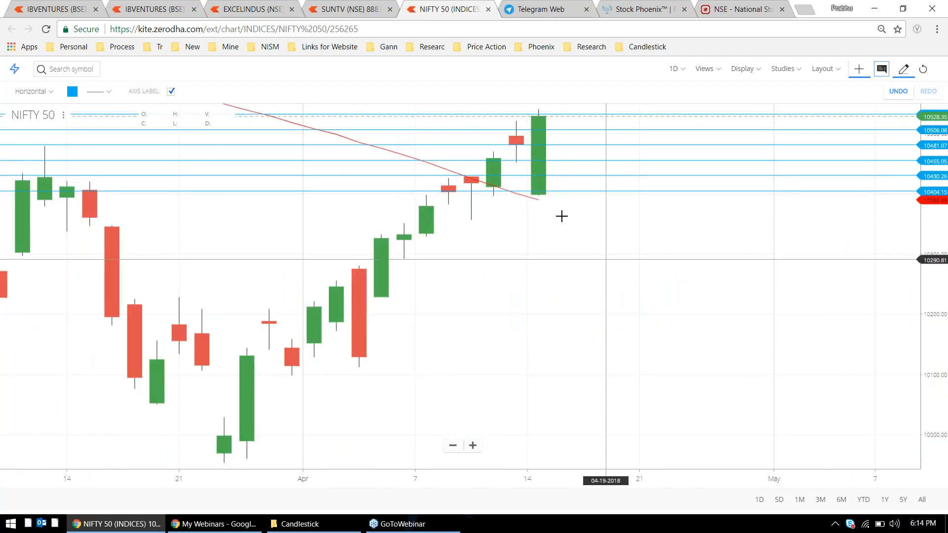
pyautogui.moveTo(540, 206)
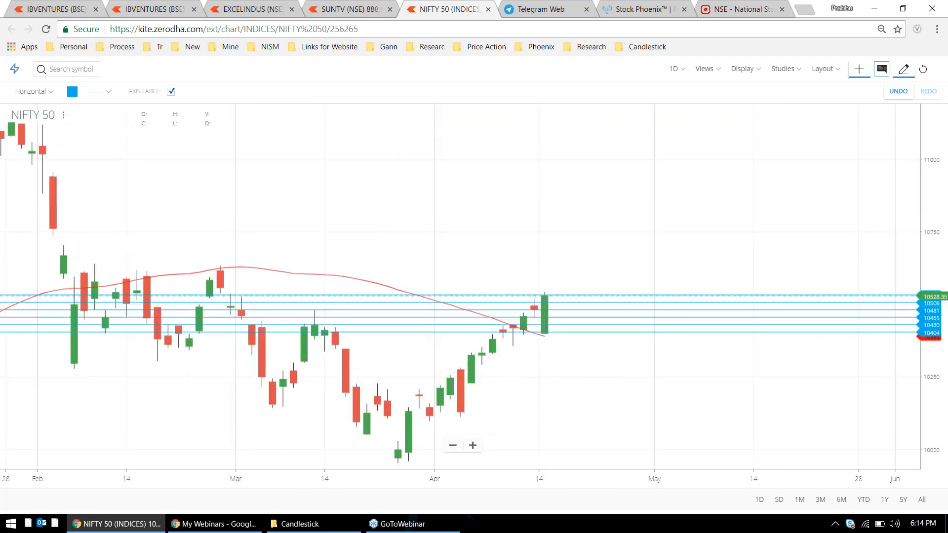
pyautogui.click(743, 9)
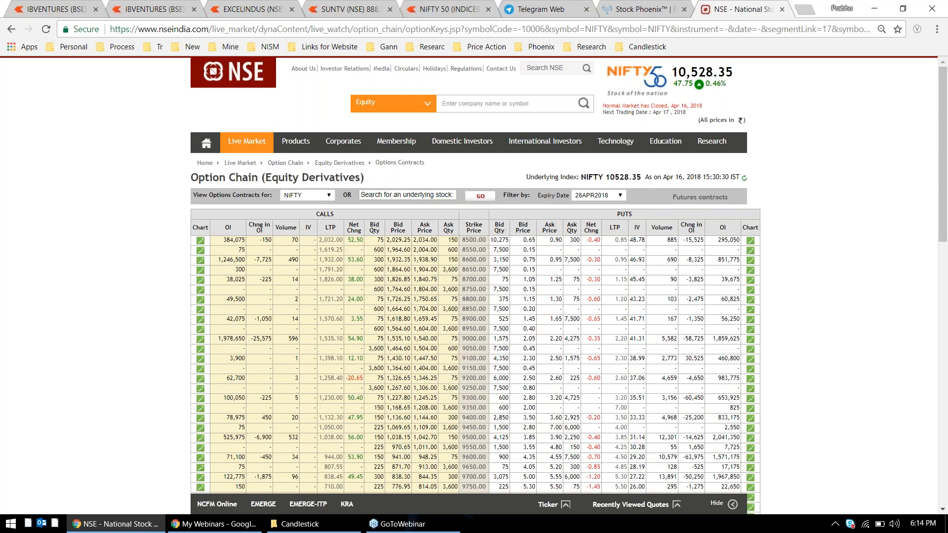
# Scroll down the Nifty option chain strikes, then return to the IBVENTURES chart in Kite.
pyautogui.scroll(-3)
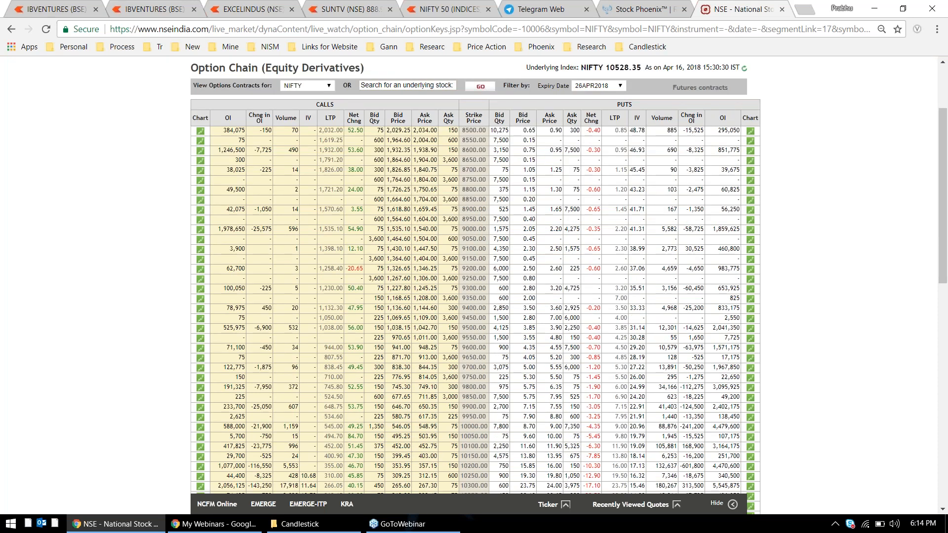
pyautogui.scroll(-3)
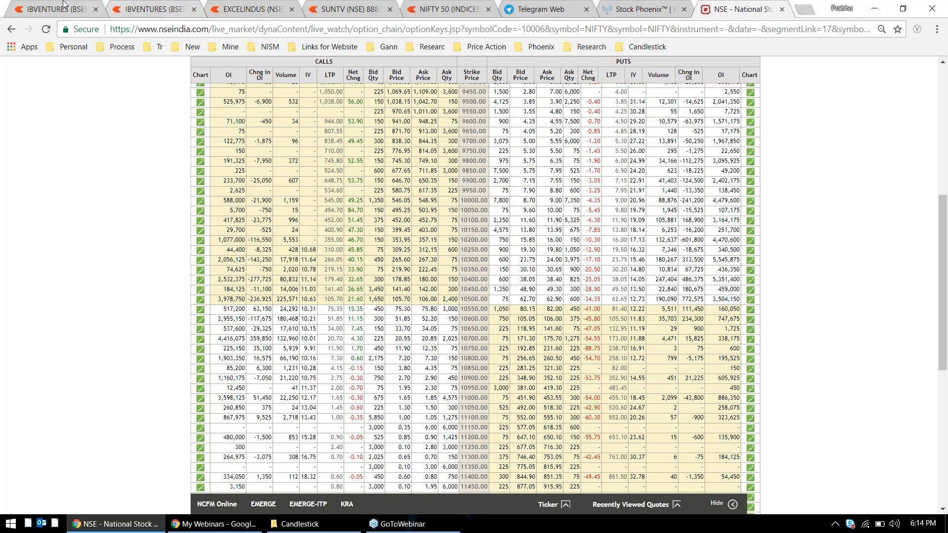
pyautogui.click(55, 9)
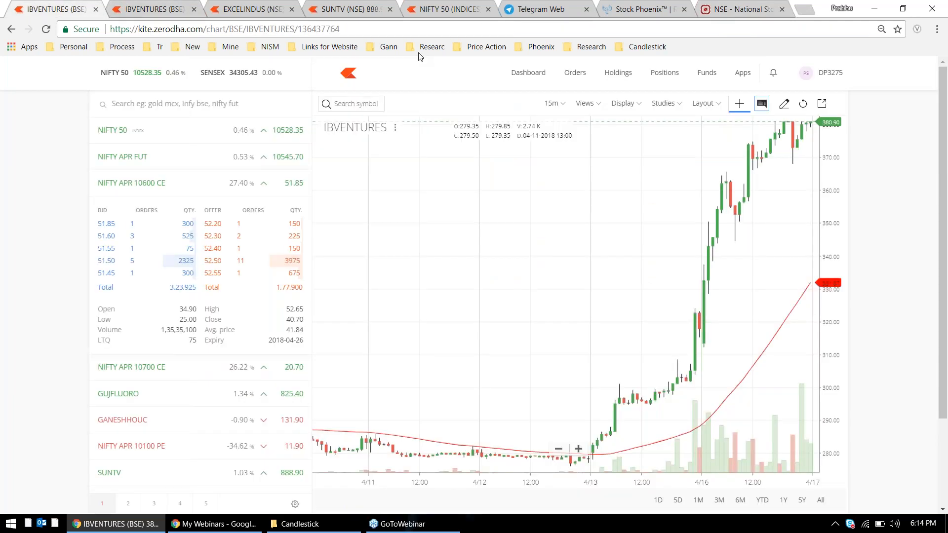
# Show Kite's Positions page with the NIFTY 10700 CE profit, then switch to the Telegram channel.
pyautogui.click(663, 72)
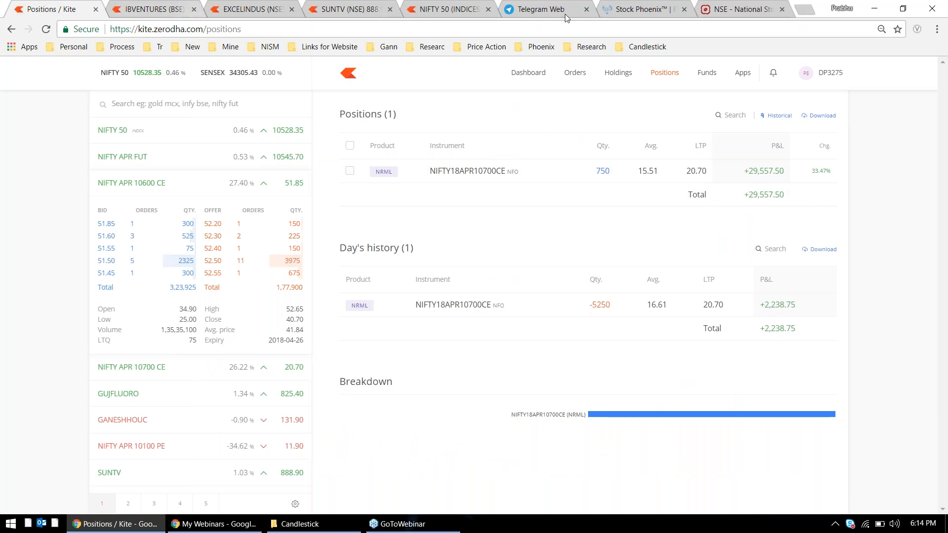
pyautogui.click(540, 9)
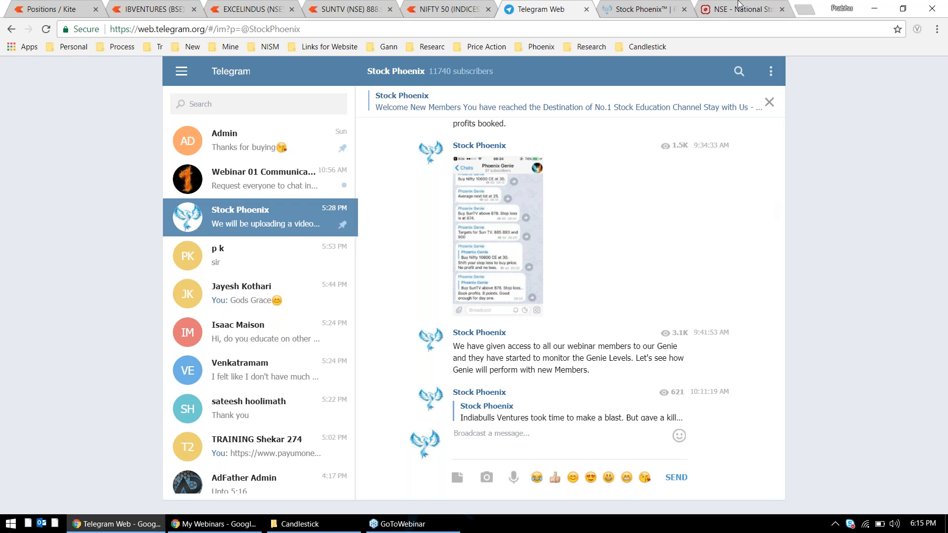
pyautogui.moveTo(813, 12)
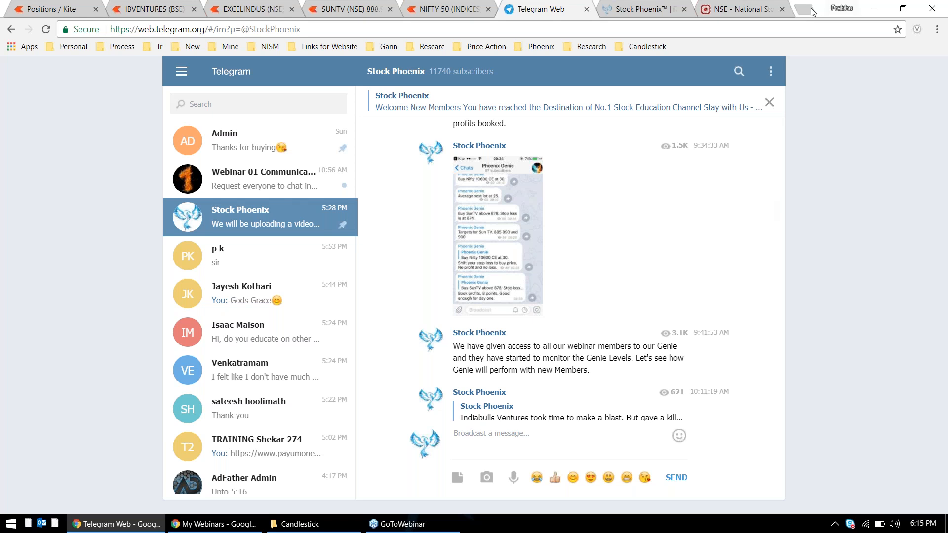
pyautogui.click(739, 9)
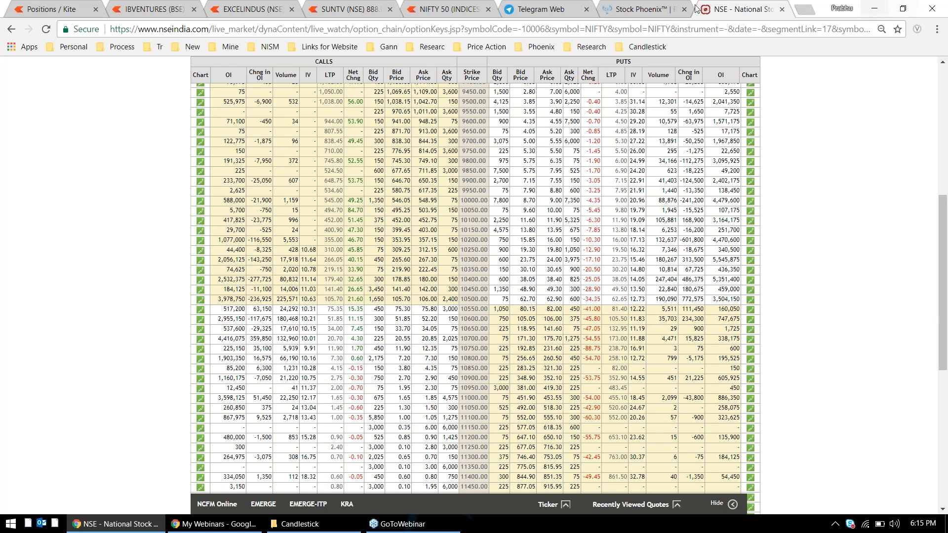
pyautogui.click(542, 9)
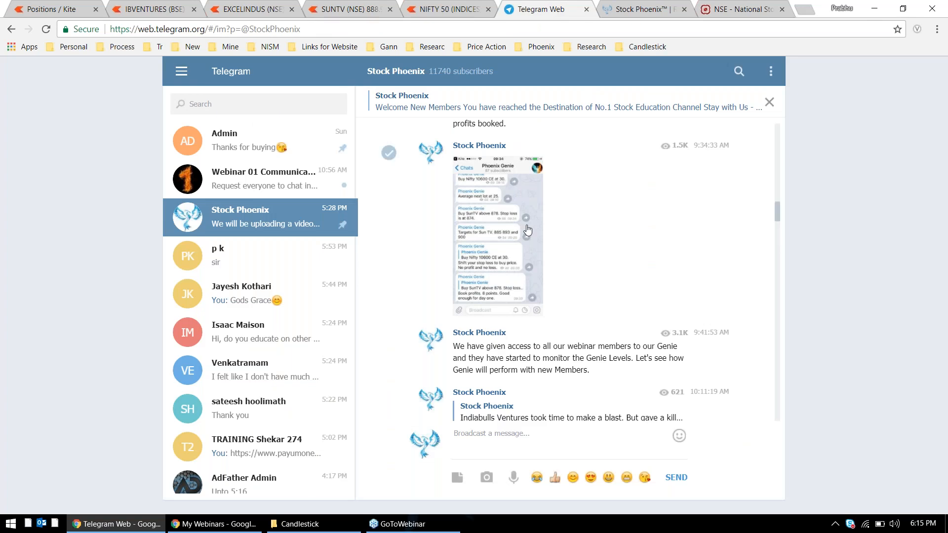
# View the trade-call screenshot full size and page forward through the profit and batch chat screenshots.
pyautogui.click(495, 233)
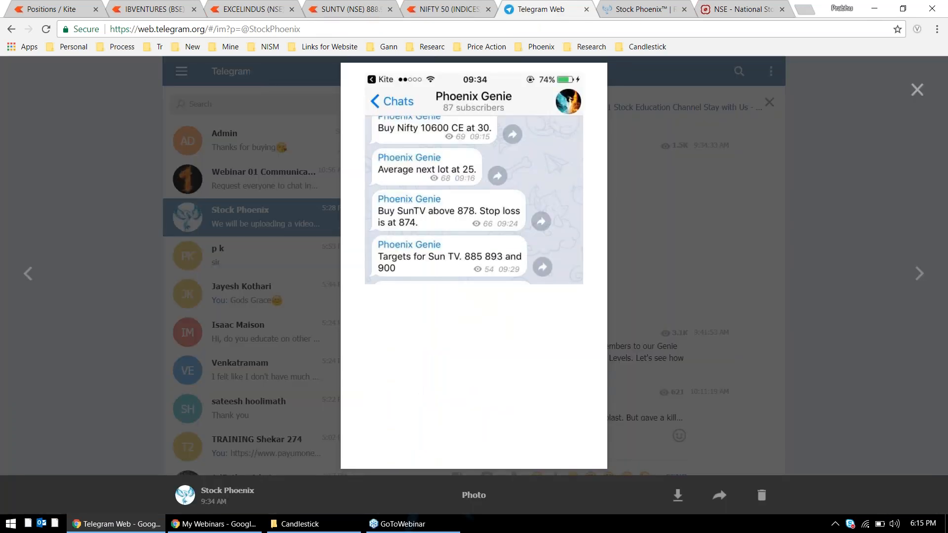
pyautogui.click(918, 274)
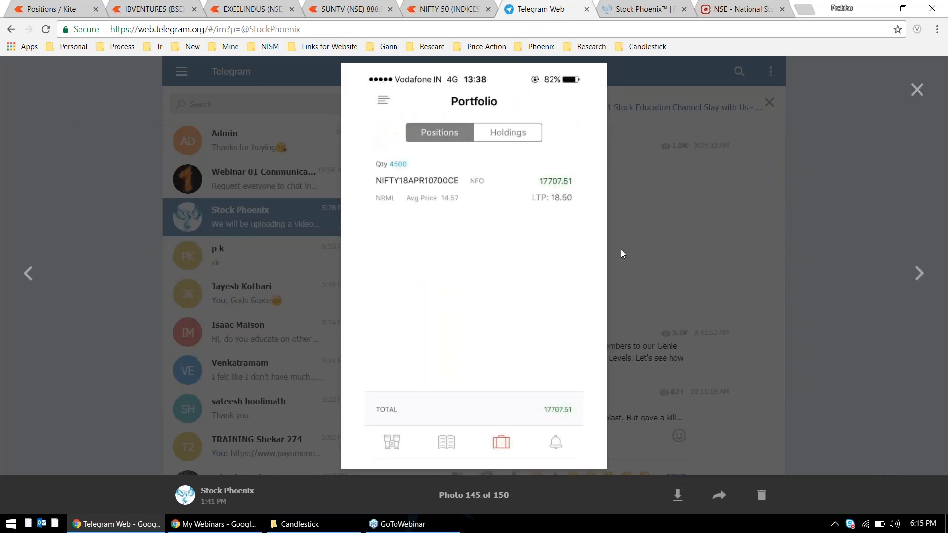
pyautogui.moveTo(911, 284)
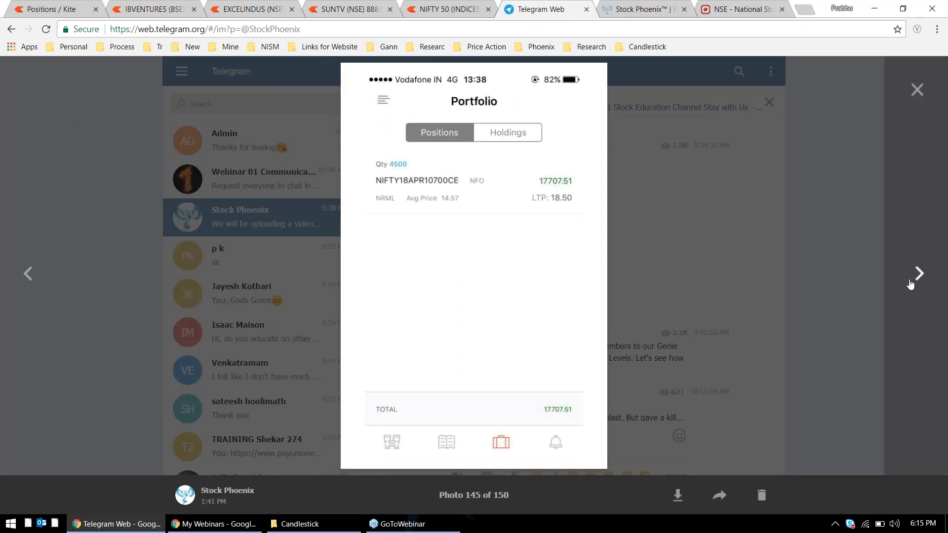
pyautogui.click(917, 273)
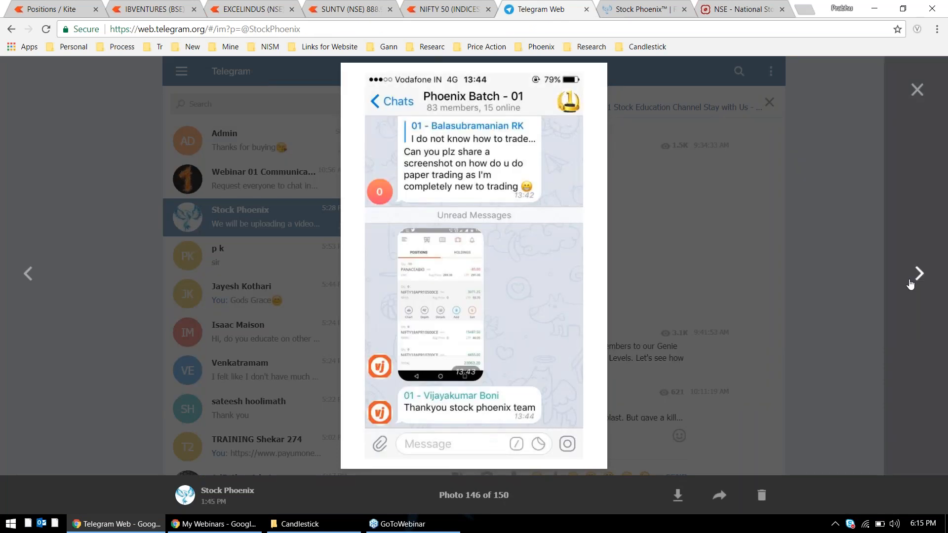
pyautogui.click(918, 274)
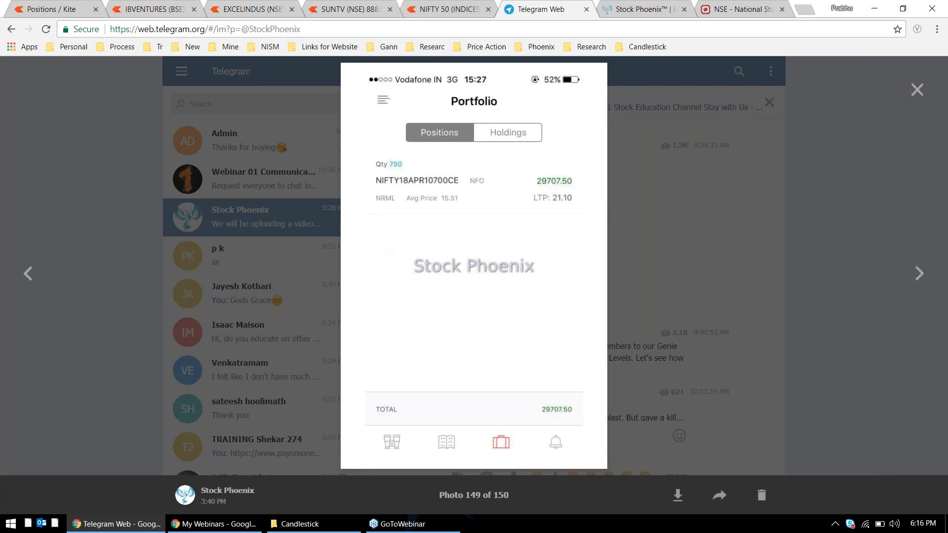
pyautogui.moveTo(26, 222)
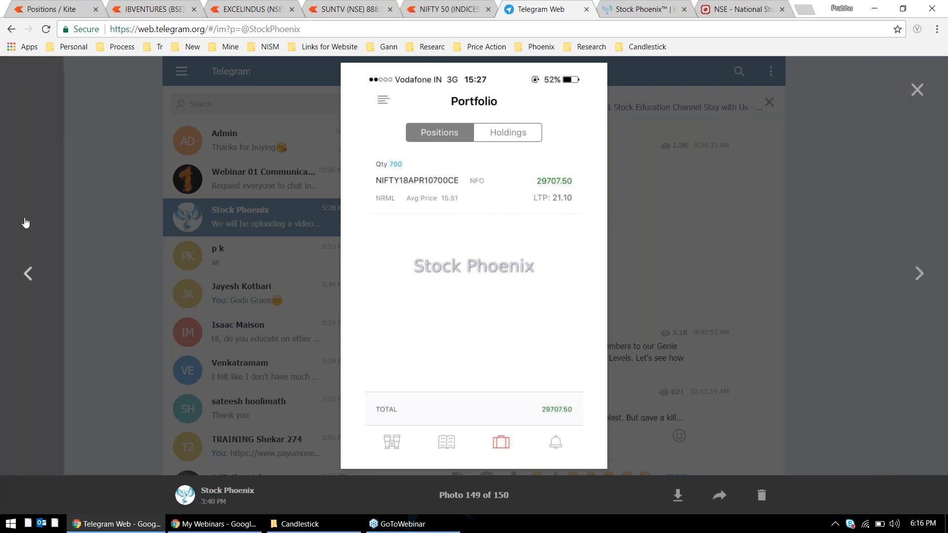
# Page back through the 4500-quantity portfolio, 10600 CE and student chat screenshots to the Genie levels post.
pyautogui.click(28, 274)
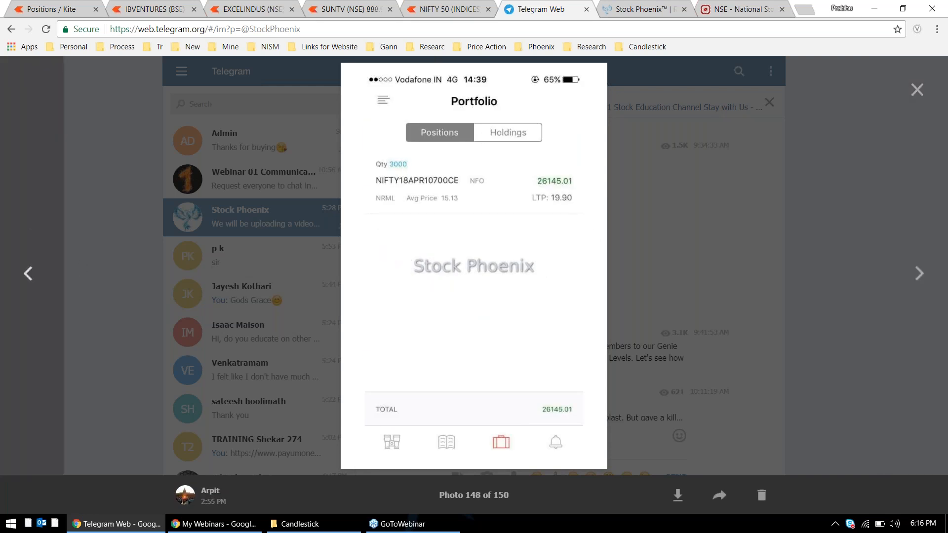
pyautogui.click(28, 274)
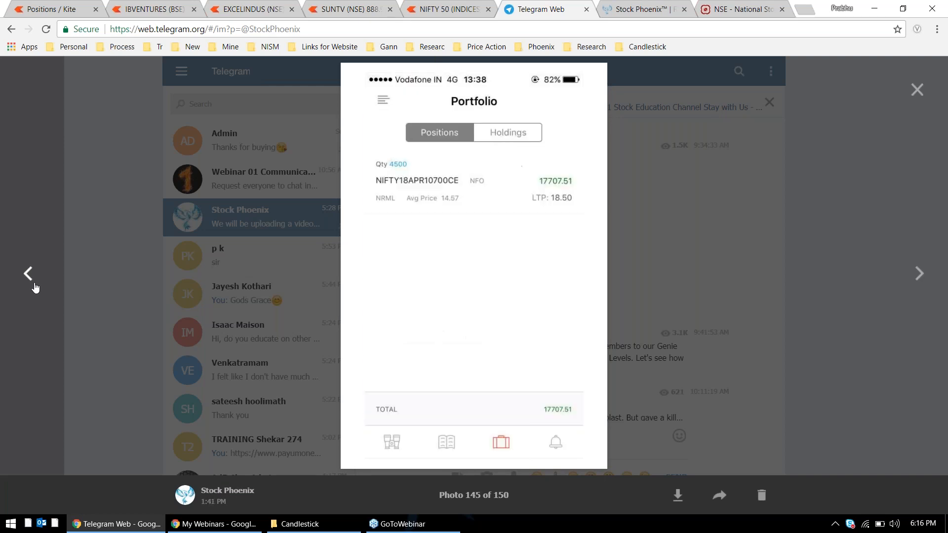
pyautogui.click(28, 273)
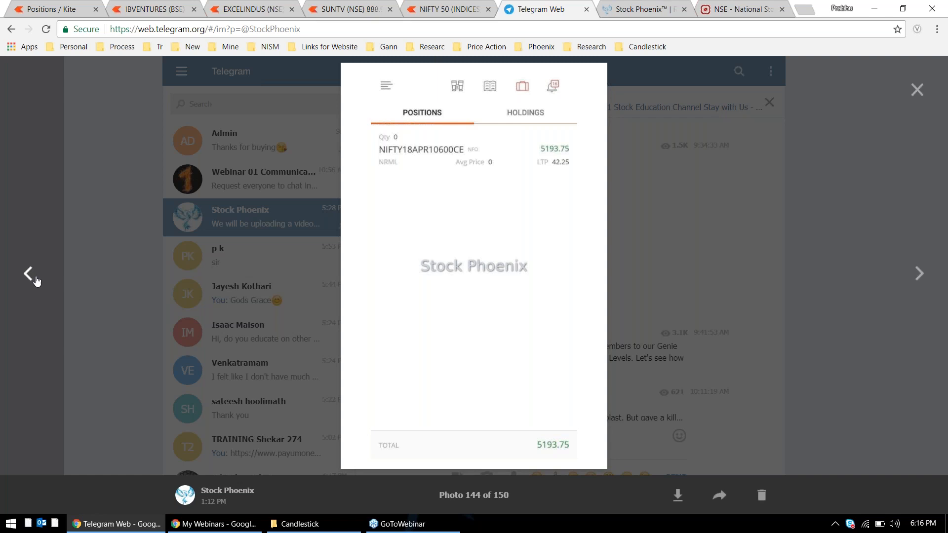
pyautogui.click(29, 273)
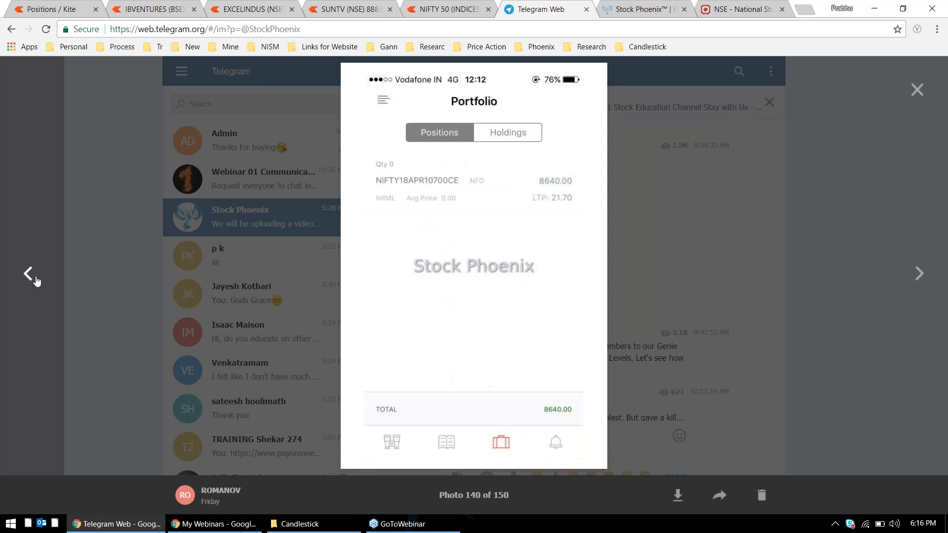
pyautogui.click(29, 274)
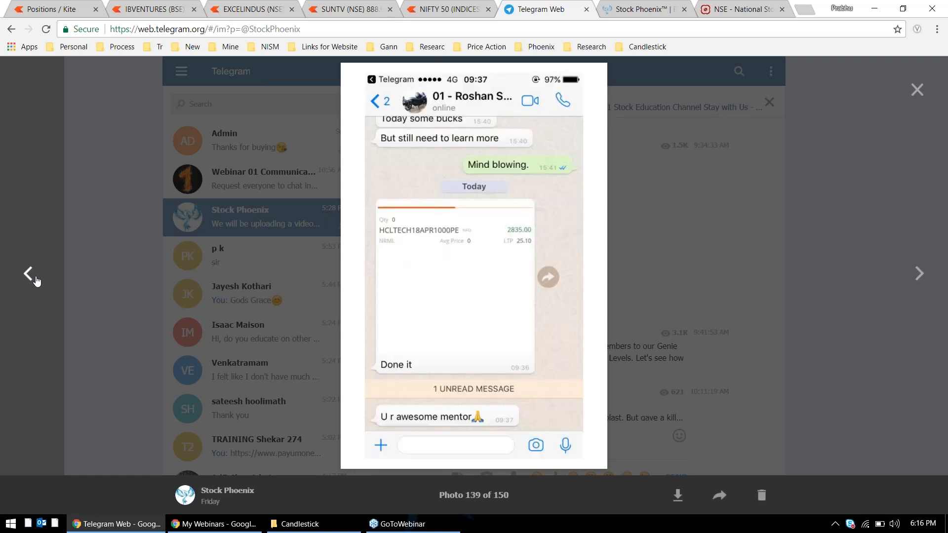
pyautogui.click(28, 274)
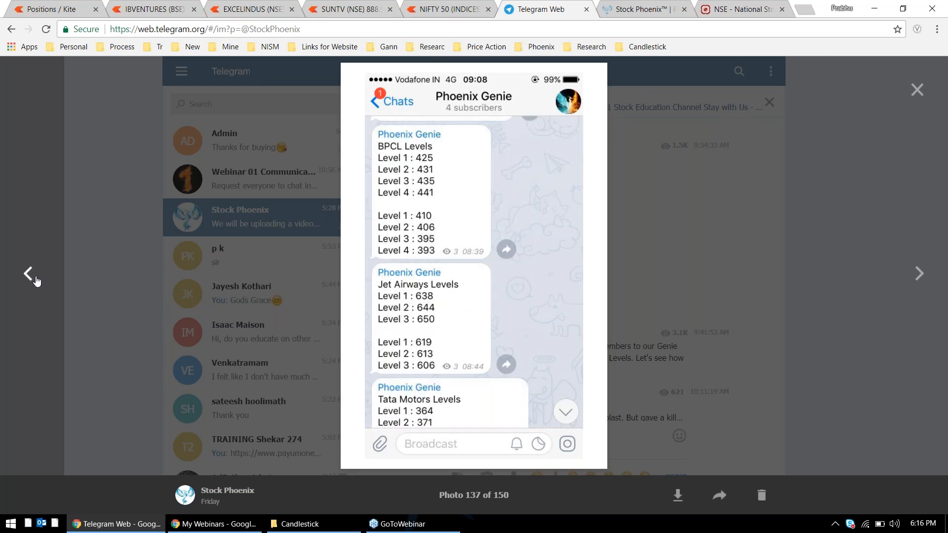
# Page forward again to the batch group chat screenshot, then bring up the Stock Phoenix website.
pyautogui.click(918, 273)
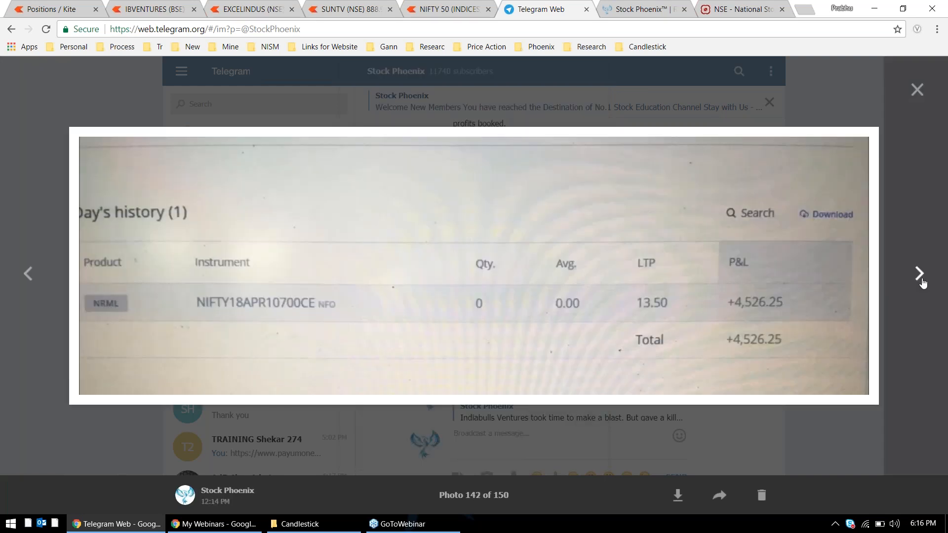
pyautogui.click(918, 274)
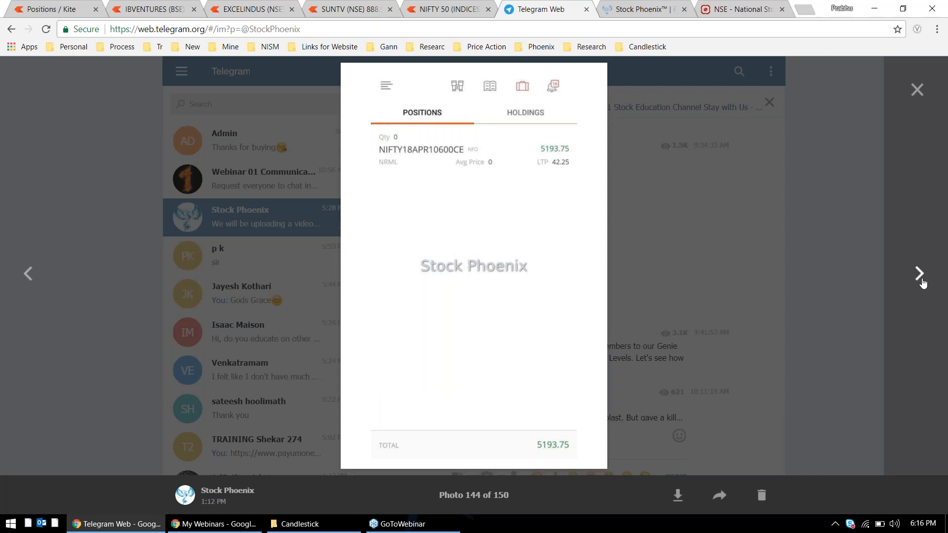
pyautogui.click(918, 274)
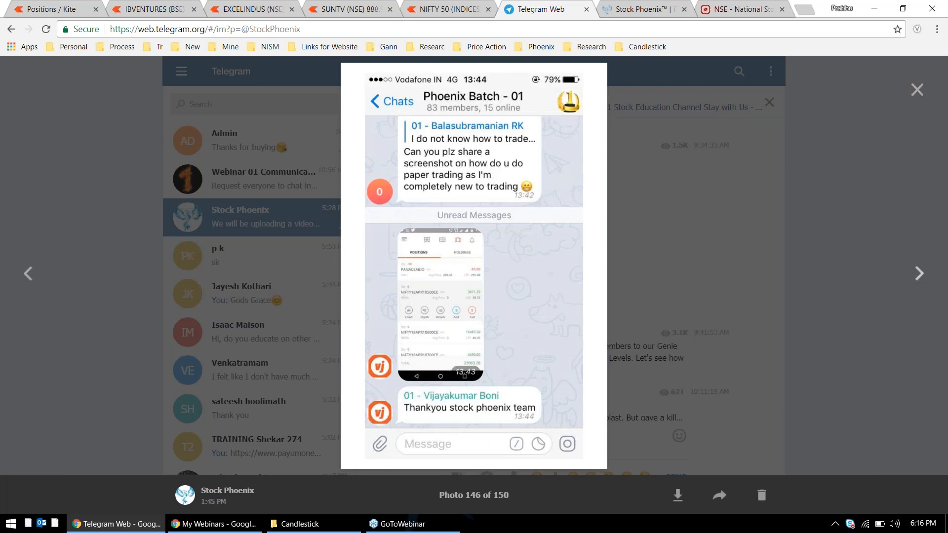
pyautogui.moveTo(468, 337)
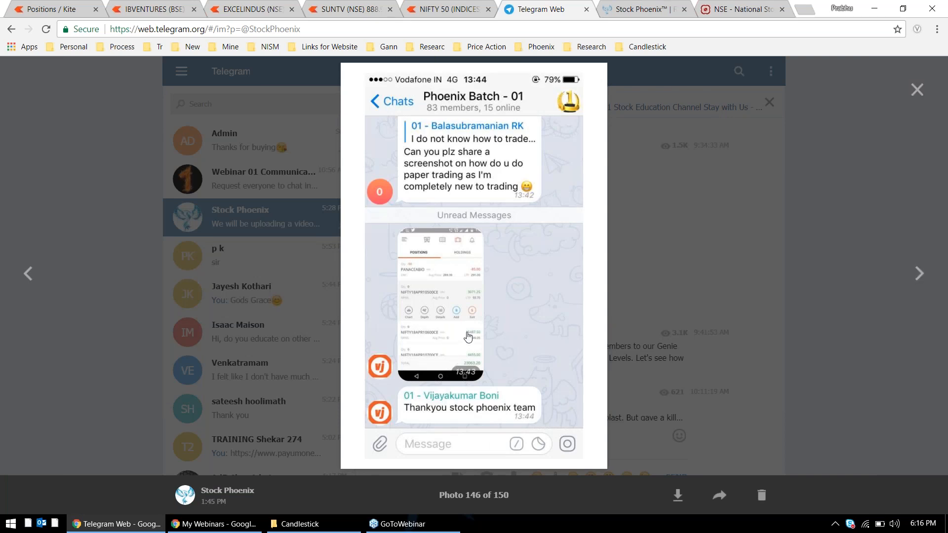
pyautogui.moveTo(501, 123)
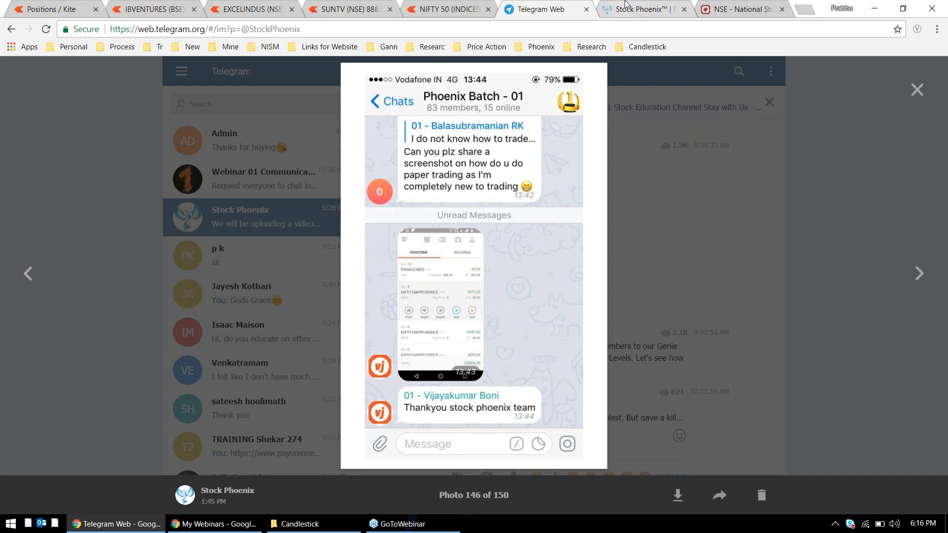
pyautogui.click(644, 9)
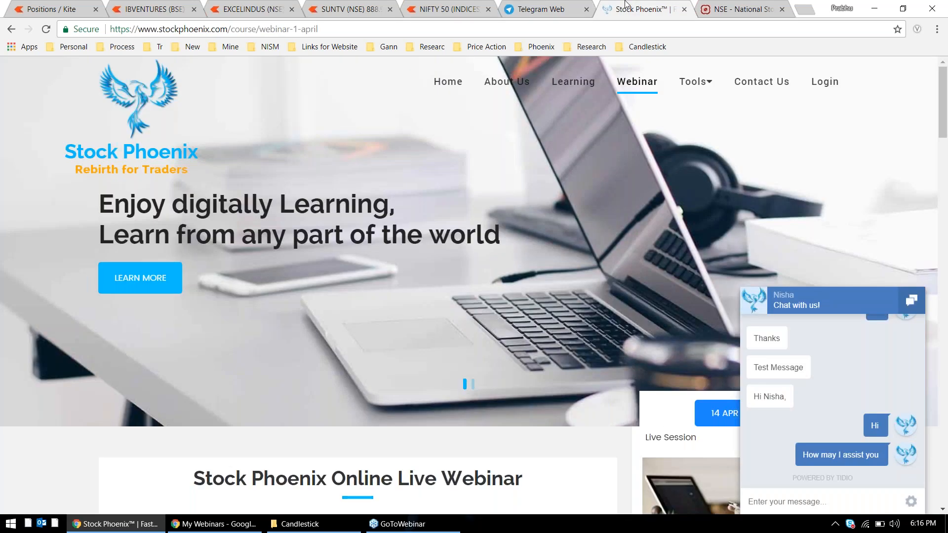
# View the Stock Phoenix homepage features section, then return to the Telegram screenshot viewer.
pyautogui.click(448, 82)
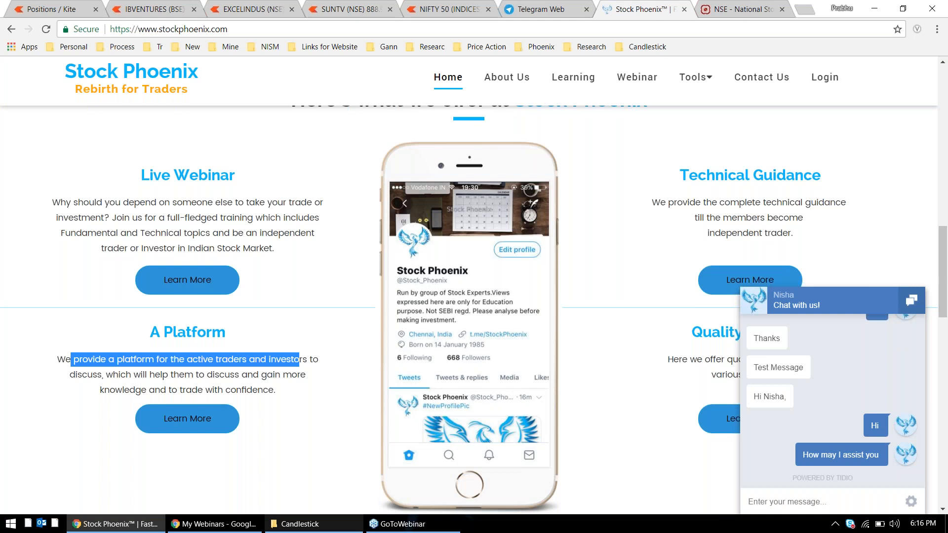
pyautogui.click(541, 9)
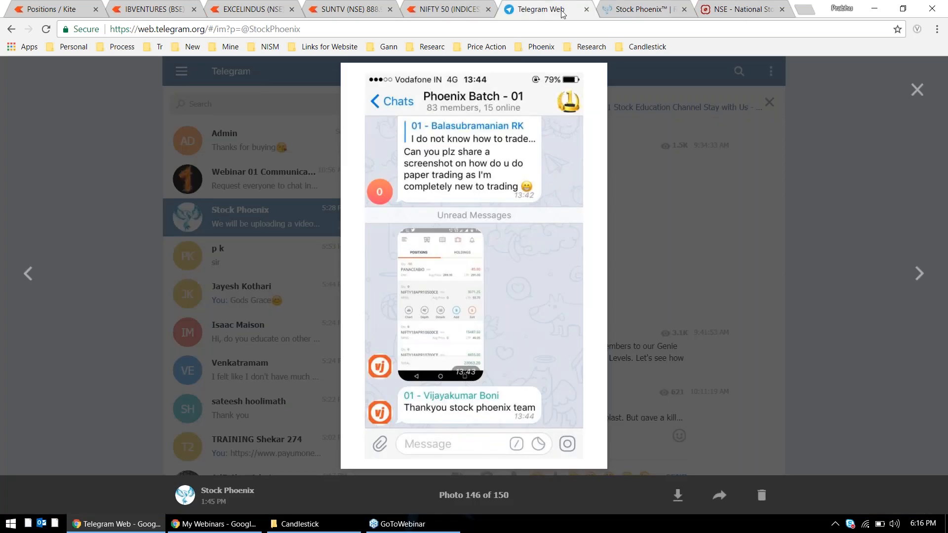
pyautogui.moveTo(919, 273)
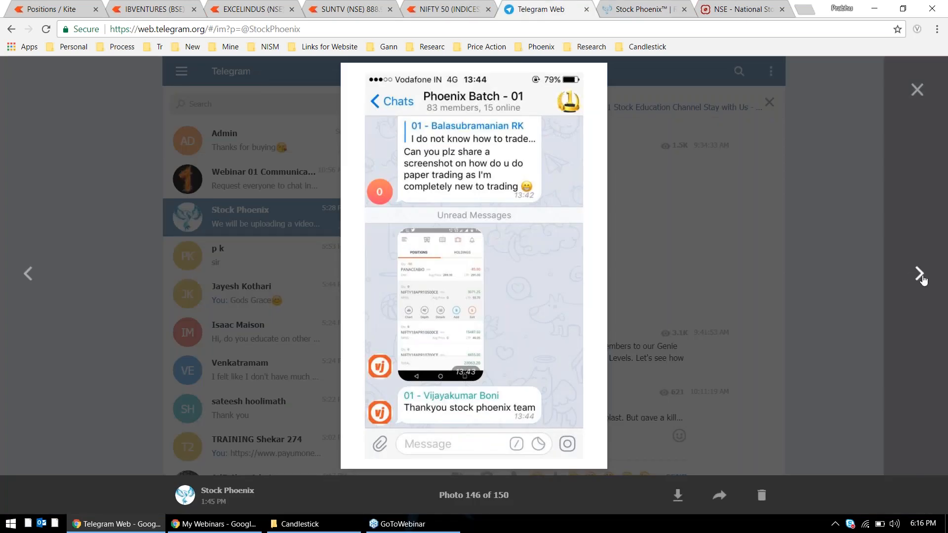
# Page through two more profit screenshots, close the viewer, and check the NIFTY 50 chart before returning to the channel.
pyautogui.click(918, 274)
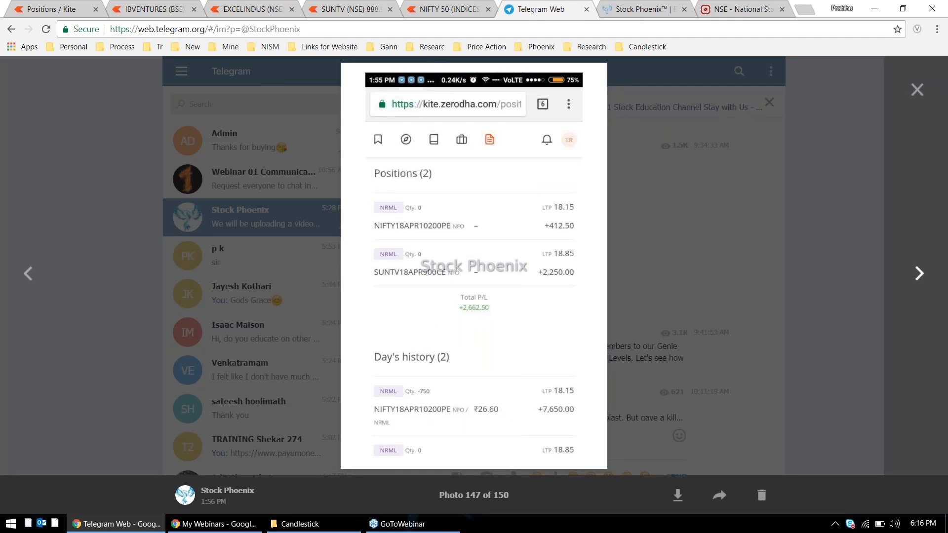
pyautogui.click(919, 274)
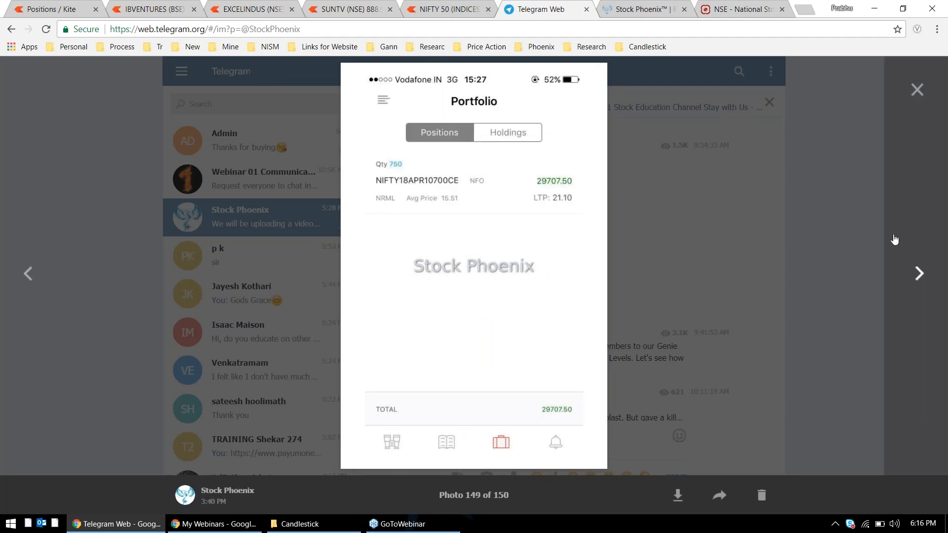
pyautogui.click(916, 90)
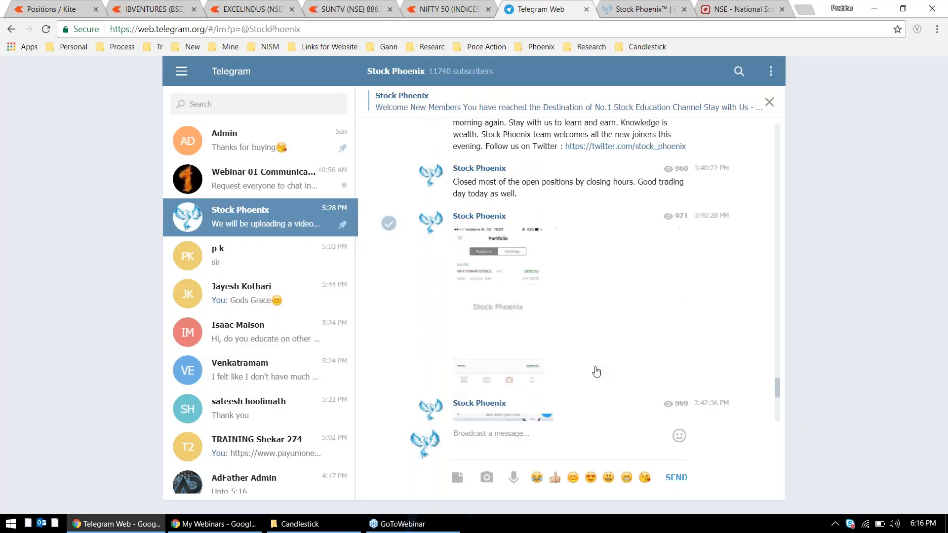
pyautogui.scroll(-3)
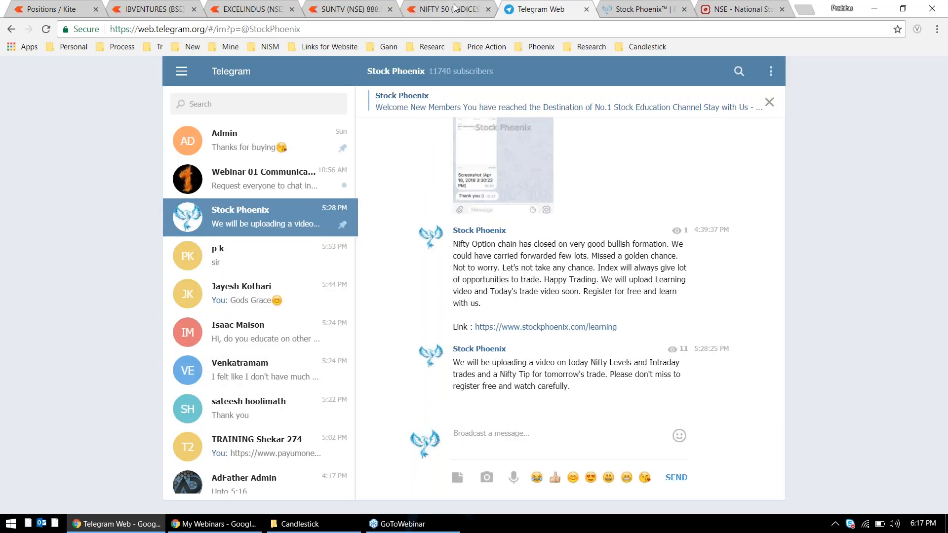
pyautogui.click(441, 8)
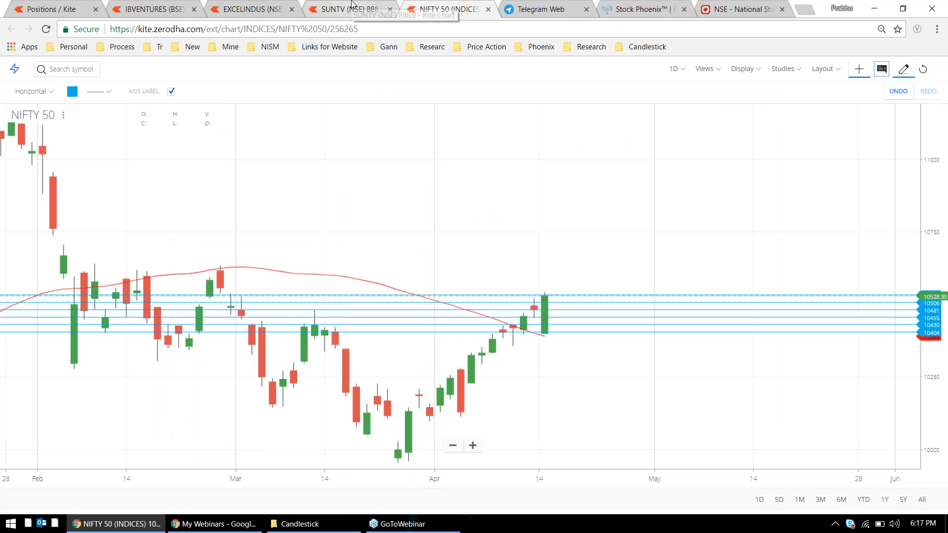
pyautogui.click(540, 9)
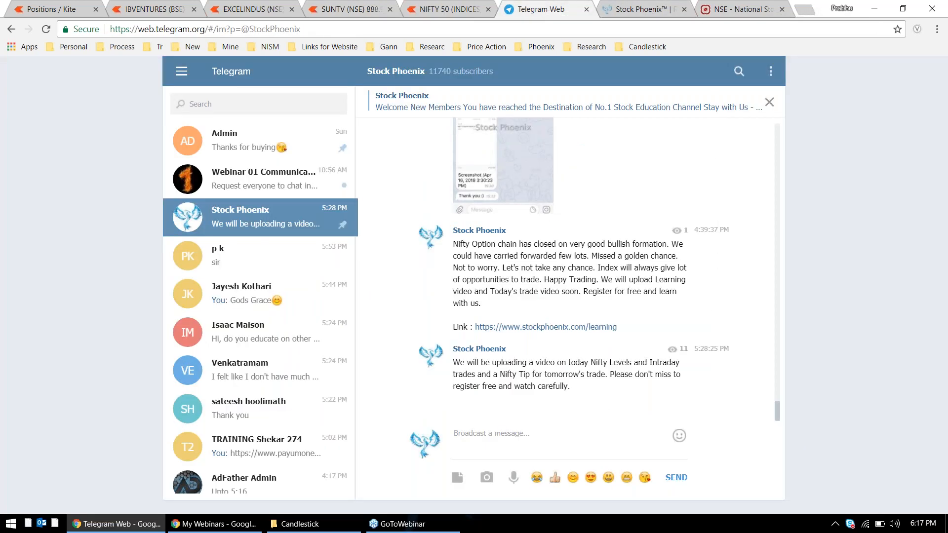
# Reopen the batch chat screenshot and page back to the earliest Phoenix Genie calls, then bring up the SUNTV chart.
pyautogui.click(502, 163)
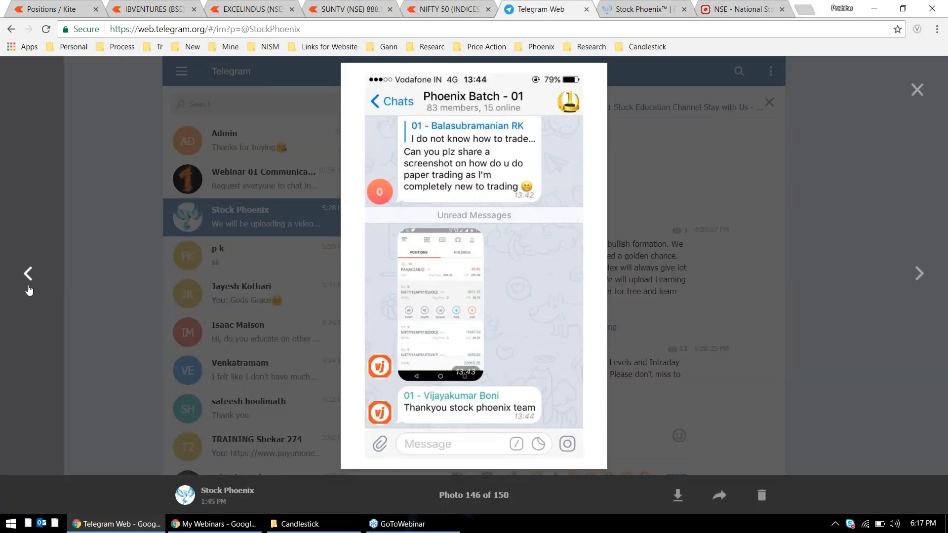
pyautogui.click(28, 274)
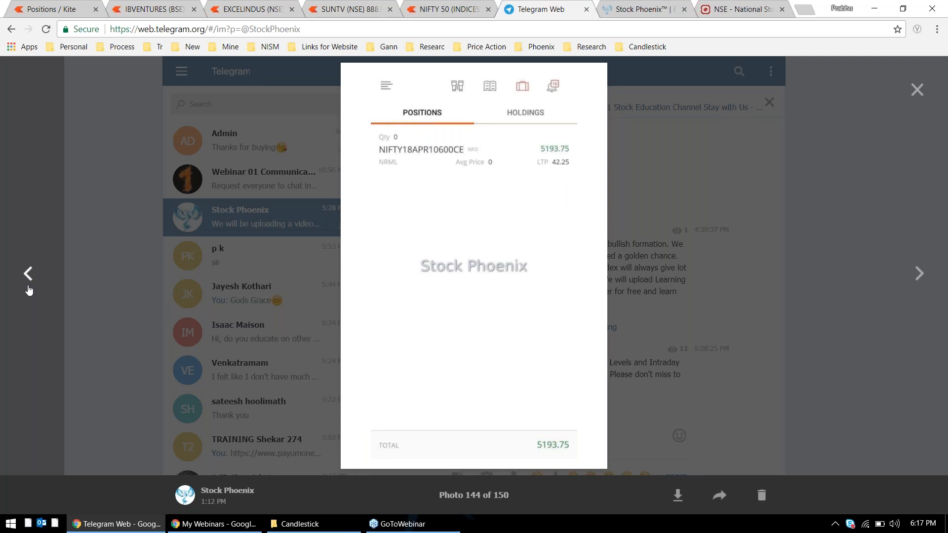
pyautogui.click(28, 274)
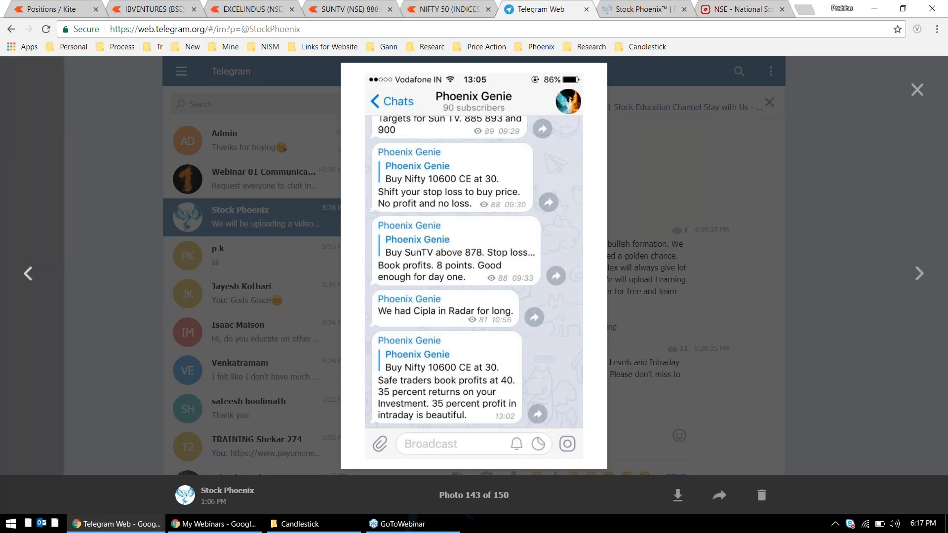
pyautogui.click(27, 274)
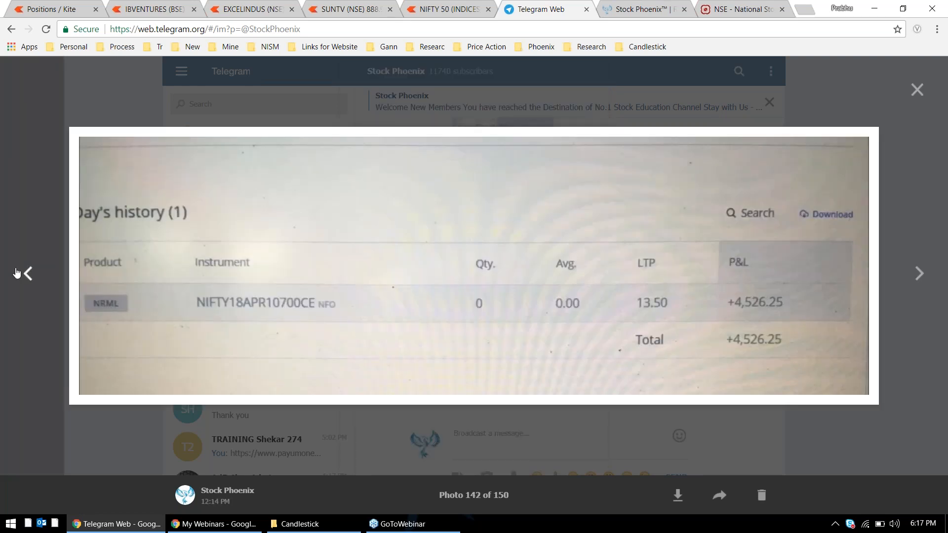
pyautogui.click(28, 274)
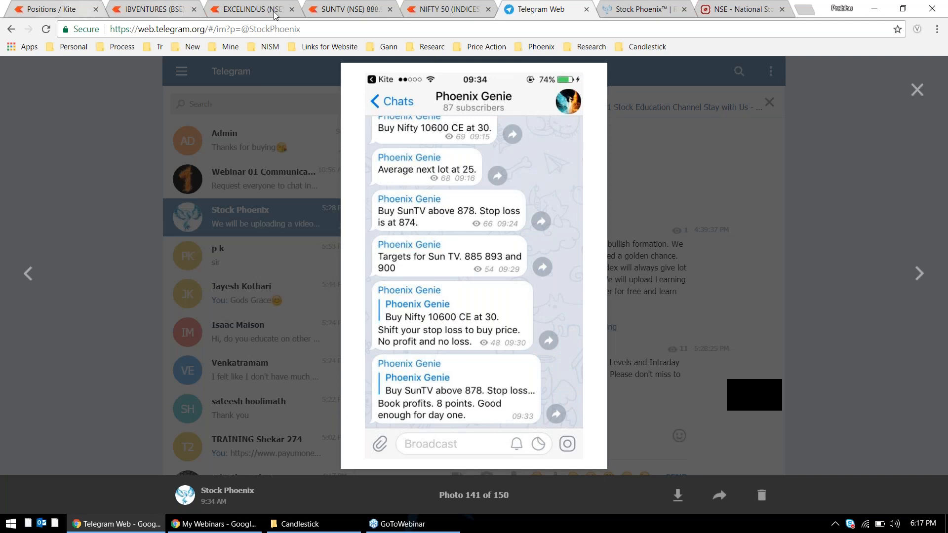
pyautogui.click(341, 9)
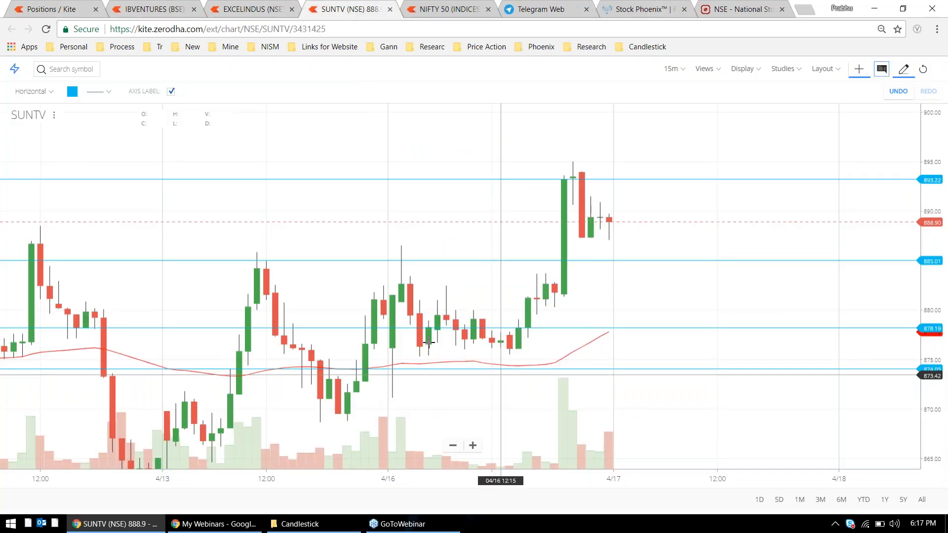
pyautogui.moveTo(391, 326)
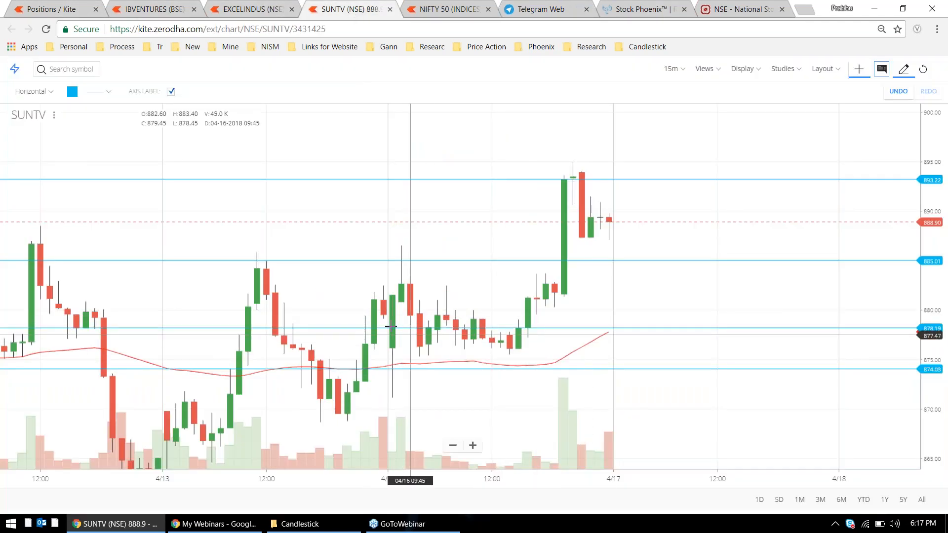
# Select the SUNTV level line near 878 and compare the chart against the Genie SunTV entry, stop loss and targets.
pyautogui.click(382, 333)
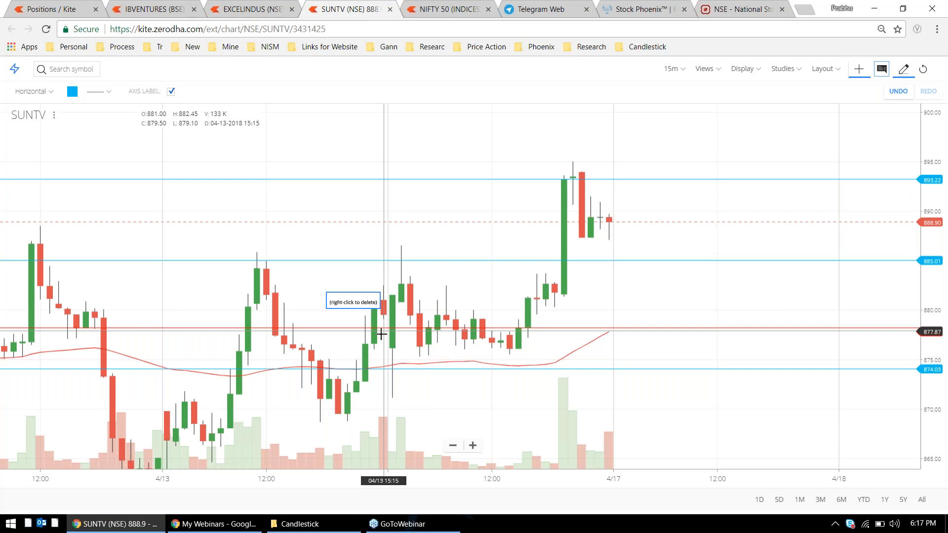
pyautogui.moveTo(572, 5)
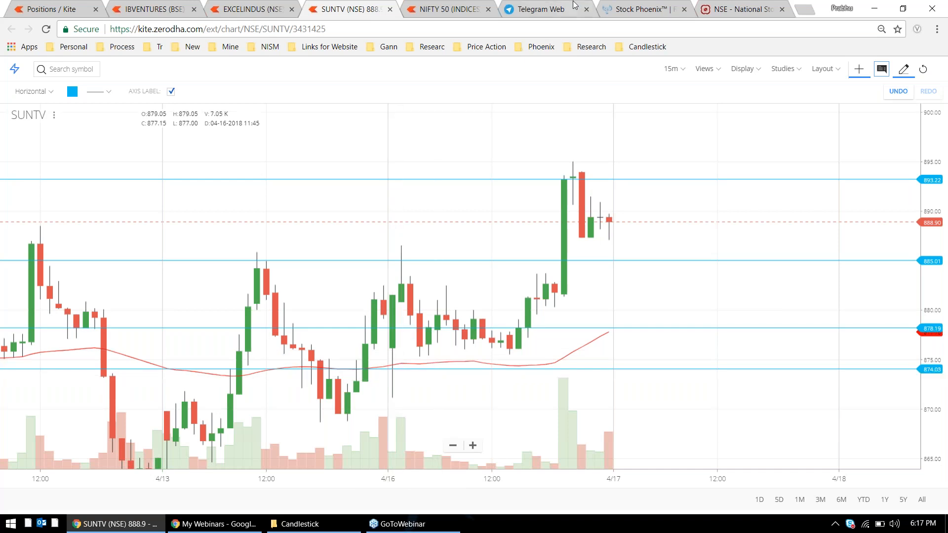
pyautogui.click(541, 9)
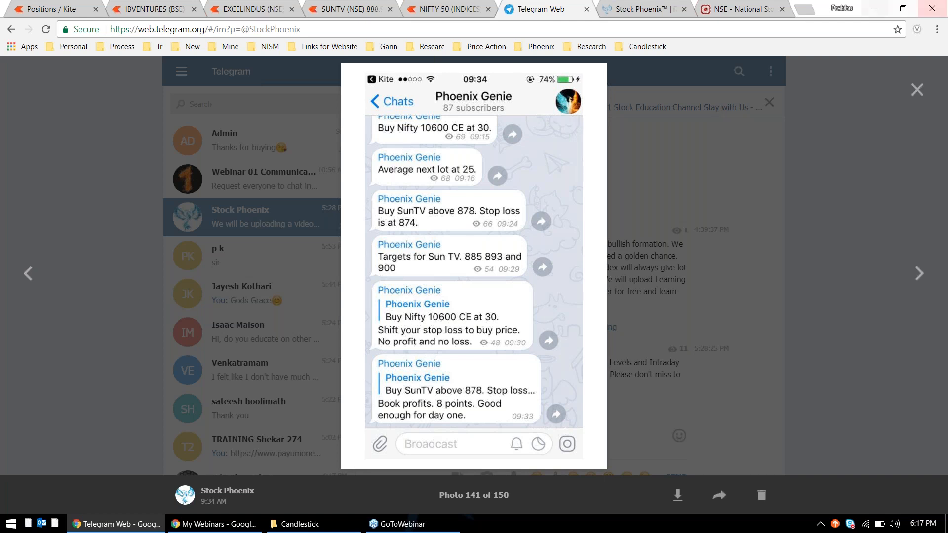
pyautogui.click(350, 9)
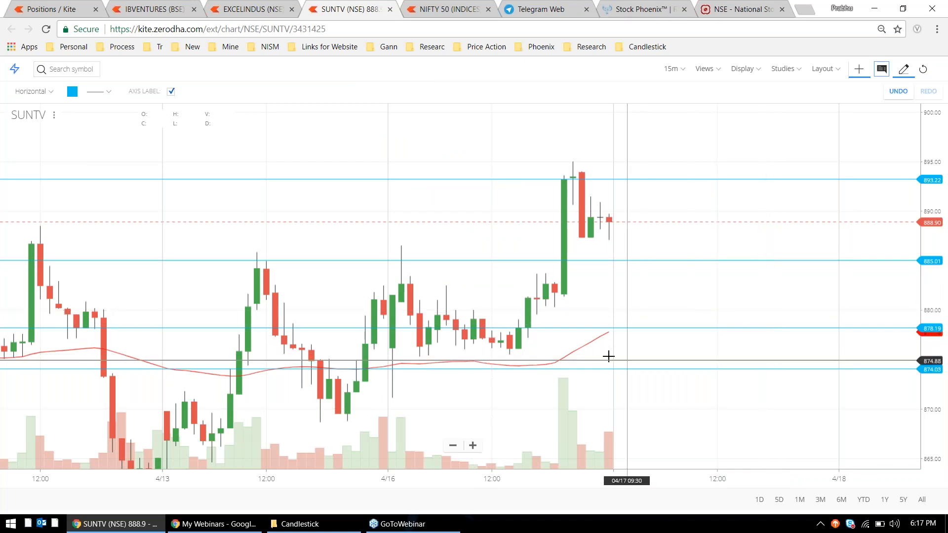
pyautogui.moveTo(812, 378)
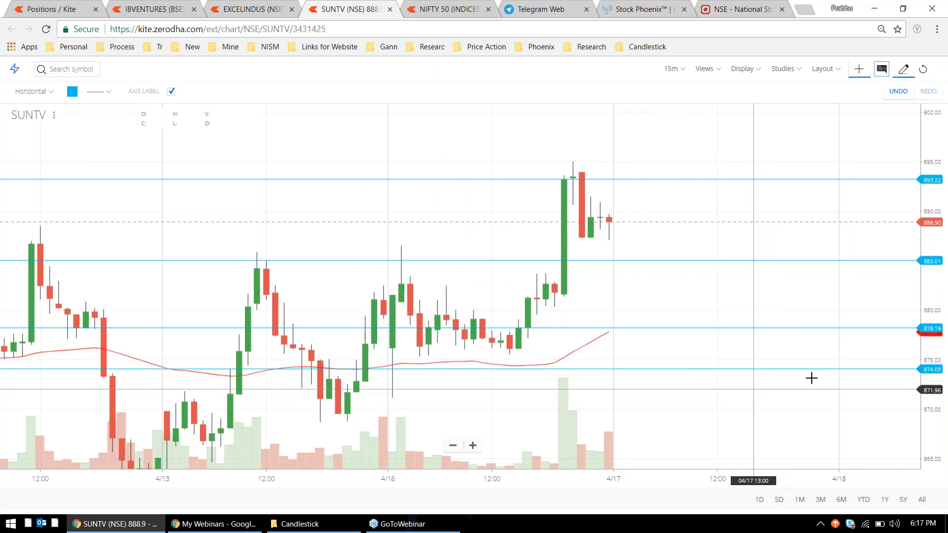
pyautogui.moveTo(385, 337)
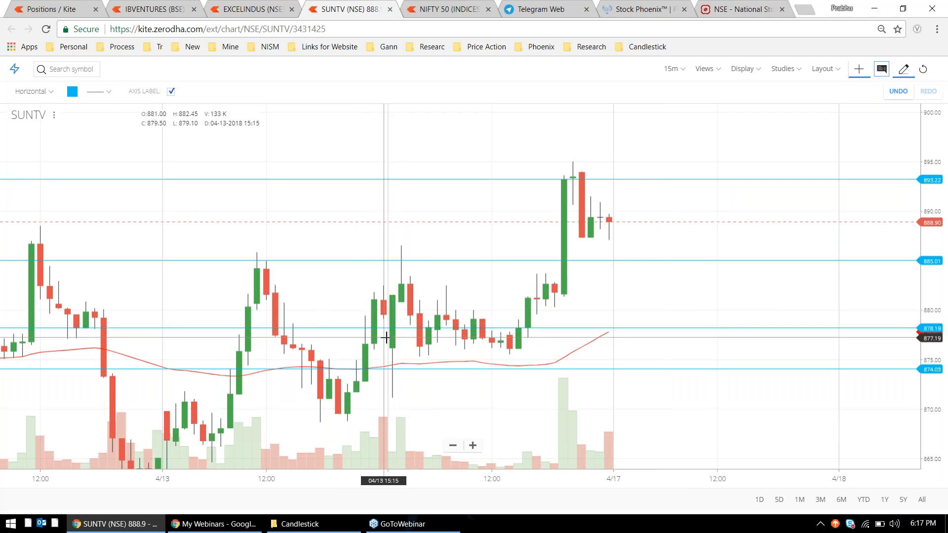
pyautogui.moveTo(401, 257)
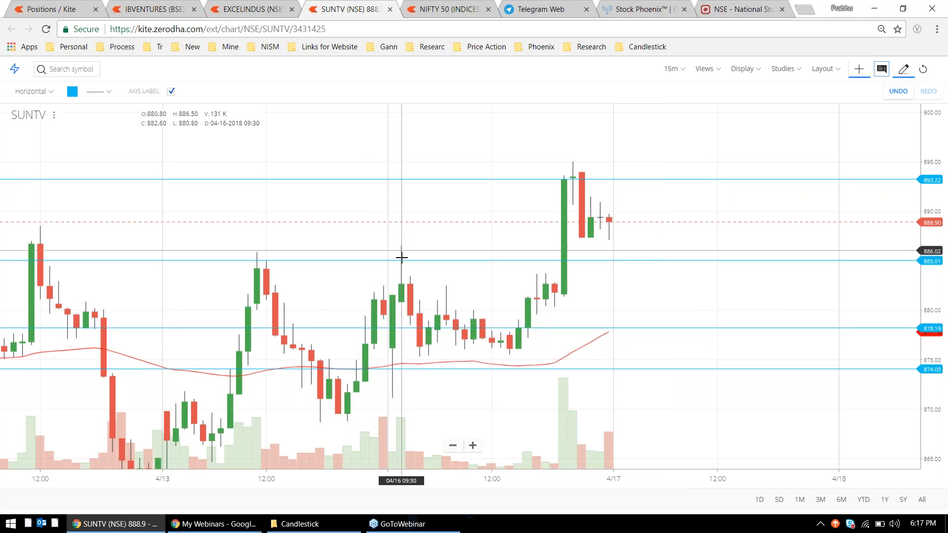
pyautogui.click(541, 9)
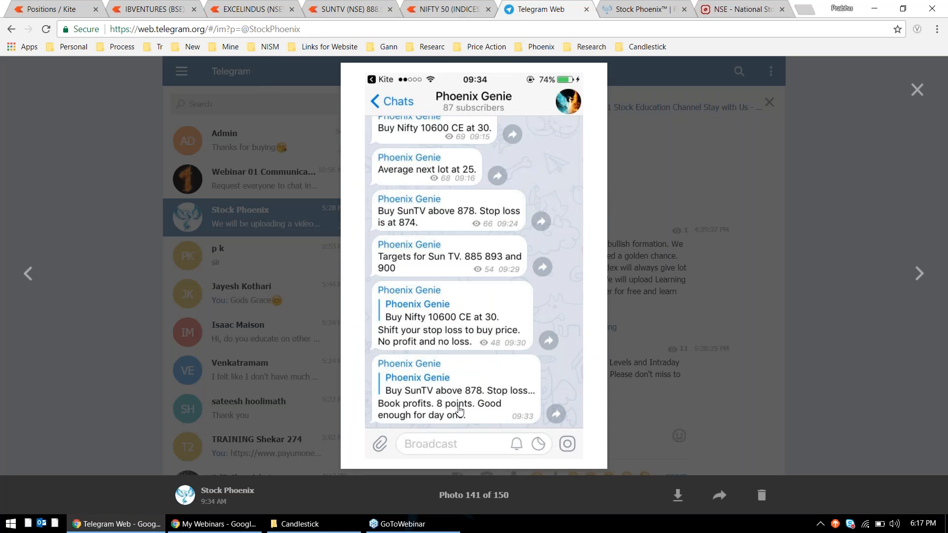
pyautogui.moveTo(894, 27)
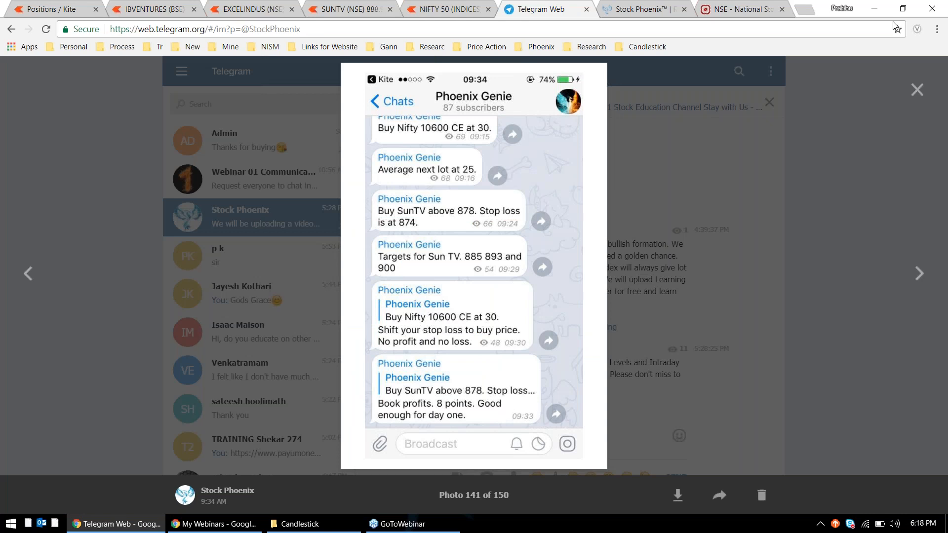
pyautogui.click(351, 9)
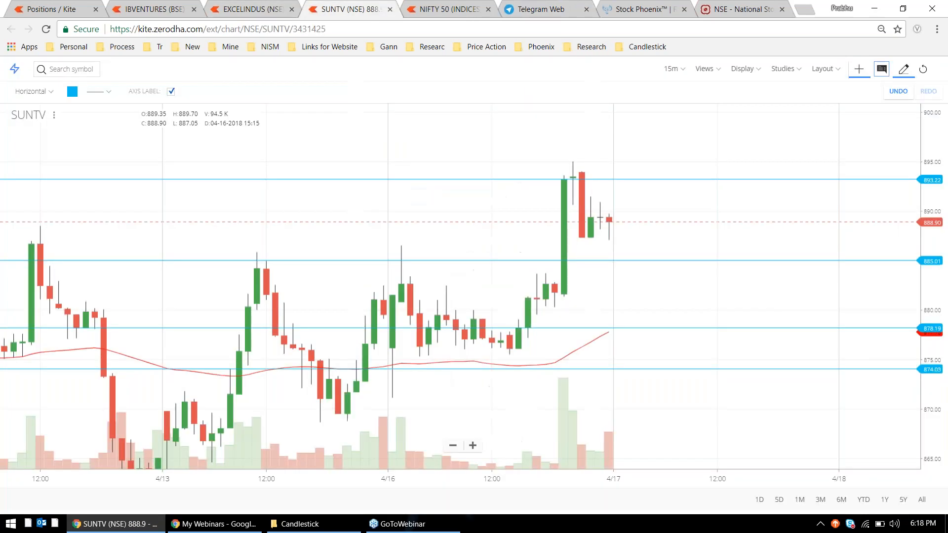
pyautogui.moveTo(403, 339)
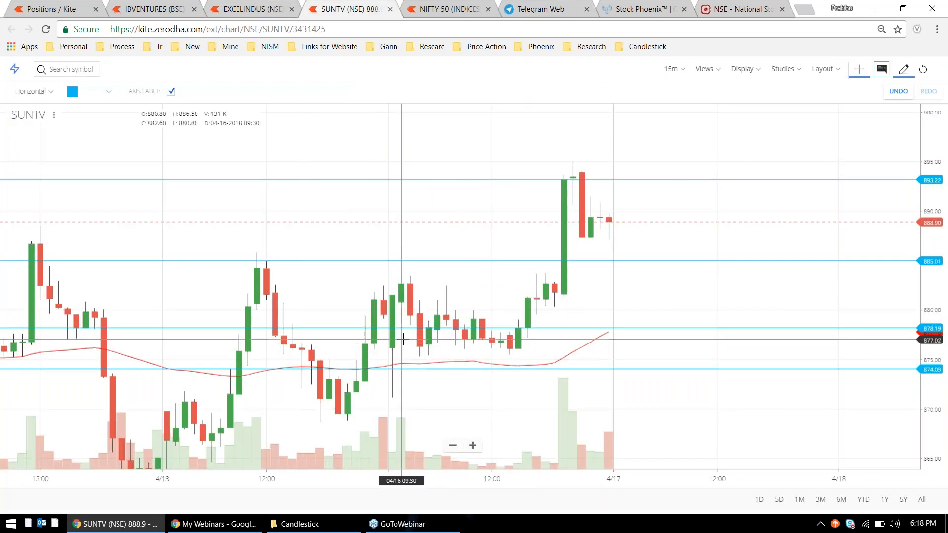
pyautogui.moveTo(554, 195)
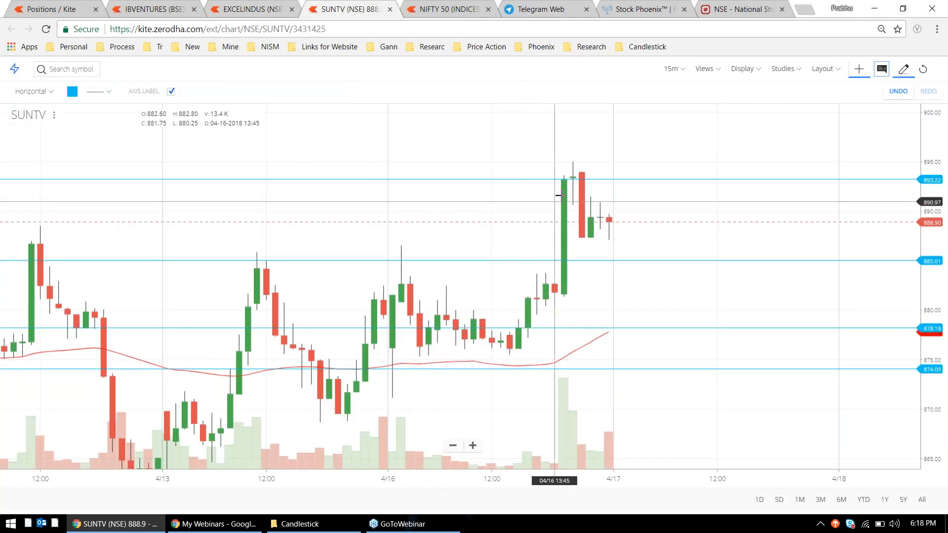
pyautogui.click(541, 9)
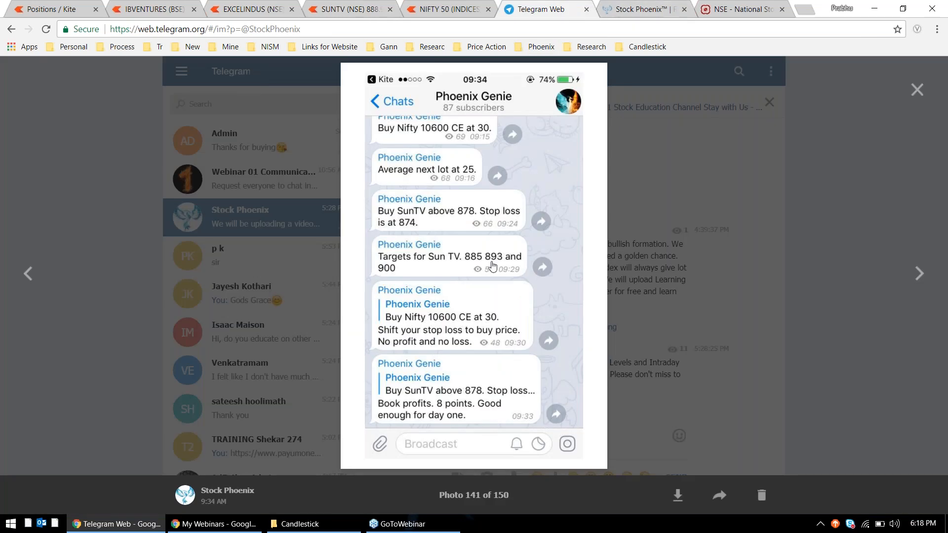
pyautogui.click(345, 9)
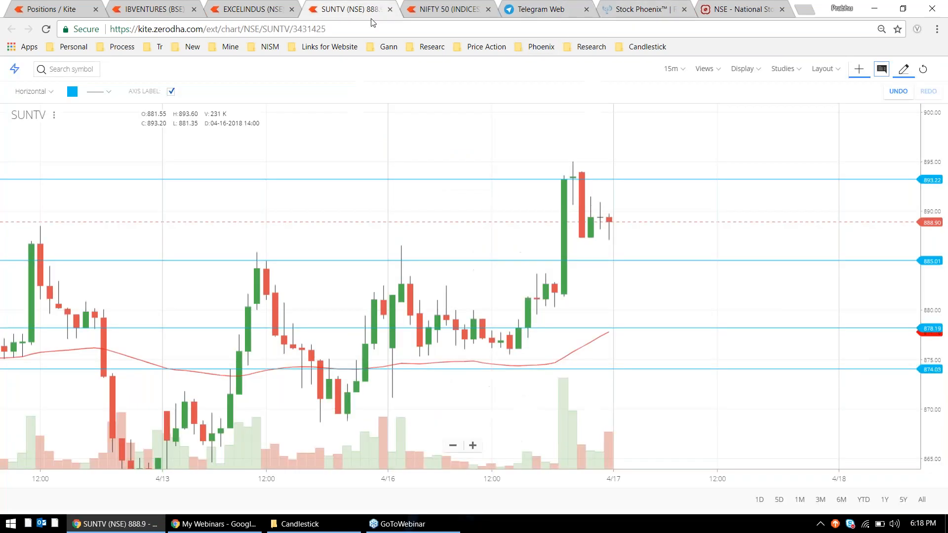
pyautogui.click(542, 178)
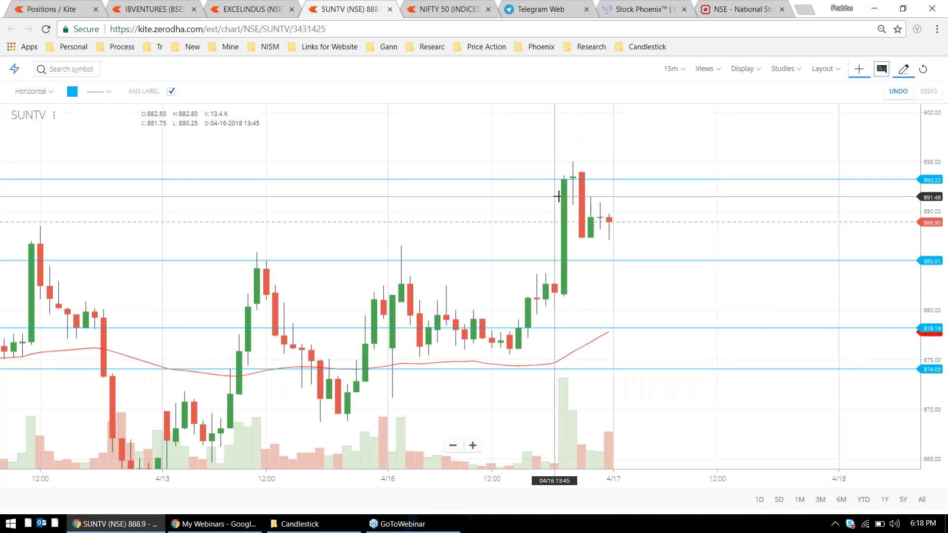
pyautogui.click(533, 188)
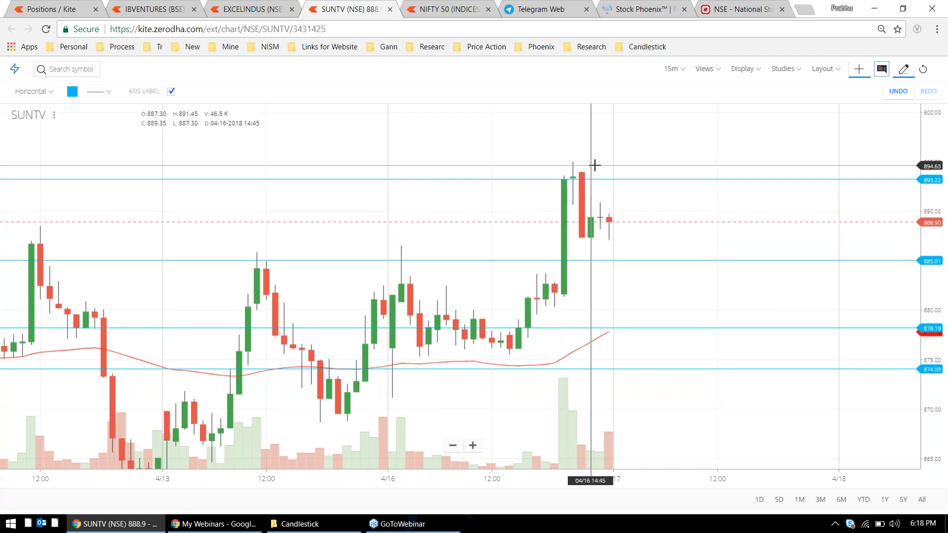
pyautogui.moveTo(595, 194)
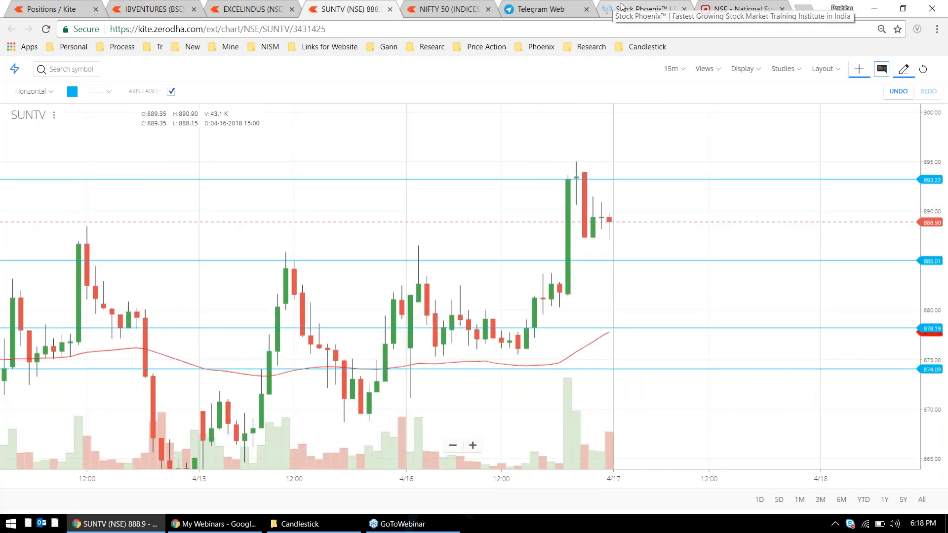
pyautogui.click(542, 8)
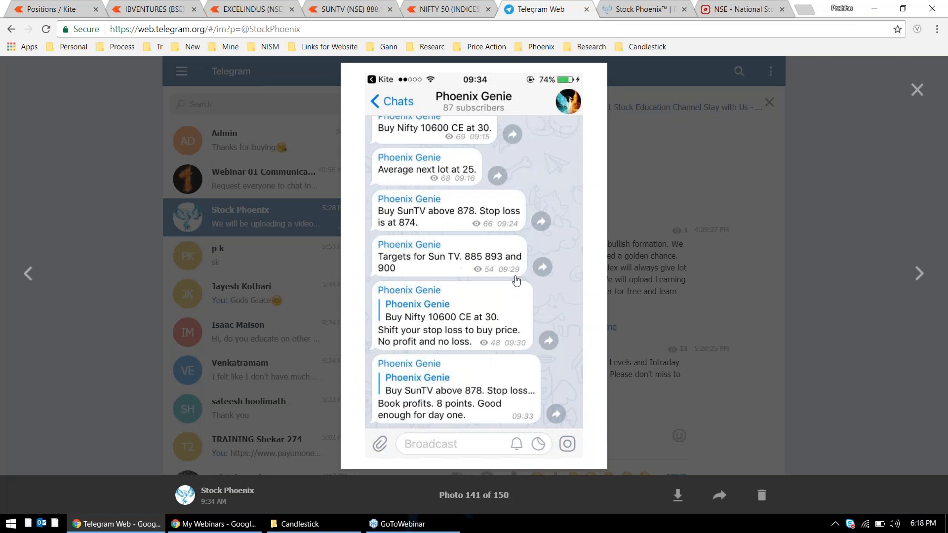
pyautogui.click(348, 9)
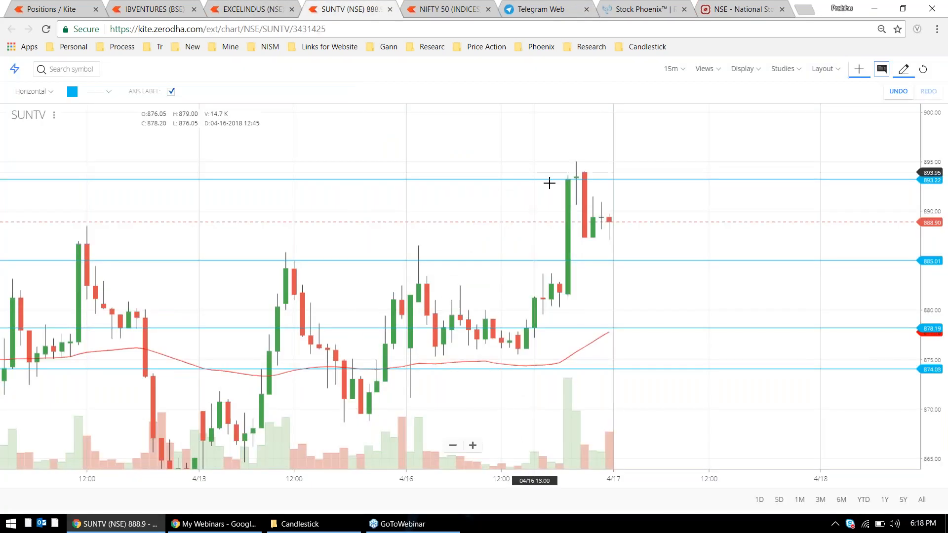
pyautogui.moveTo(566, 186)
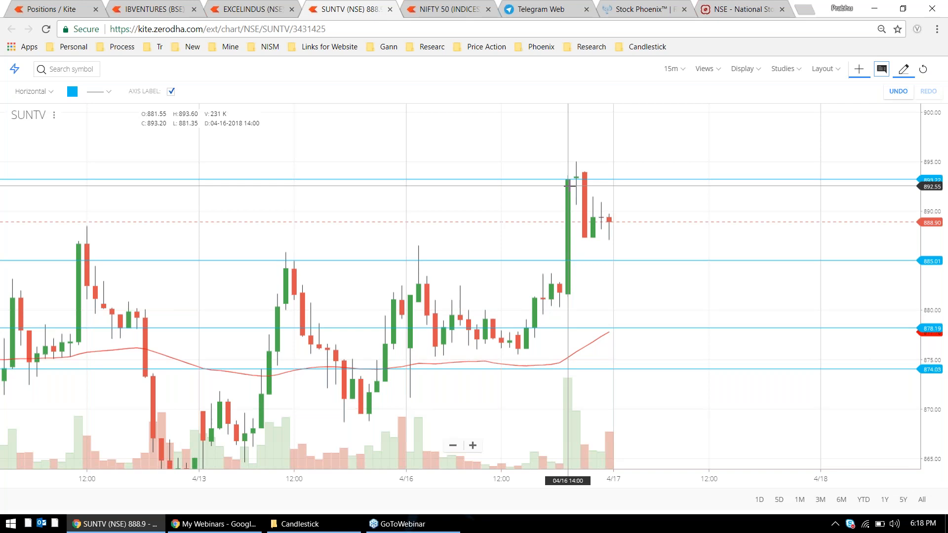
pyautogui.click(543, 8)
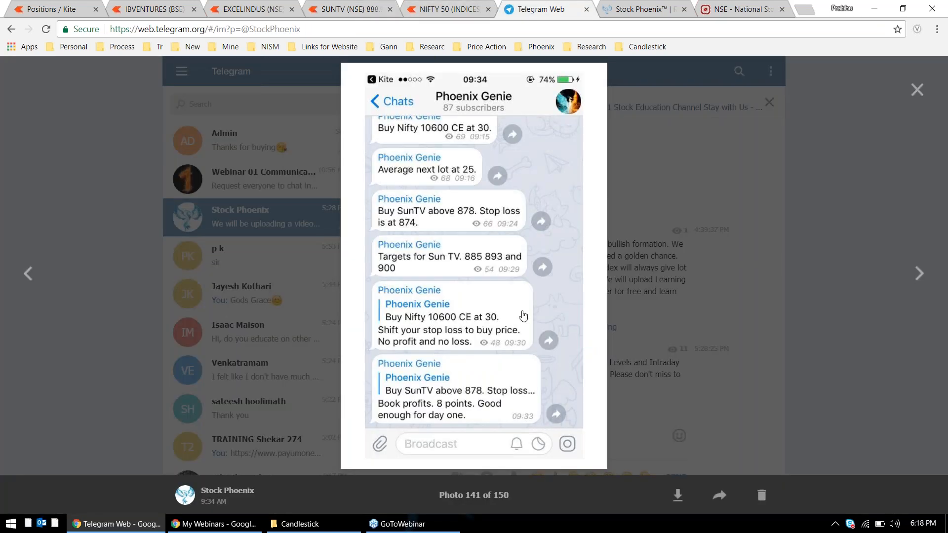
pyautogui.click(345, 9)
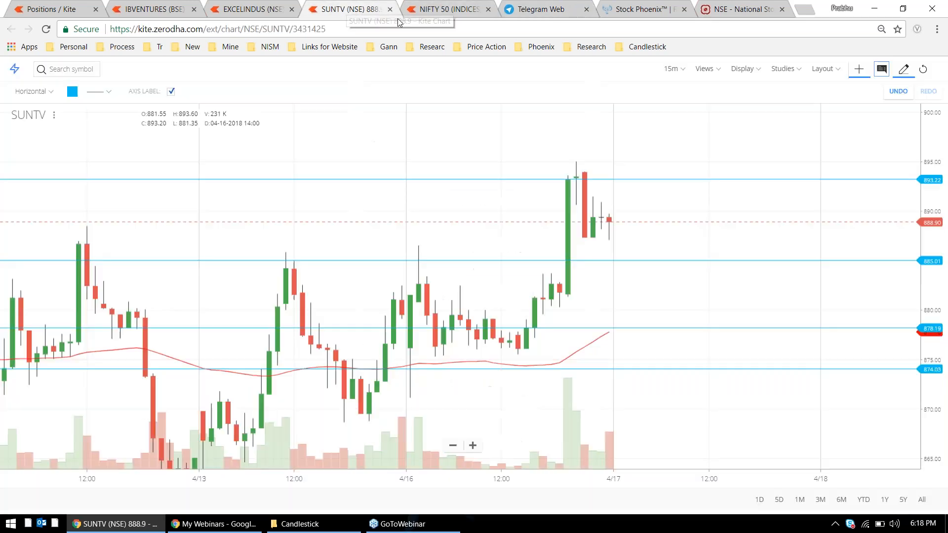
pyautogui.moveTo(689, 251)
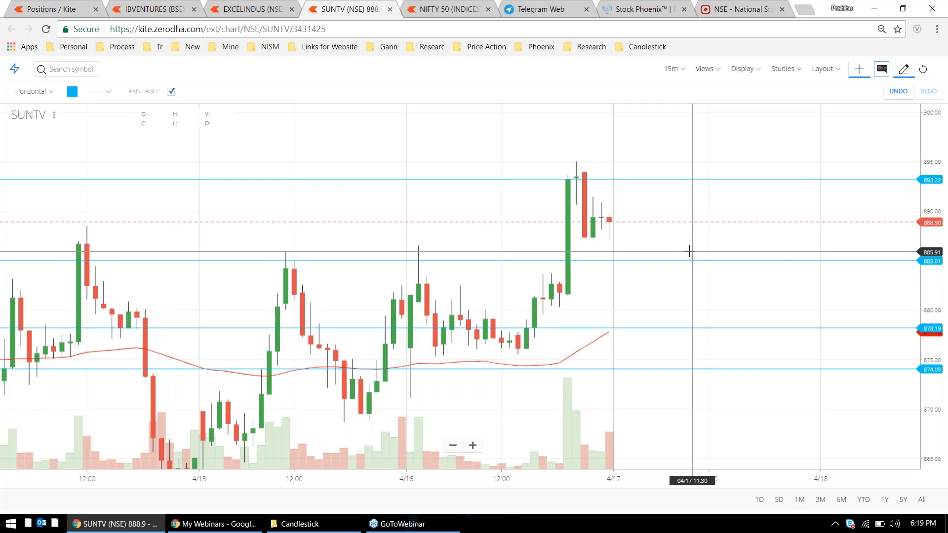
pyautogui.moveTo(208, 99)
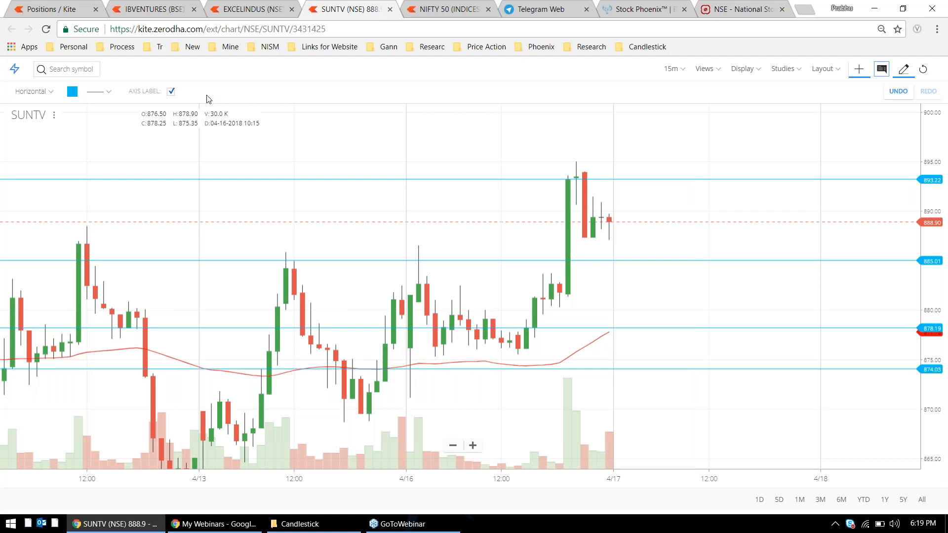
pyautogui.moveTo(208, 5)
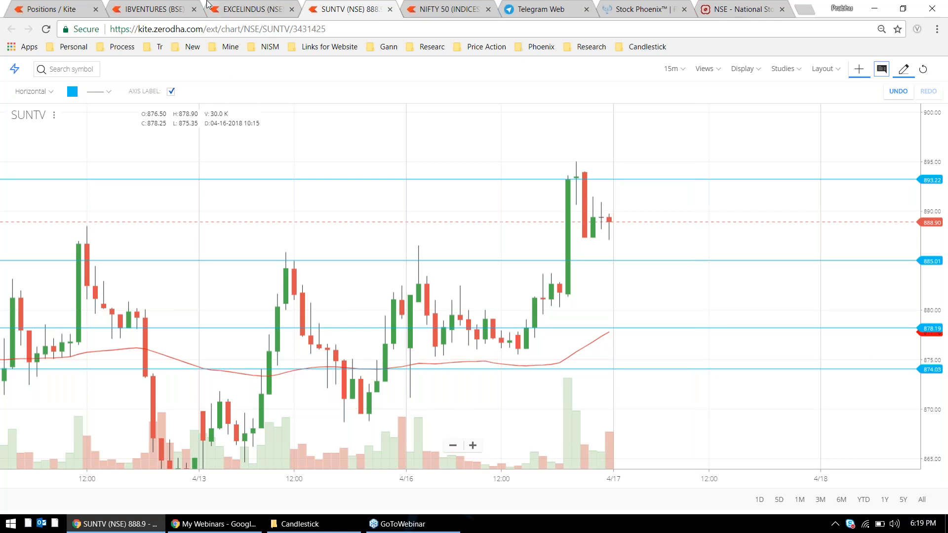
# View GoToWebinar recordings, then investing.com's homepage and its Portfolio watchlist.
pyautogui.click(248, 9)
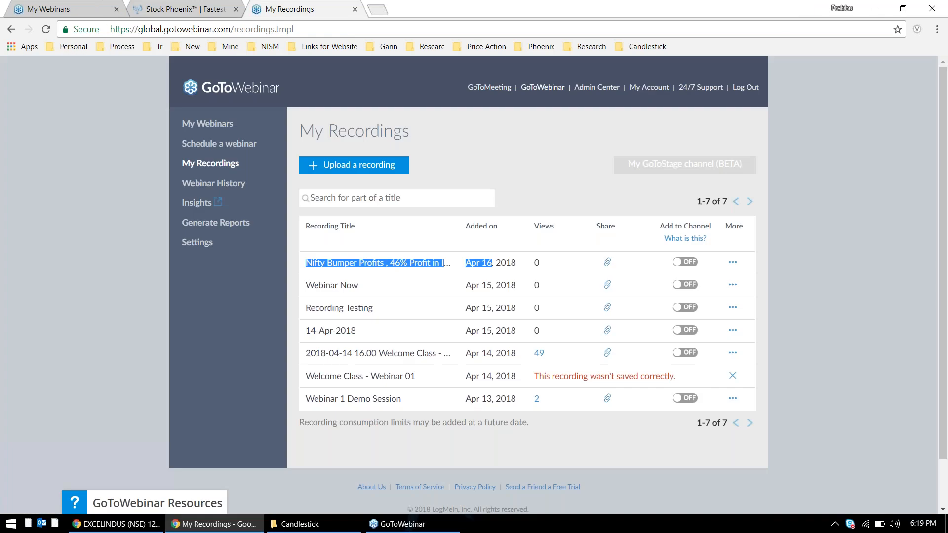
pyautogui.click(381, 9)
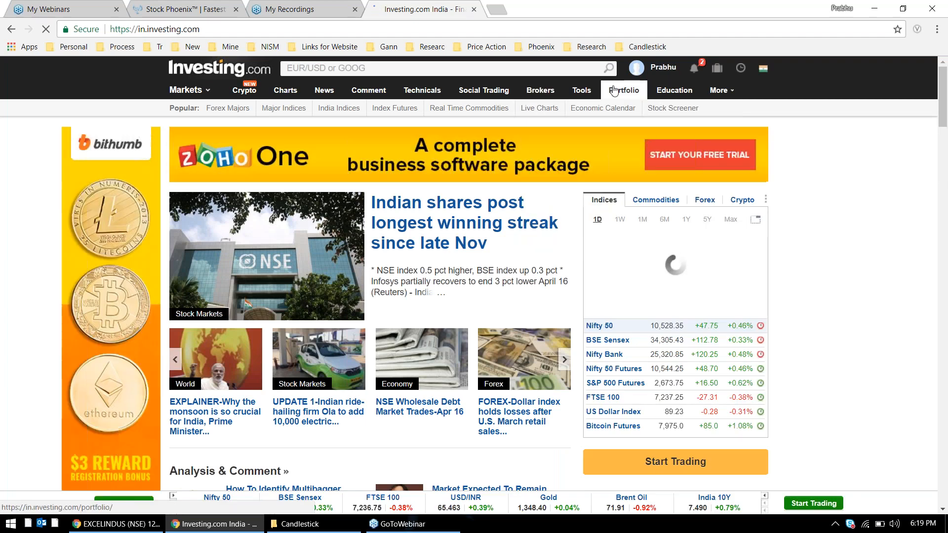
pyautogui.click(623, 89)
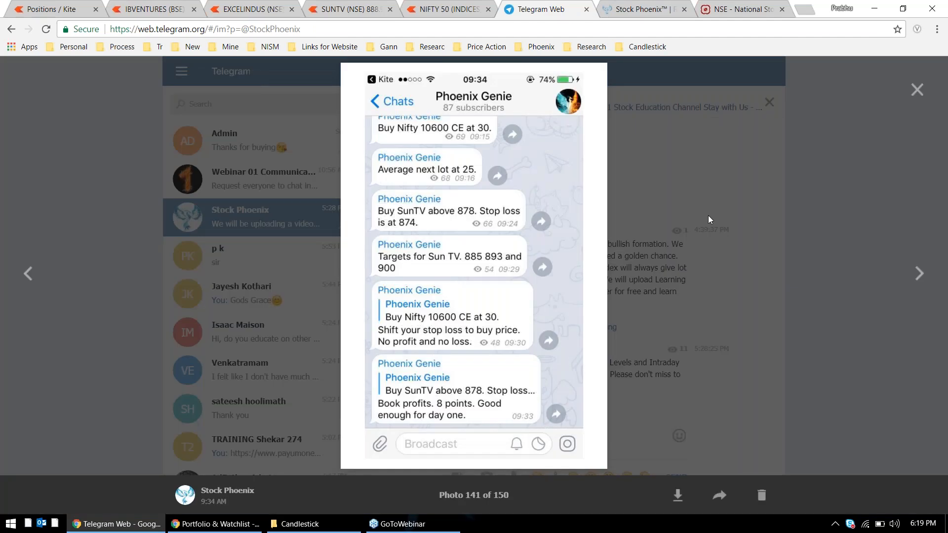
# Close the trade-call screenshot, cancel selection, and scroll up to earlier profit-booking posts.
pyautogui.click(916, 90)
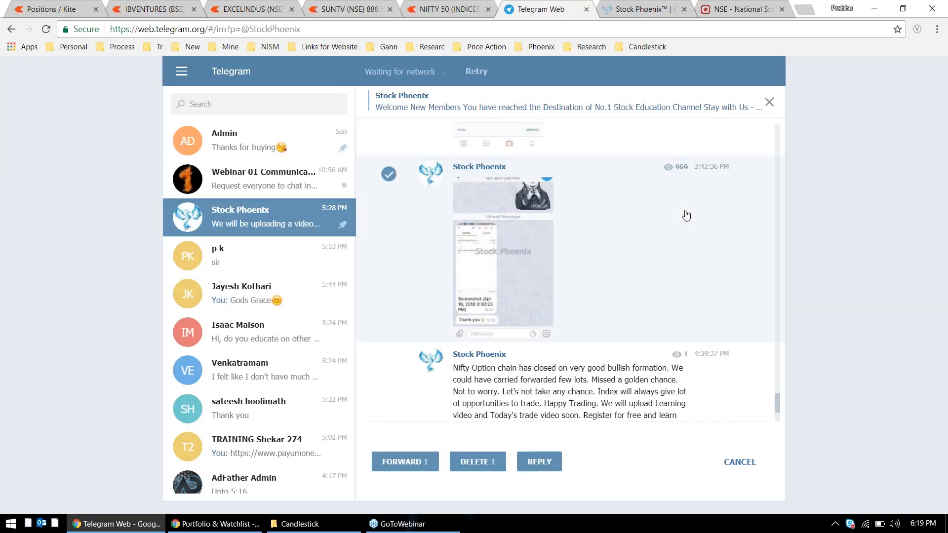
pyautogui.click(738, 462)
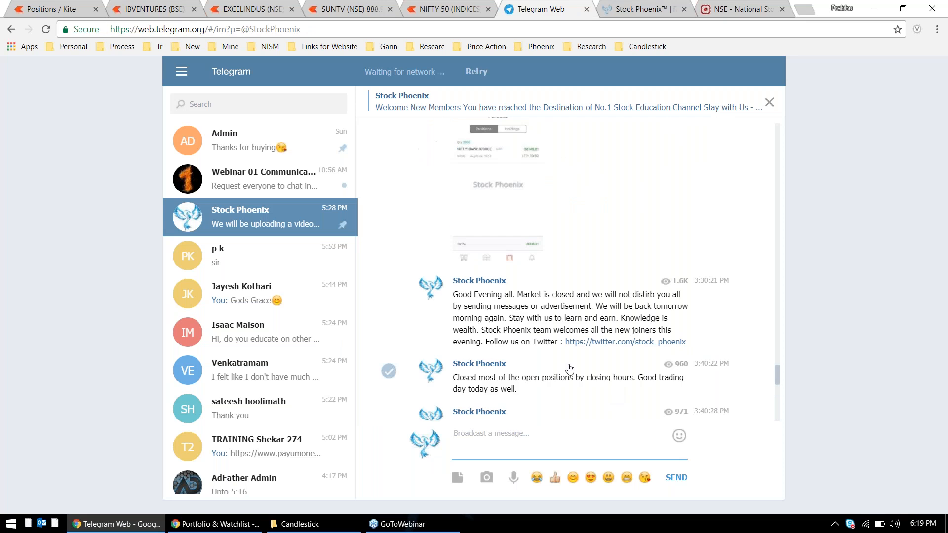
pyautogui.scroll(3)
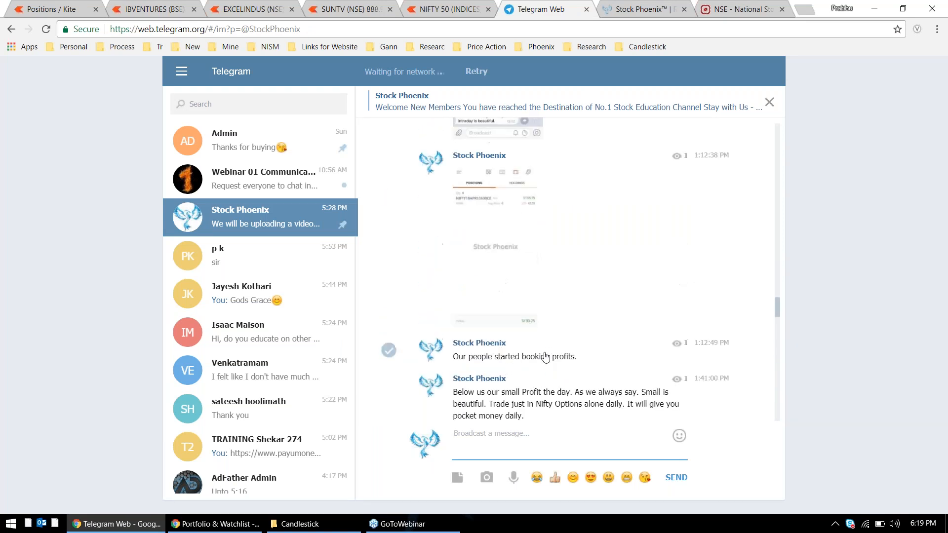
pyautogui.scroll(3)
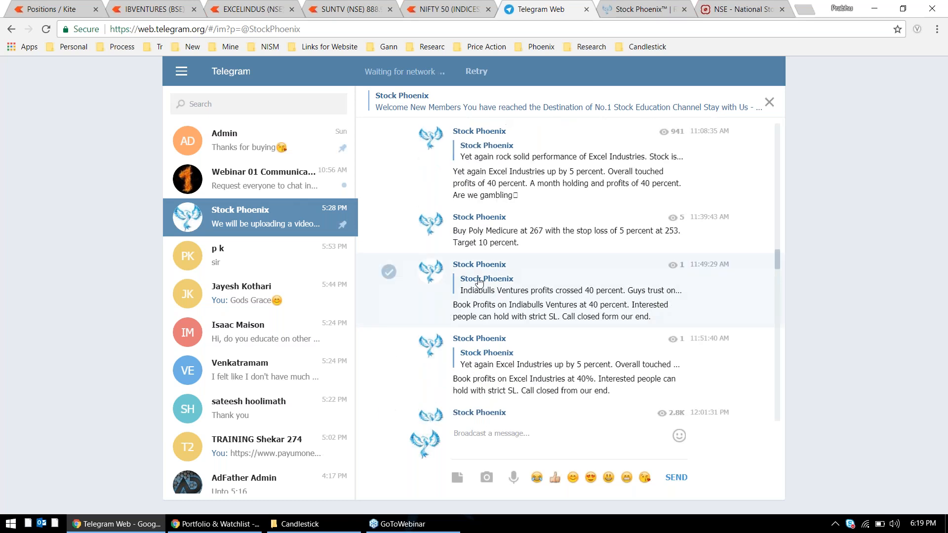
pyautogui.scroll(3)
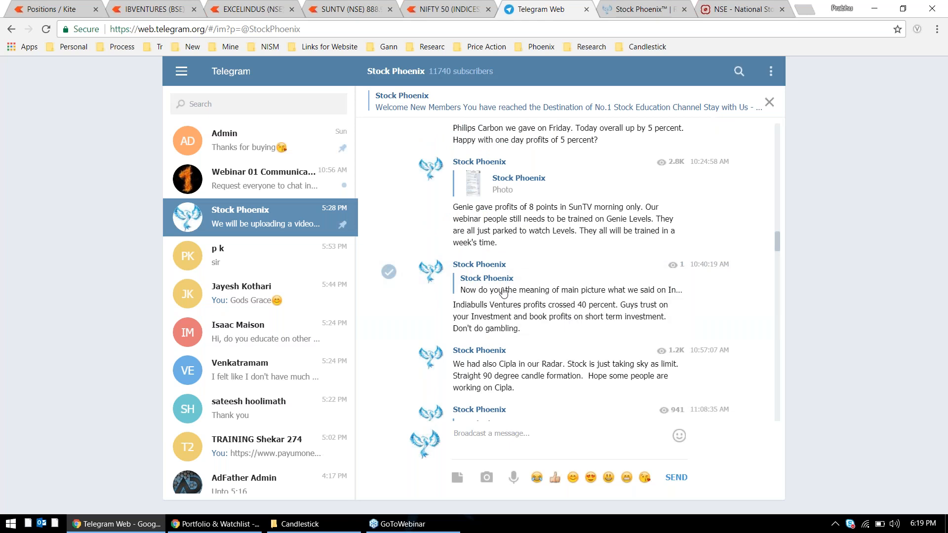
pyautogui.moveTo(473, 284)
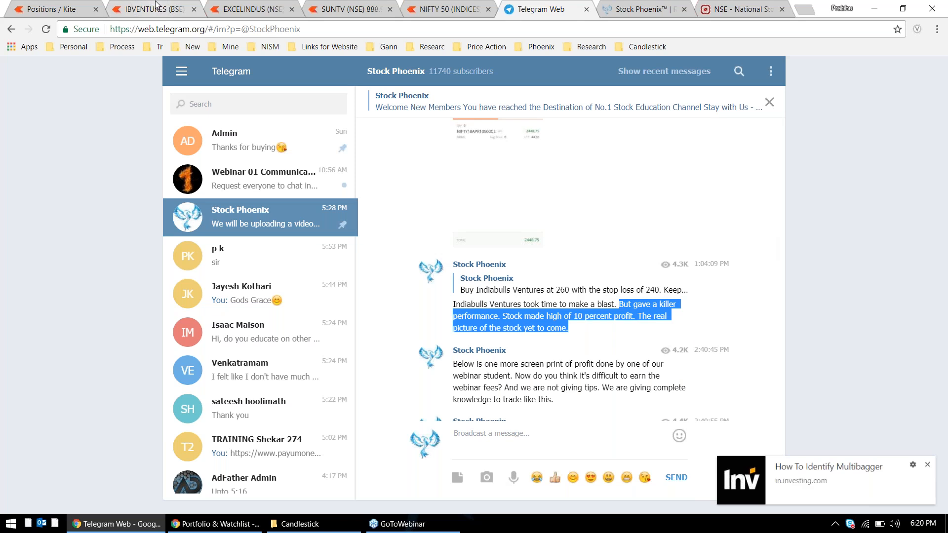
# View the IBVENTURES daily chart, dismiss the investing.com notification, then return to Telegram.
pyautogui.click(152, 9)
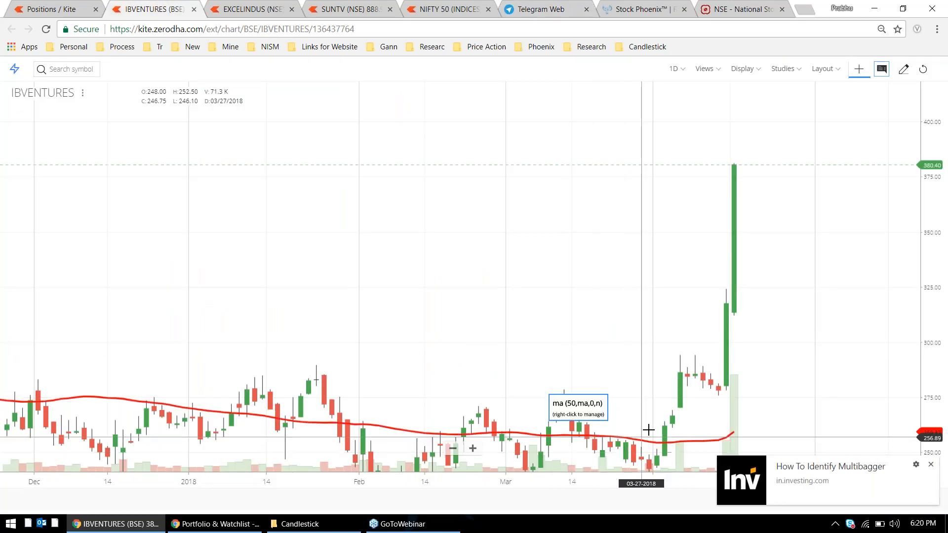
pyautogui.moveTo(712, 166)
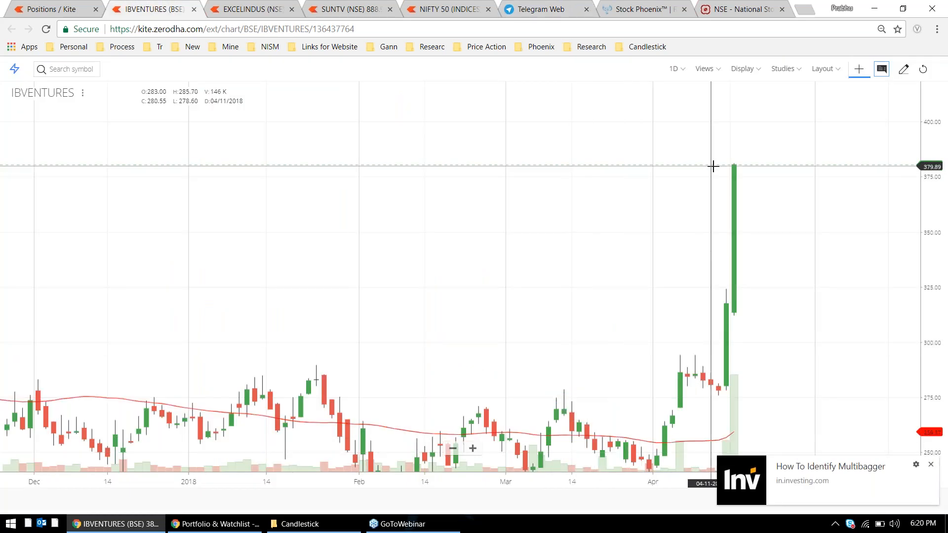
pyautogui.moveTo(930, 464)
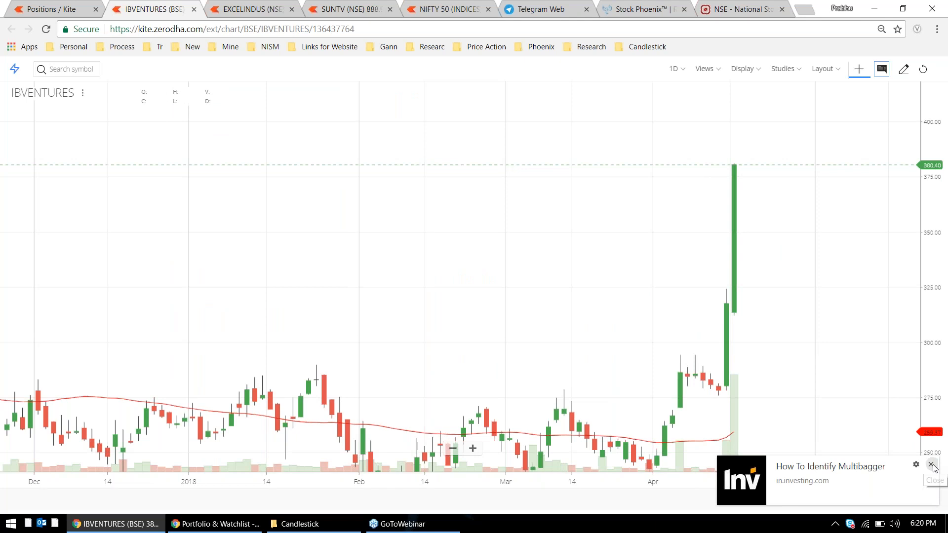
pyautogui.click(933, 464)
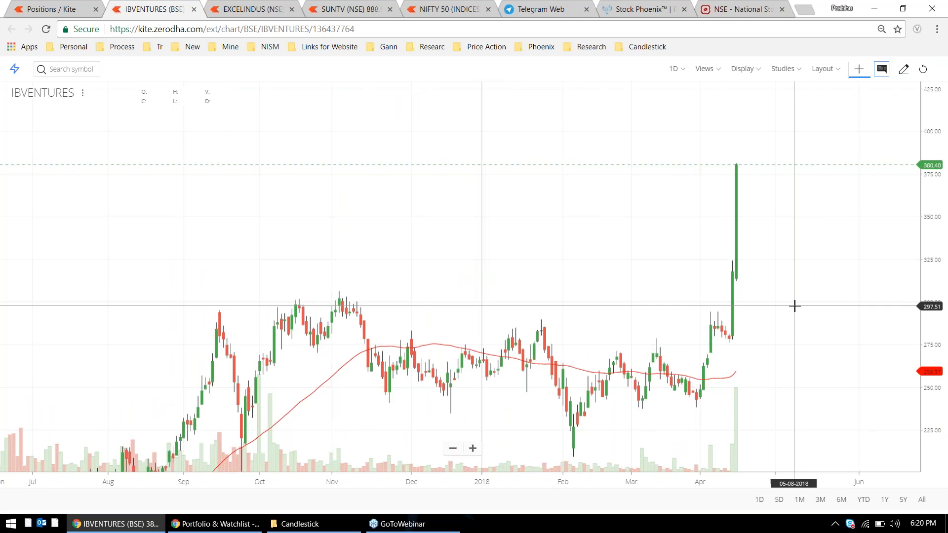
pyautogui.moveTo(710, 373)
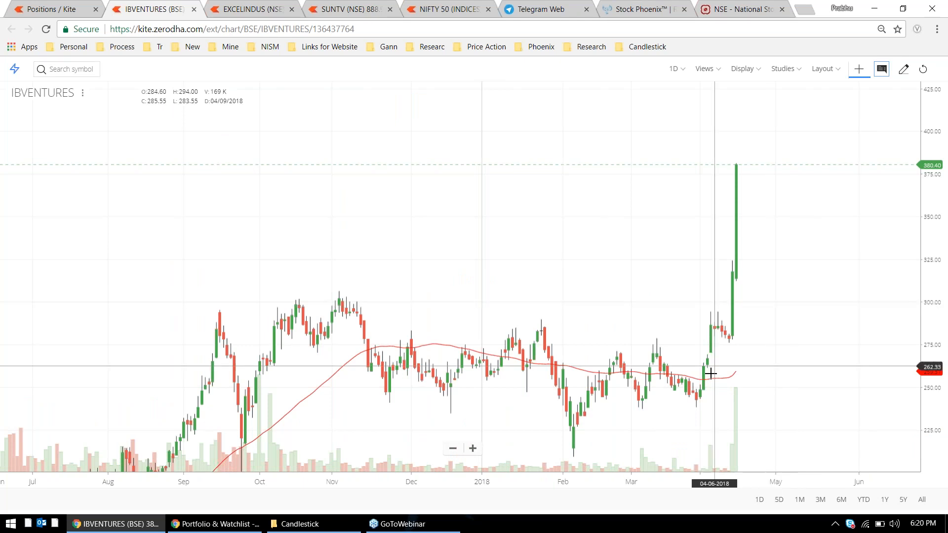
pyautogui.moveTo(696, 356)
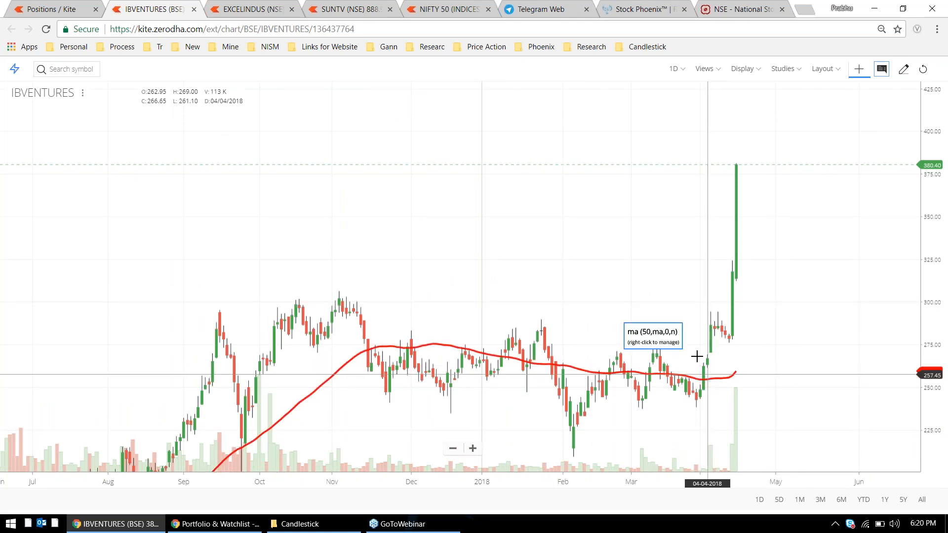
pyautogui.click(541, 9)
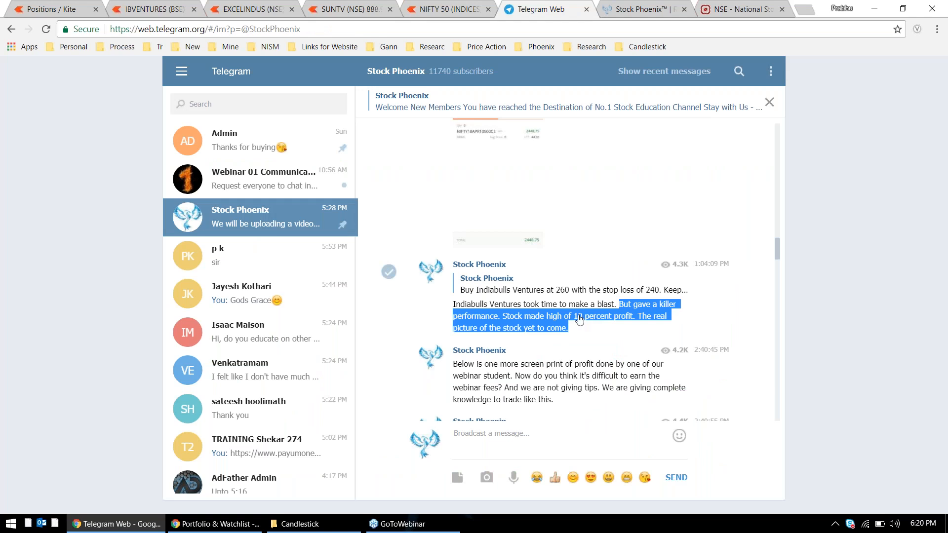
# Scroll through the Indiabulls Ventures 45% profit and Cox and Kings posts, then show the NIFTY 50 chart.
pyautogui.scroll(-3)
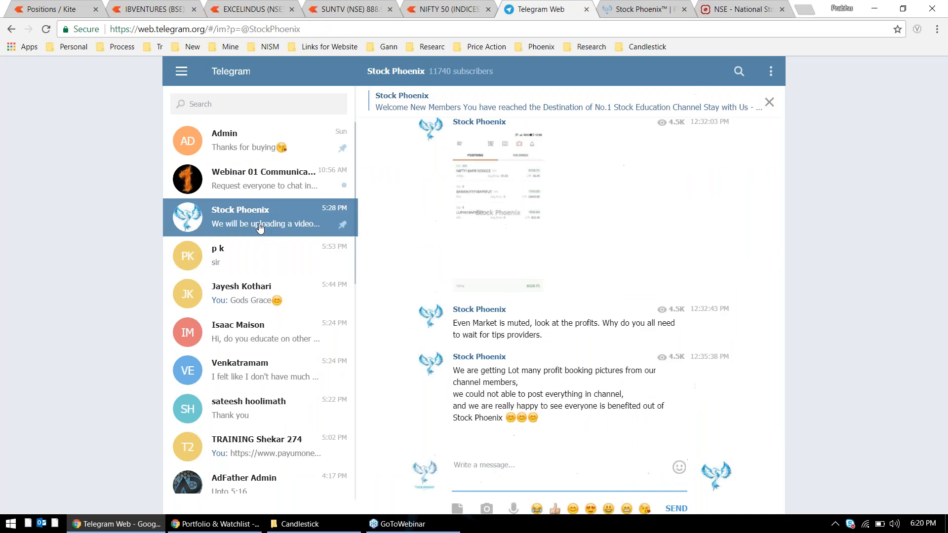
pyautogui.scroll(-3)
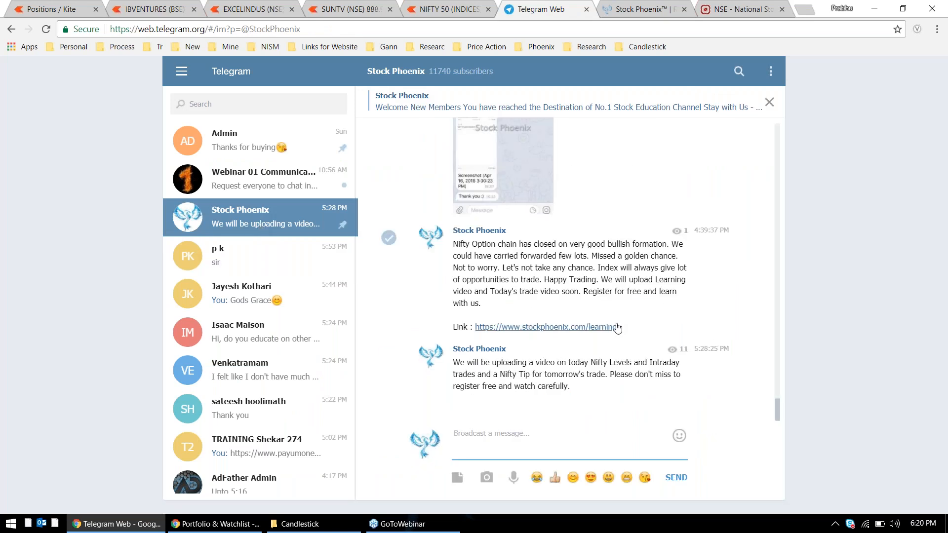
pyautogui.scroll(3)
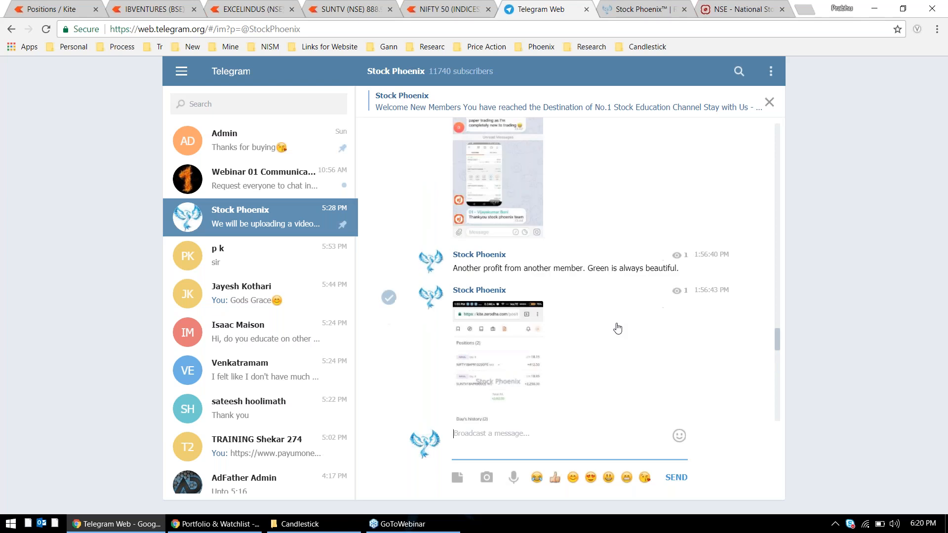
pyautogui.scroll(3)
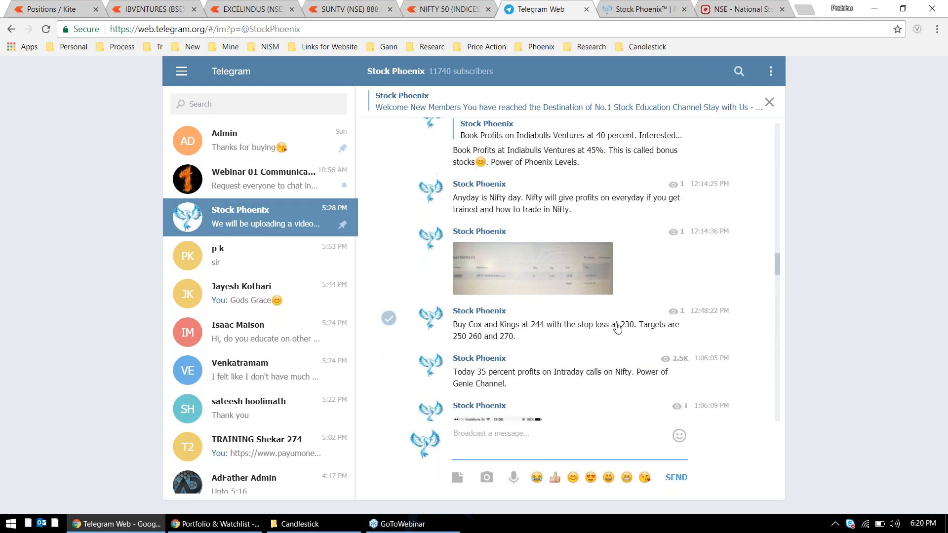
pyautogui.scroll(3)
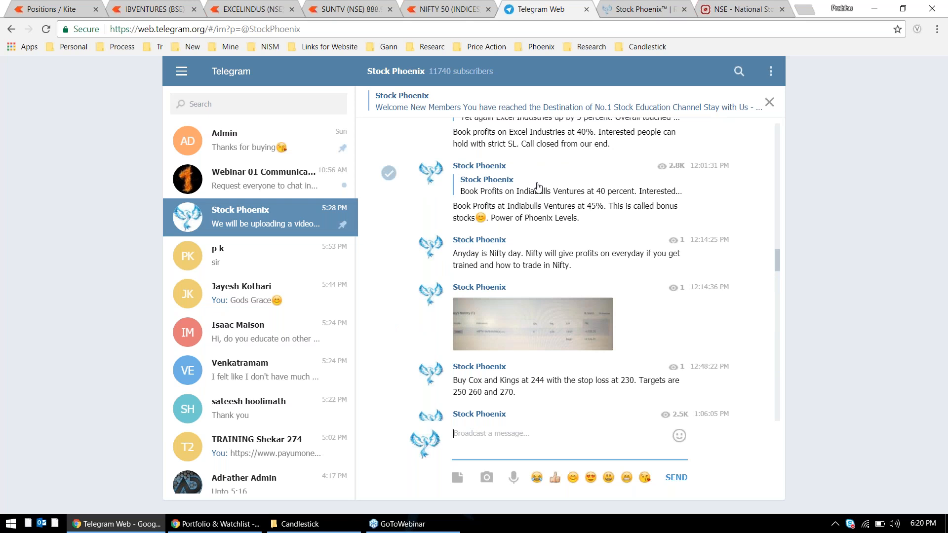
pyautogui.moveTo(525, 190)
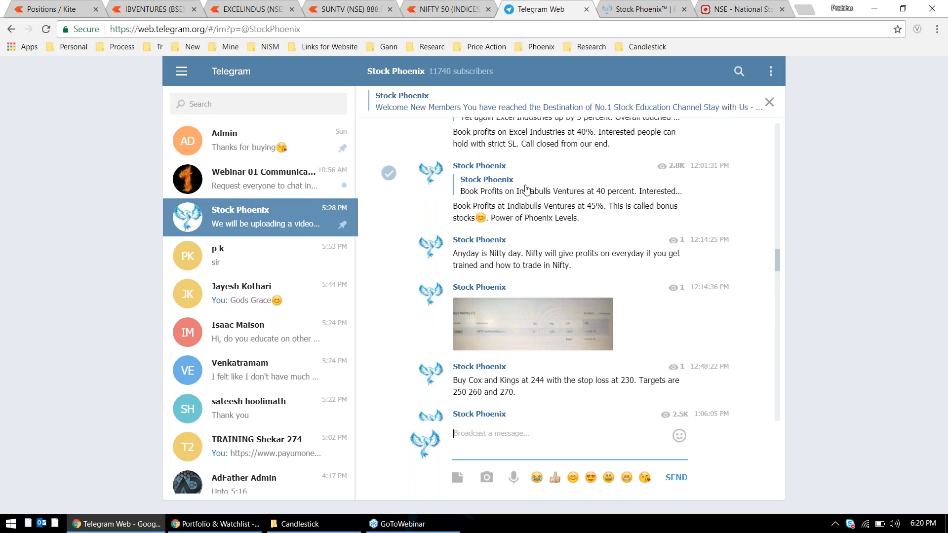
pyautogui.moveTo(460, 133)
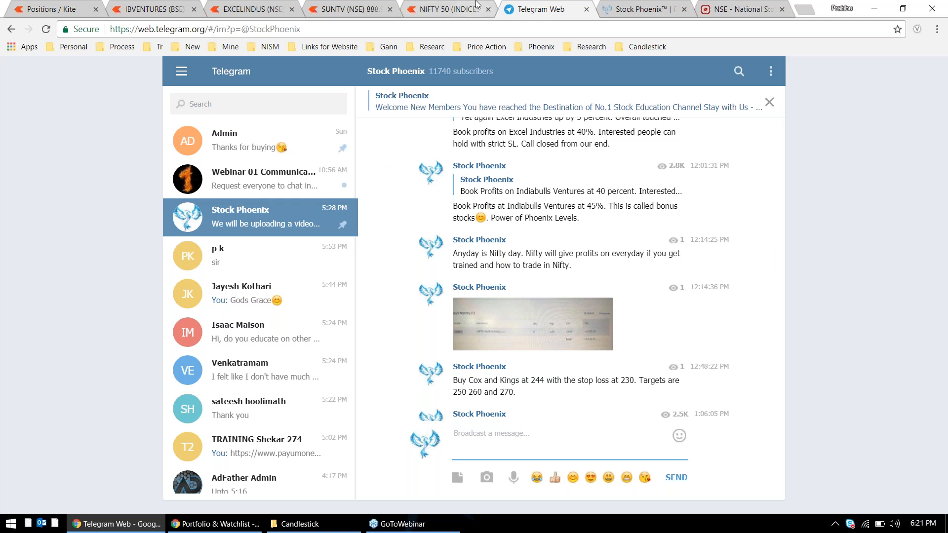
pyautogui.click(447, 9)
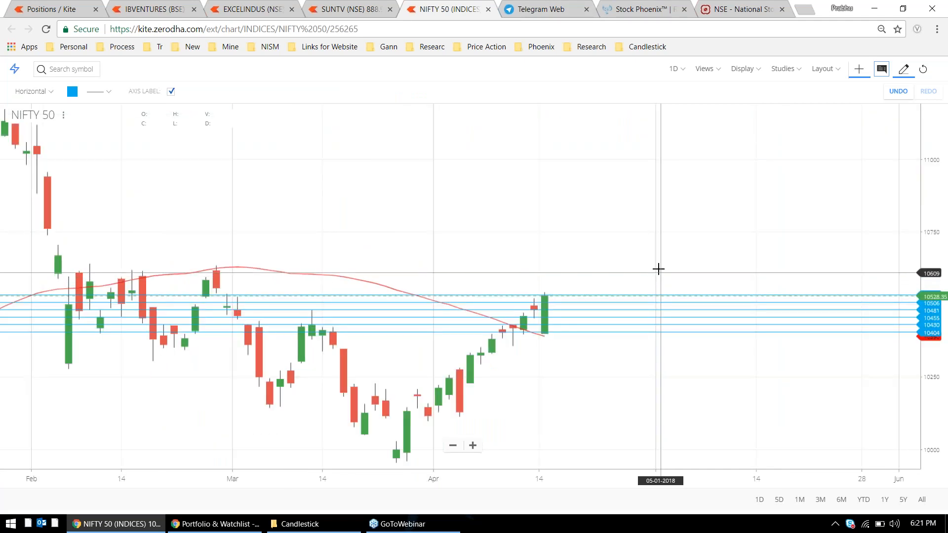
pyautogui.moveTo(657, 279)
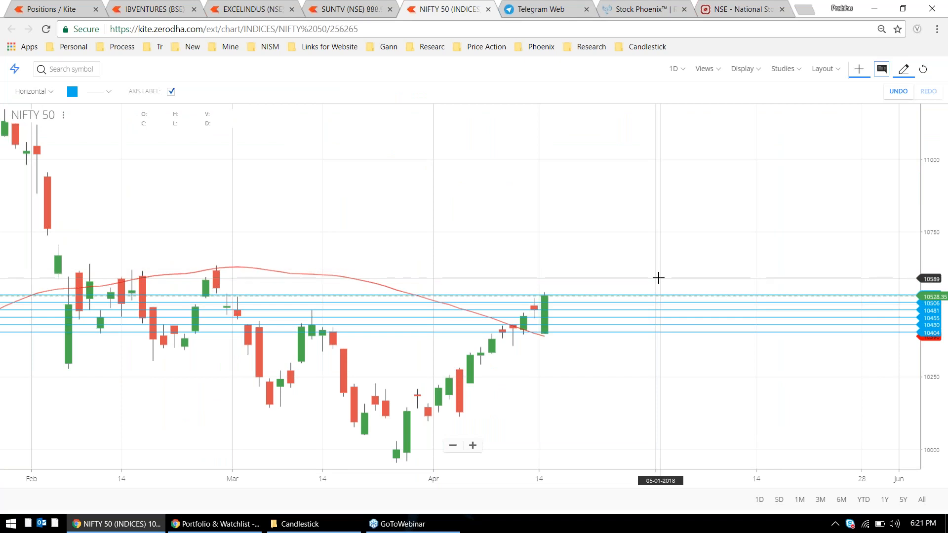
# Glance at the channel and NIFTY 50 chart again, then bring up the Stock Phoenix website.
pyautogui.click(541, 9)
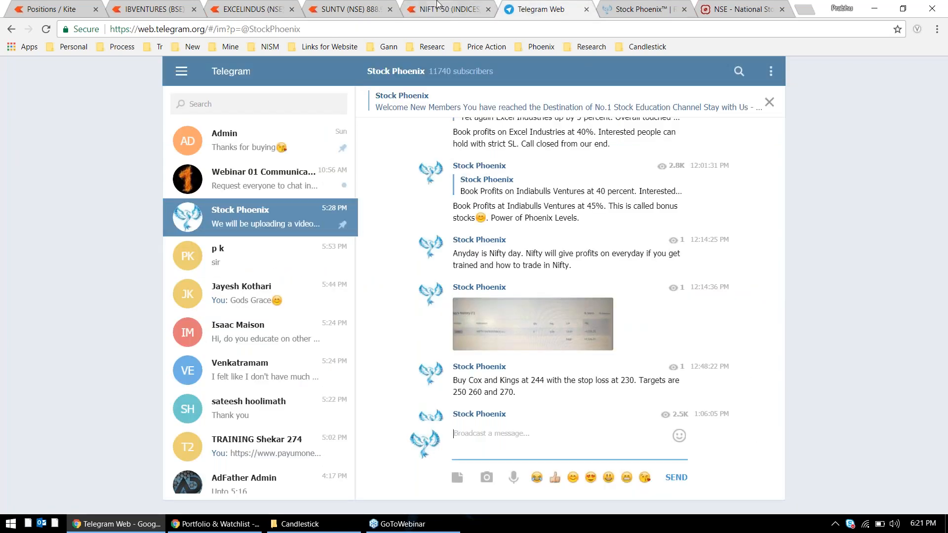
pyautogui.click(447, 8)
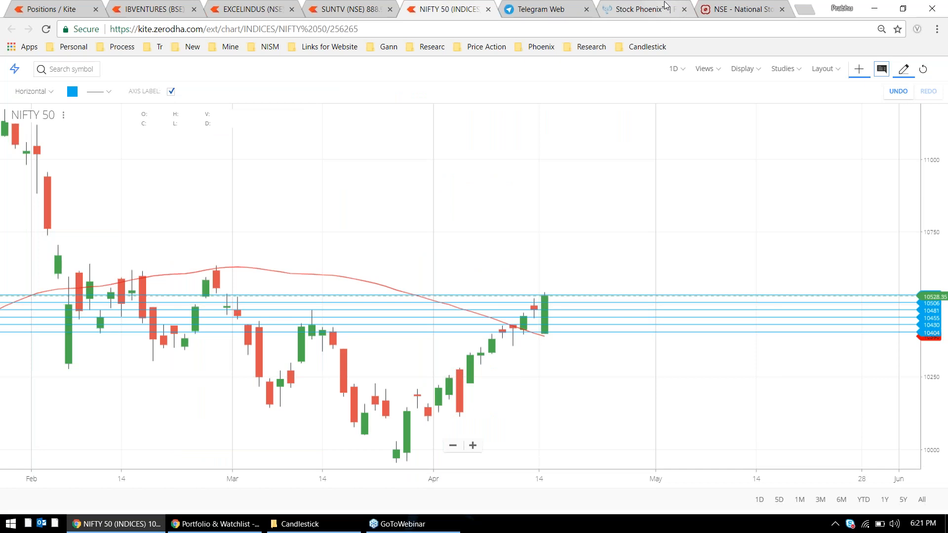
pyautogui.click(638, 9)
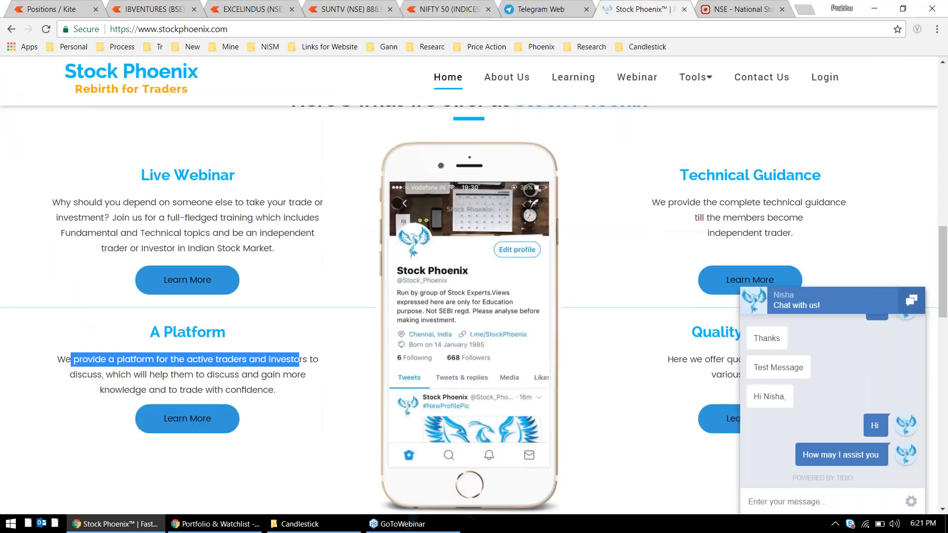
# Browse the Webinar courses and Learning videos pages, then return to the Stock Phoenix channel.
pyautogui.click(636, 77)
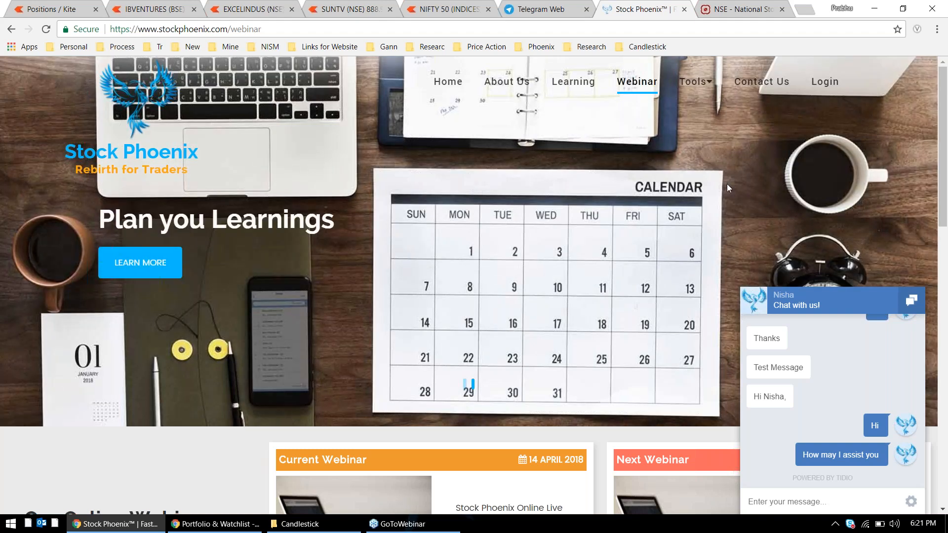
pyautogui.scroll(-3)
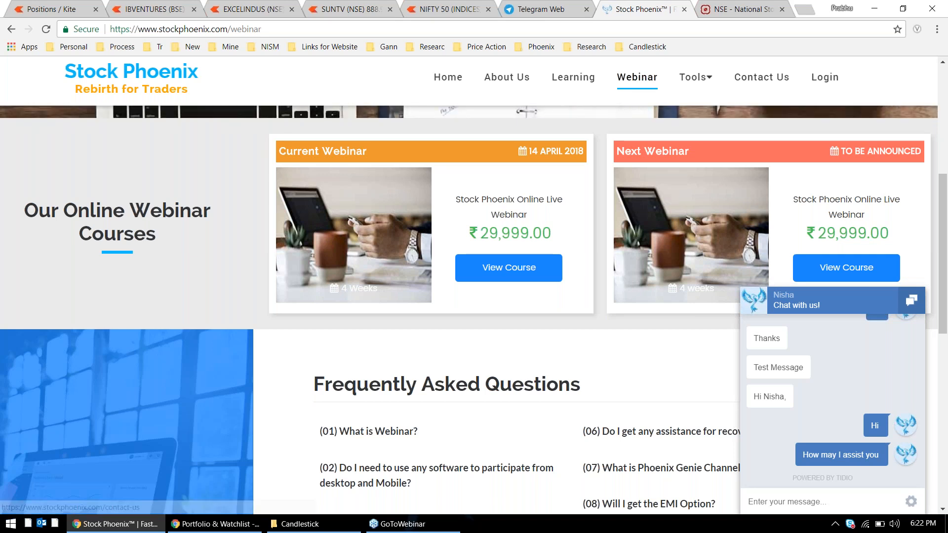
pyautogui.click(572, 77)
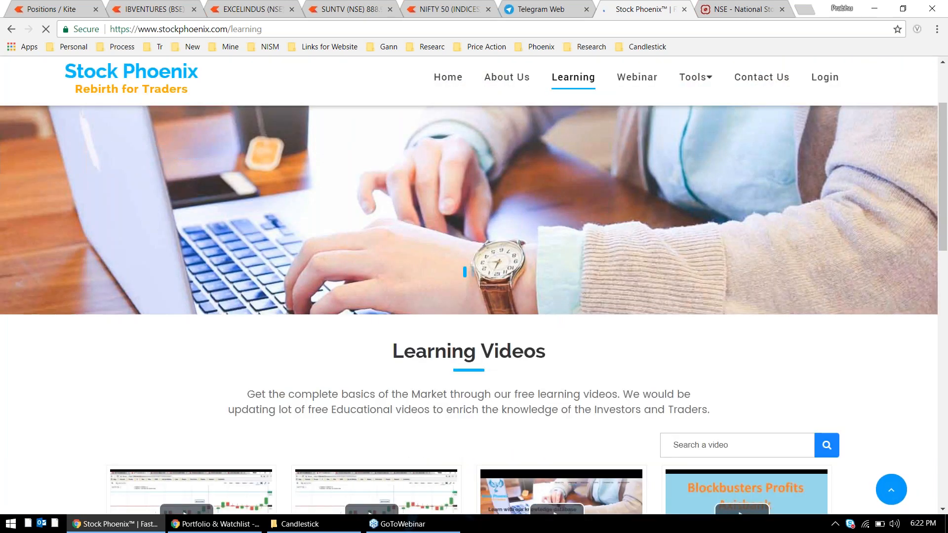
pyautogui.scroll(-3)
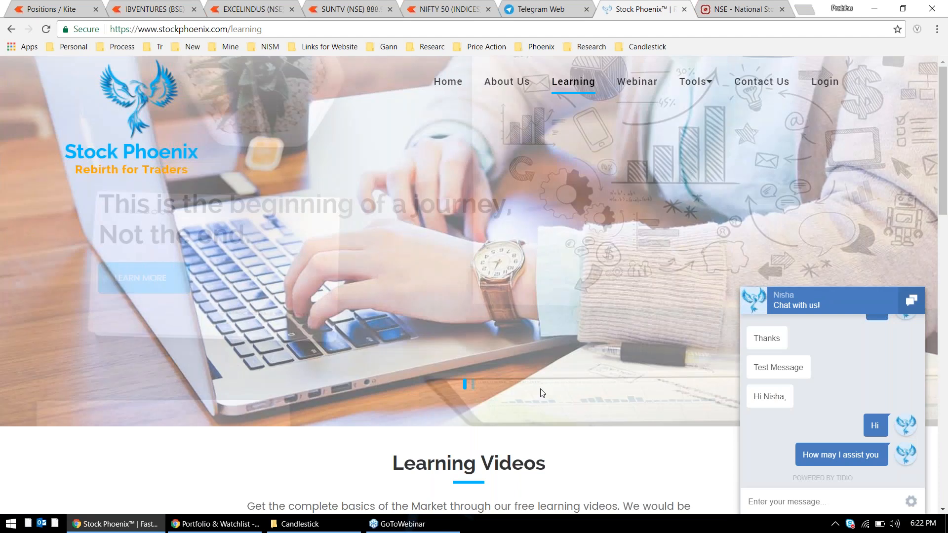
pyautogui.click(542, 8)
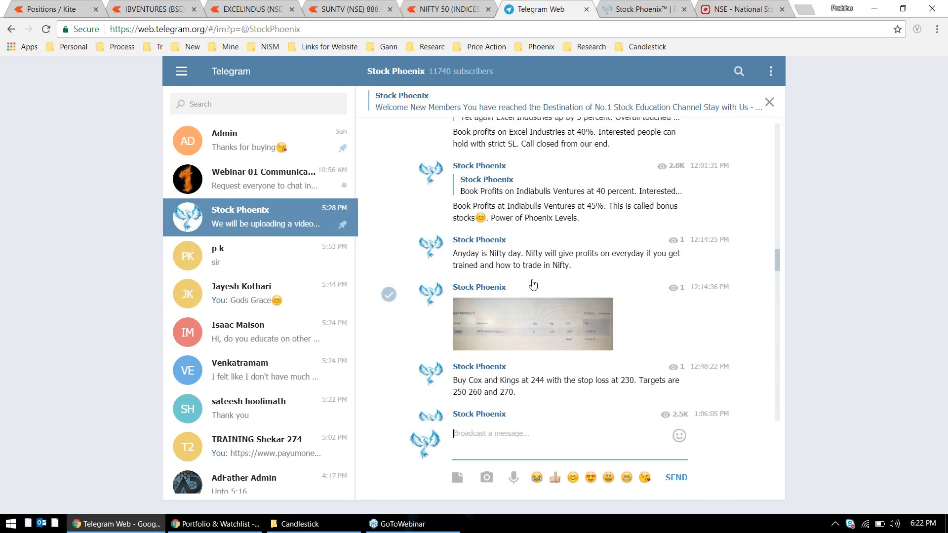
# View the newest posts and the batch group chat screenshot, then return to the learning page.
pyautogui.scroll(-3)
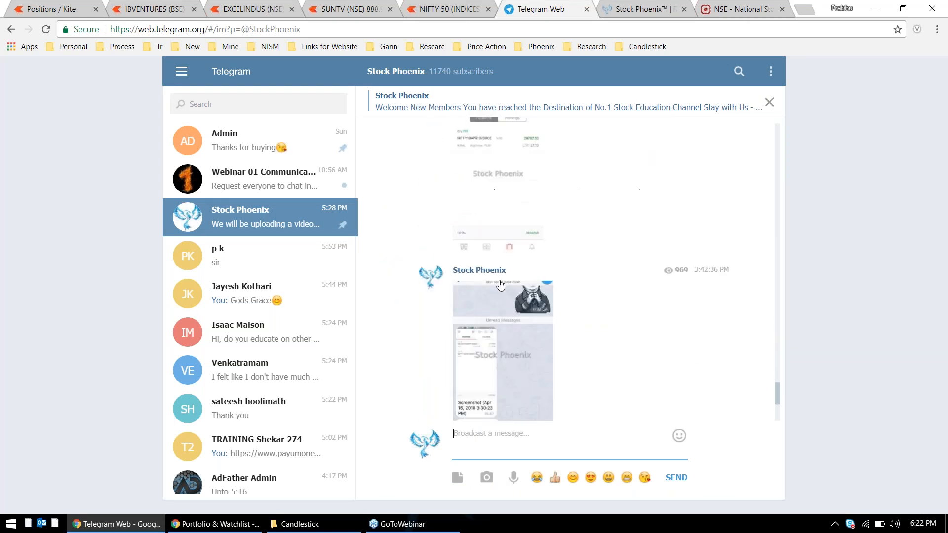
pyautogui.scroll(-3)
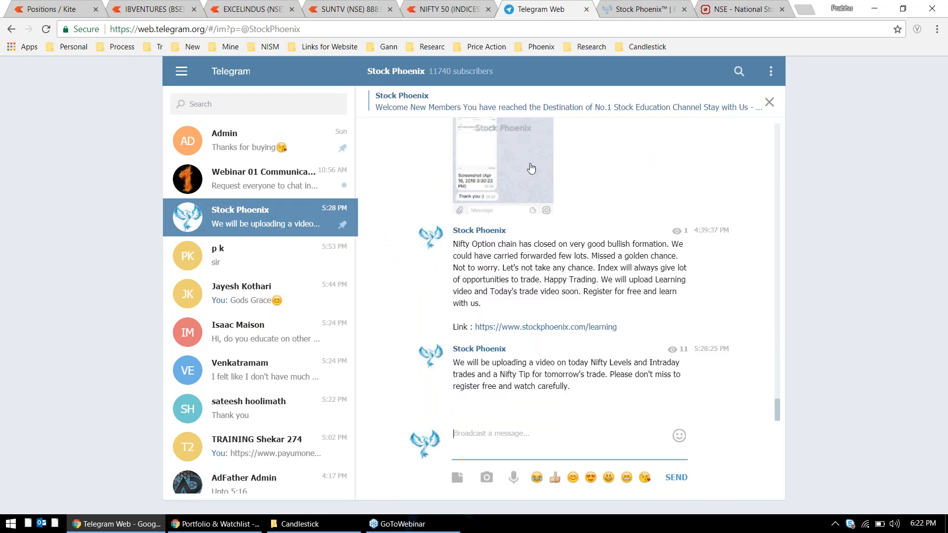
pyautogui.scroll(3)
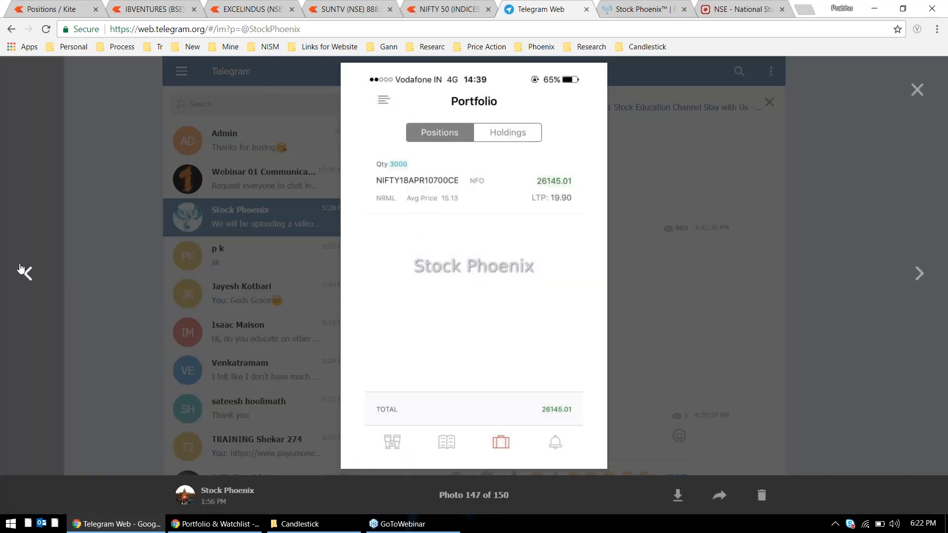
pyautogui.click(28, 274)
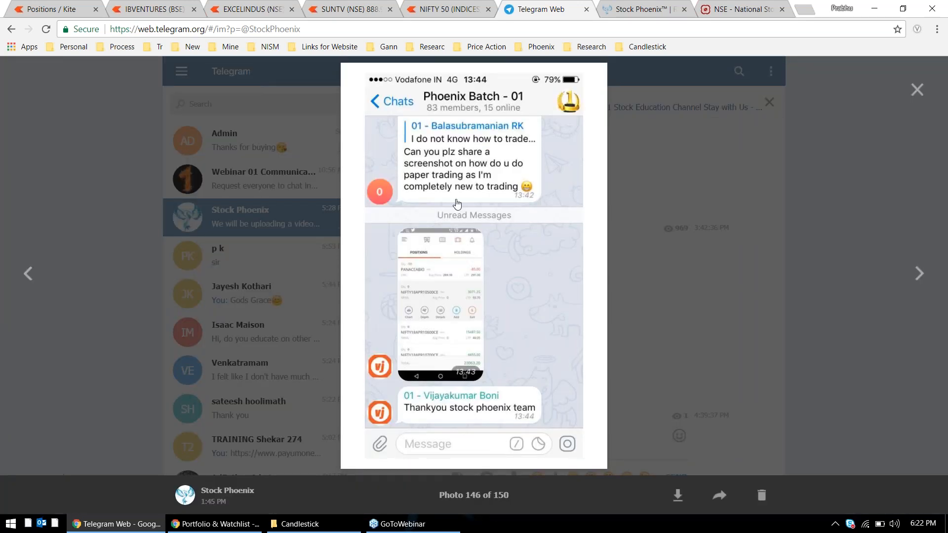
pyautogui.moveTo(478, 177)
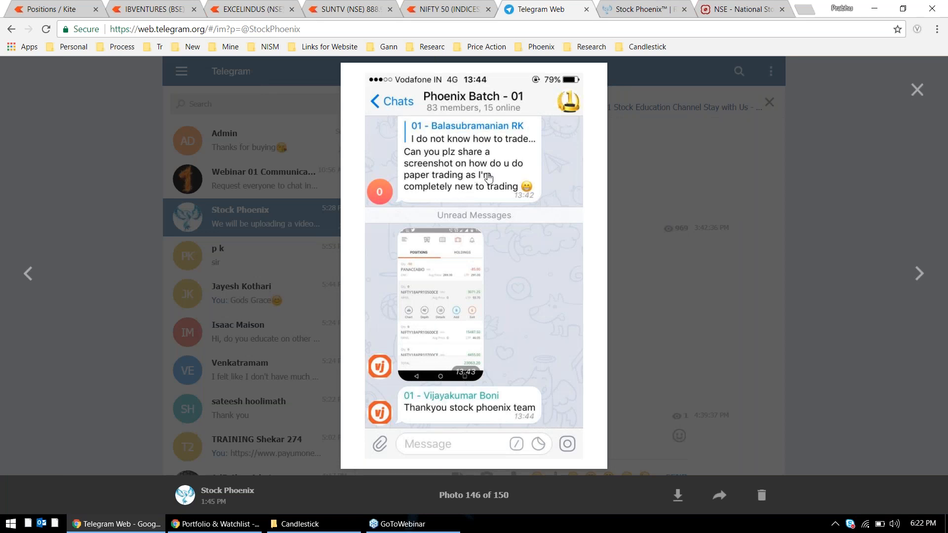
pyautogui.moveTo(635, 204)
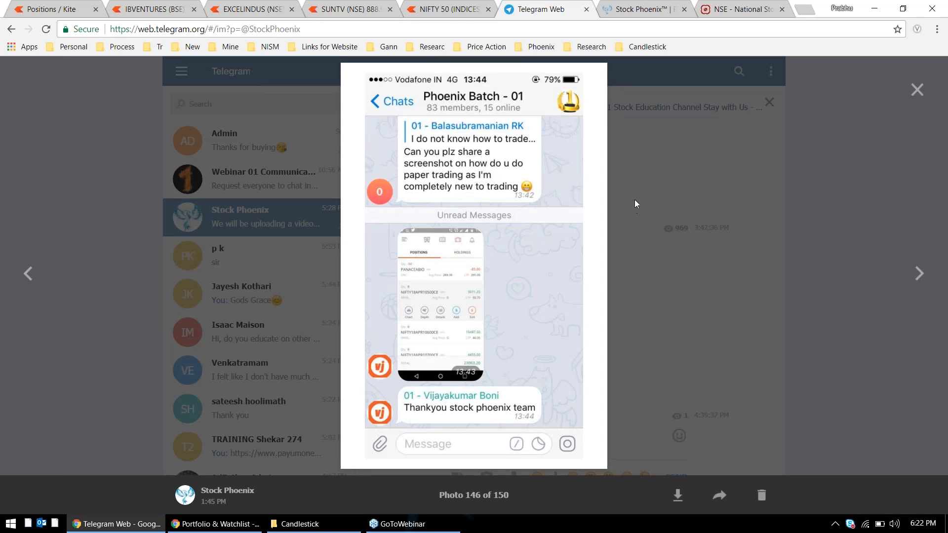
pyautogui.moveTo(638, 207)
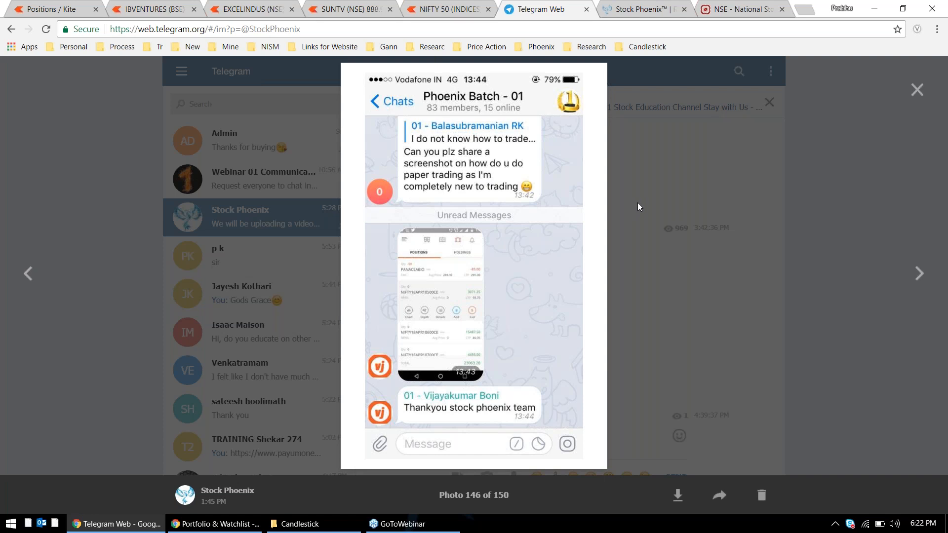
pyautogui.moveTo(638, 118)
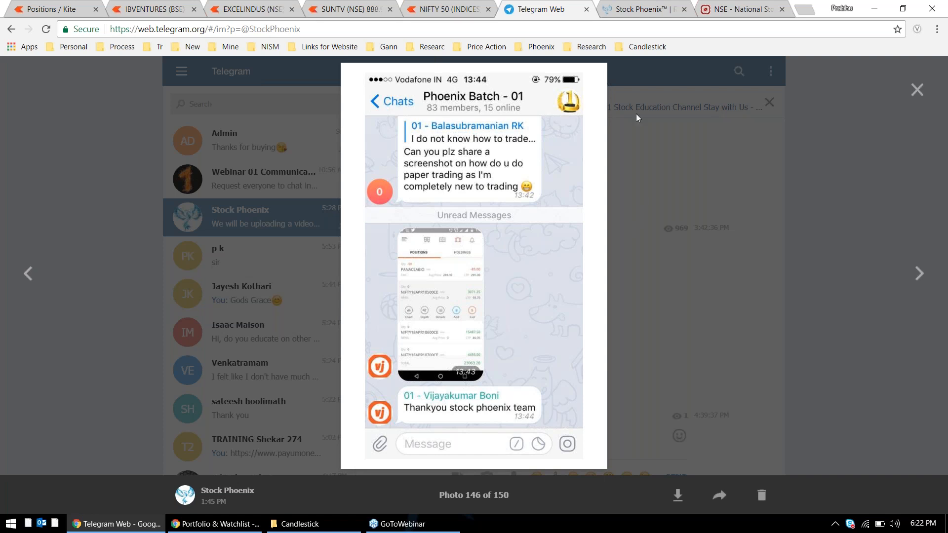
pyautogui.click(644, 9)
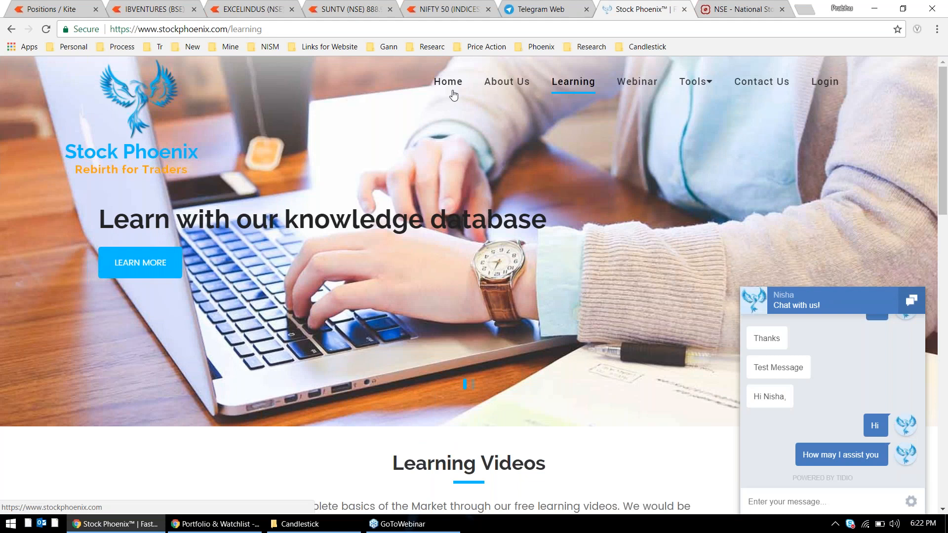
# Show the homepage's Live Webinar, A Platform and Quality Learning sections down to the statistics.
pyautogui.click(449, 81)
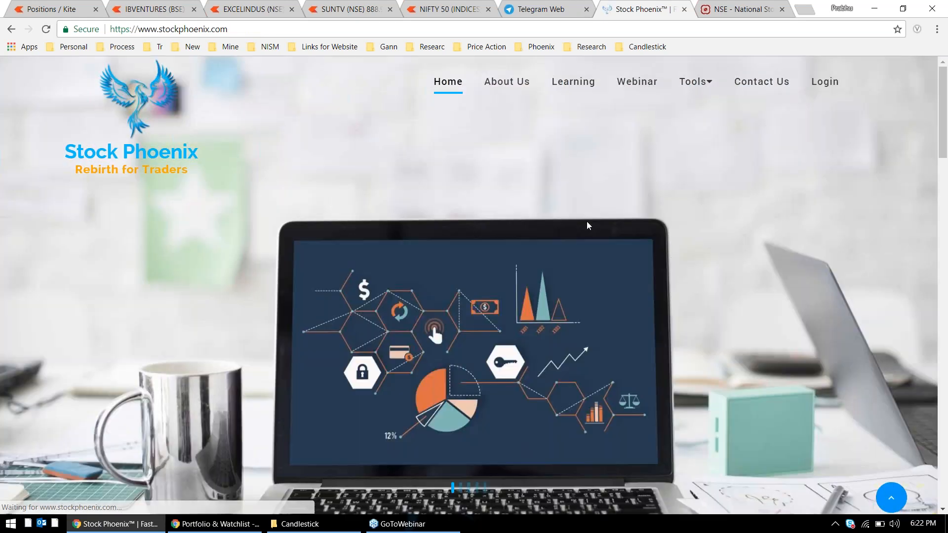
pyautogui.scroll(-3)
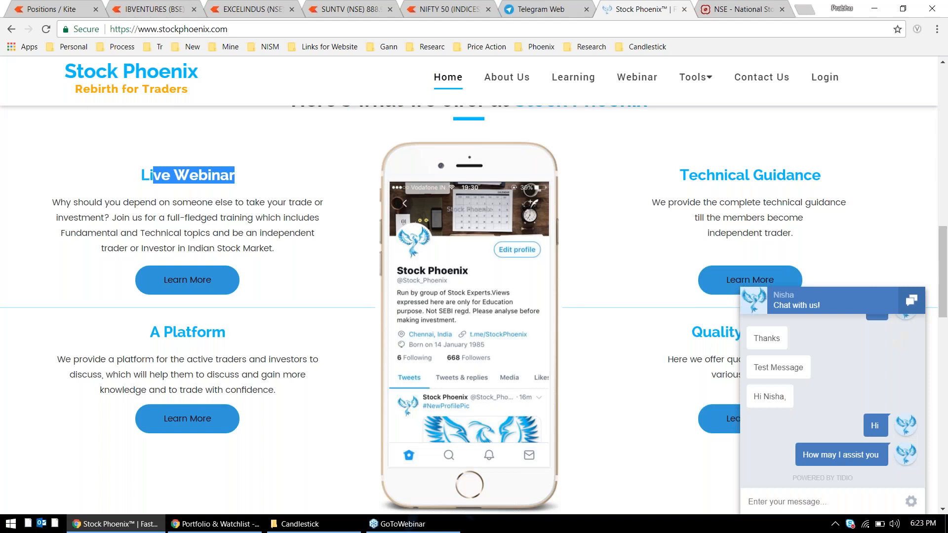
pyautogui.scroll(-3)
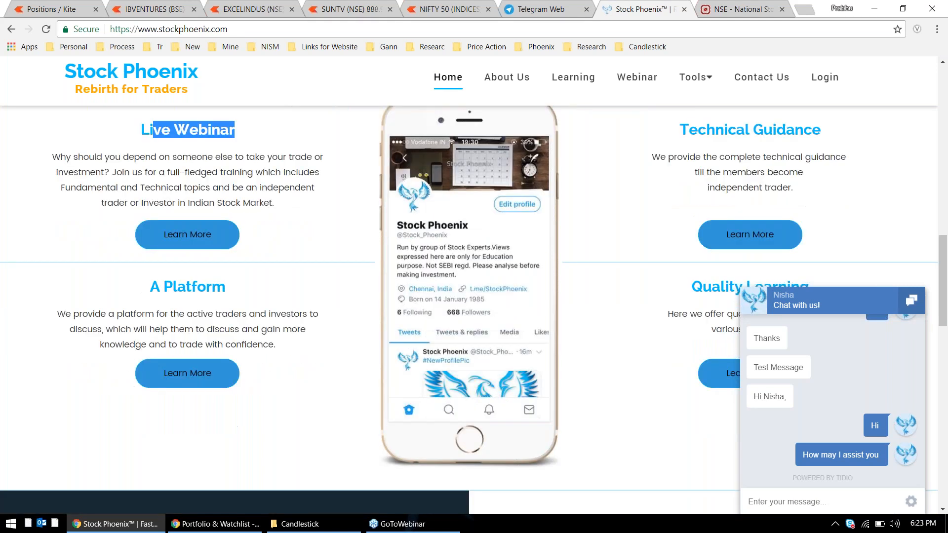
pyautogui.scroll(-3)
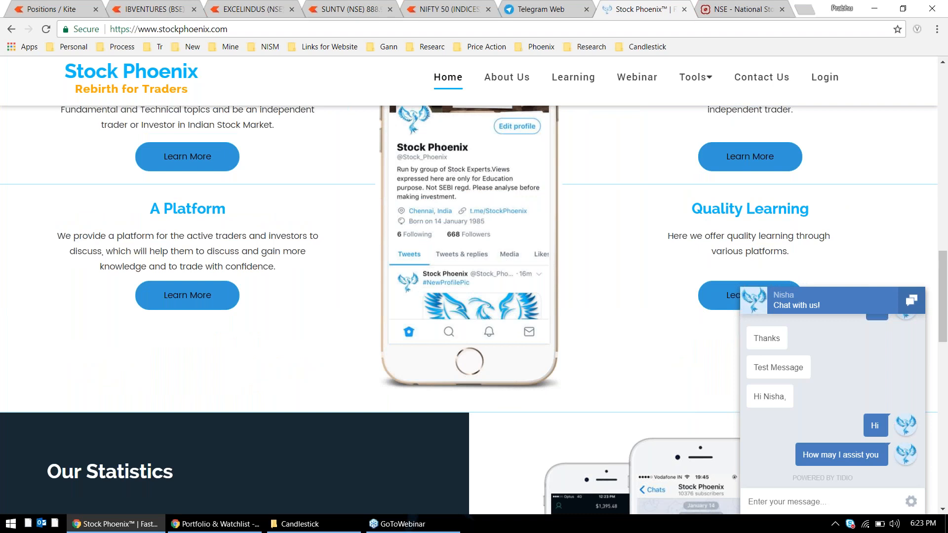
pyautogui.moveTo(691, 229)
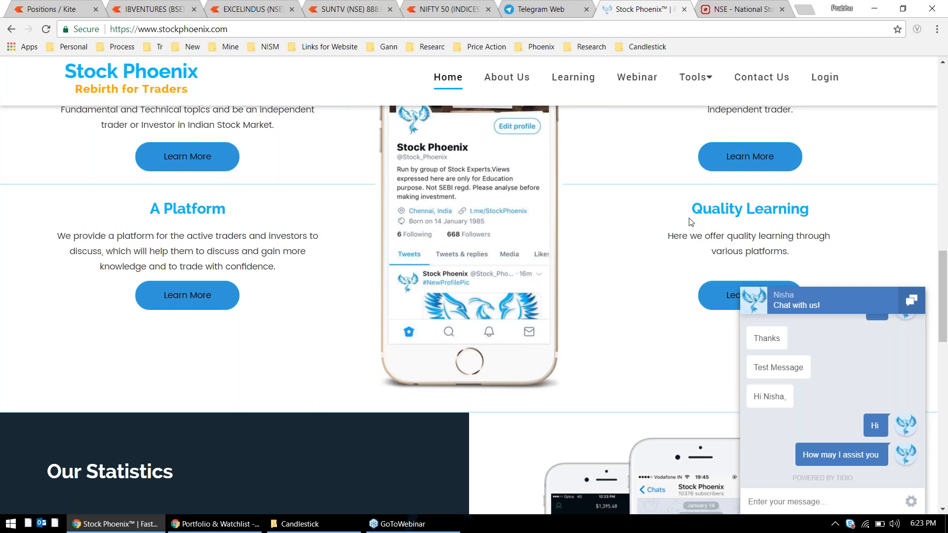
pyautogui.moveTo(760, 123)
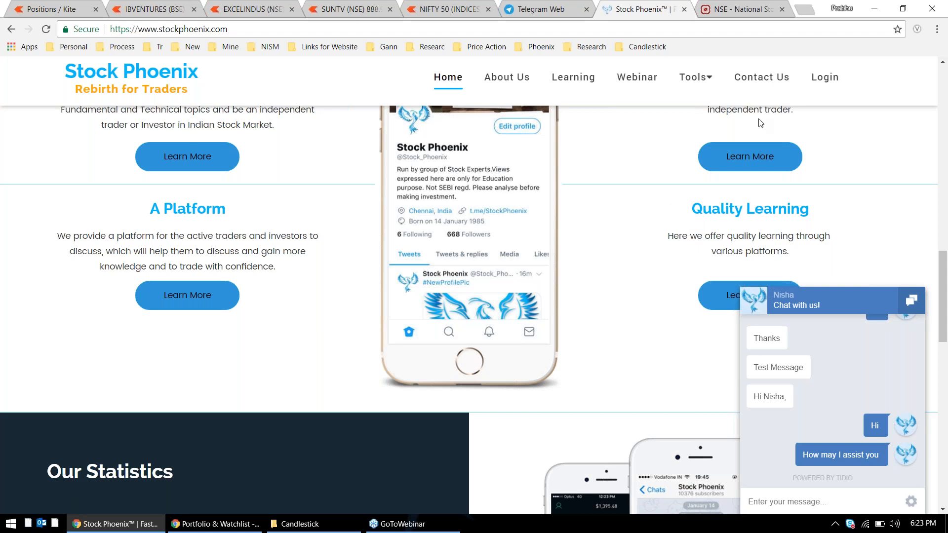
pyautogui.moveTo(938, 28)
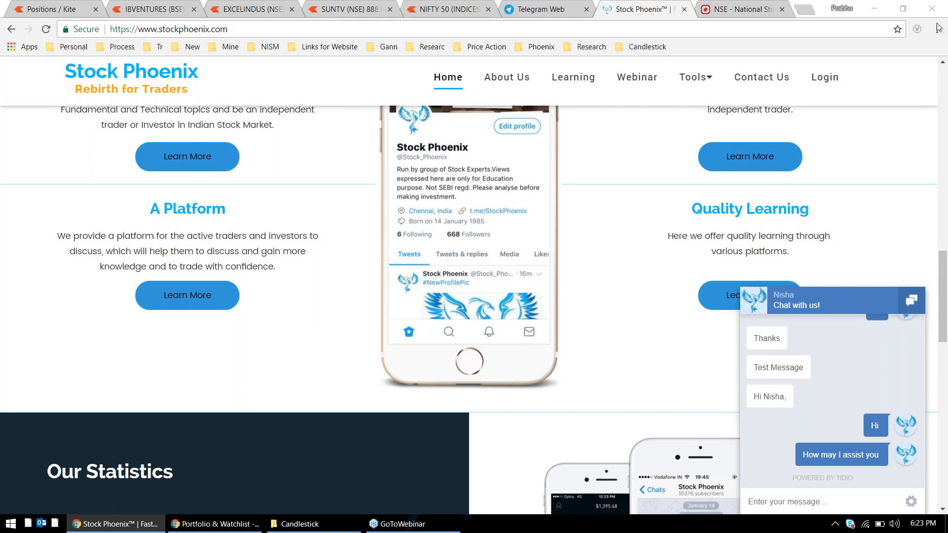